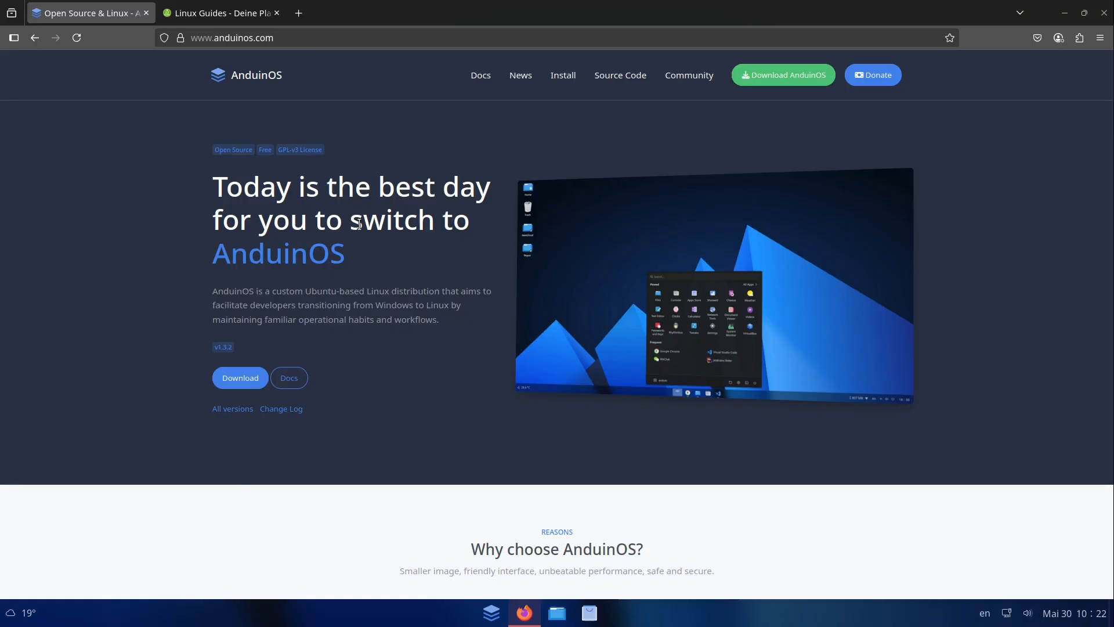
Minimize the Firefox AnduinOS website to reveal the empty desktop, taskbar and dock
{"action": "left_click", "coordinate": [220, 12]}
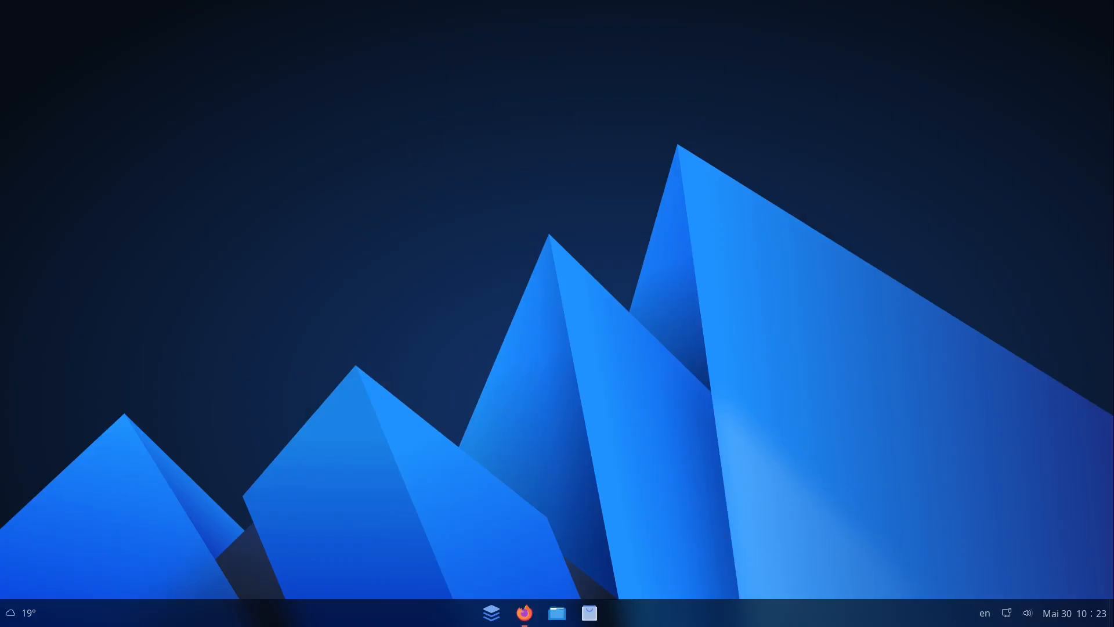
{"action": "mouse_move", "coordinate": [474, 415]}
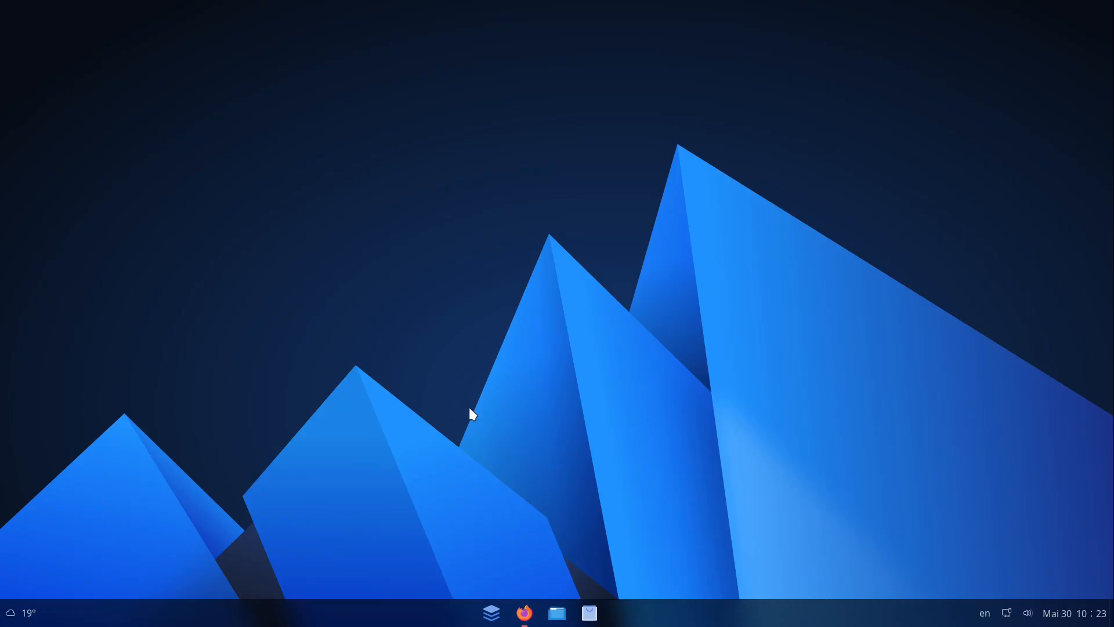
{"action": "mouse_move", "coordinate": [30, 611]}
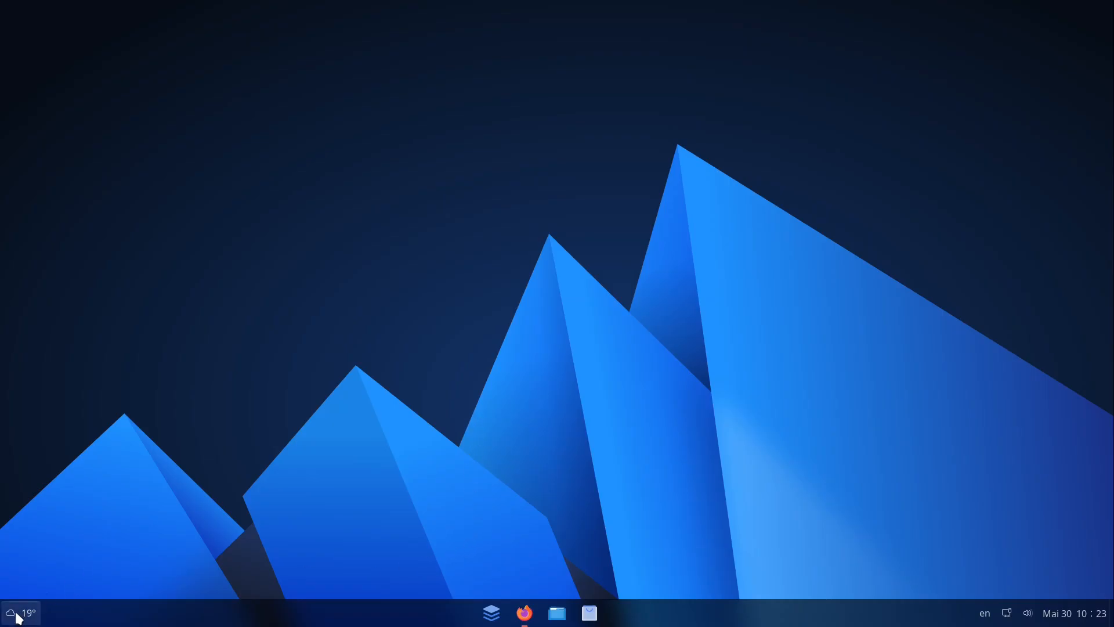
{"action": "mouse_move", "coordinate": [636, 597]}
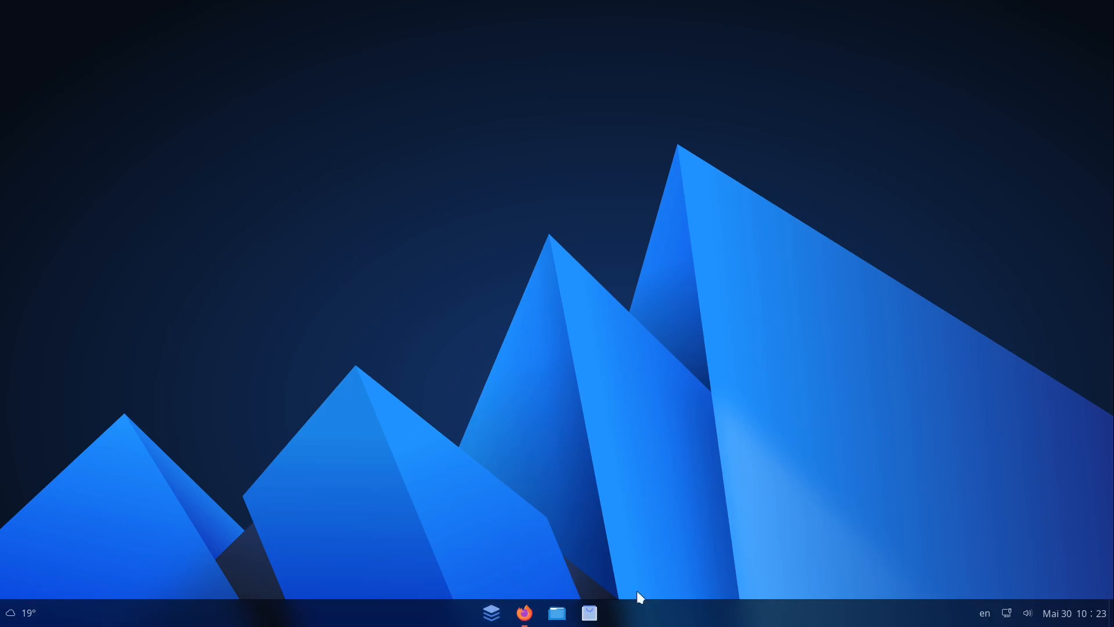
{"action": "left_click", "coordinate": [490, 612]}
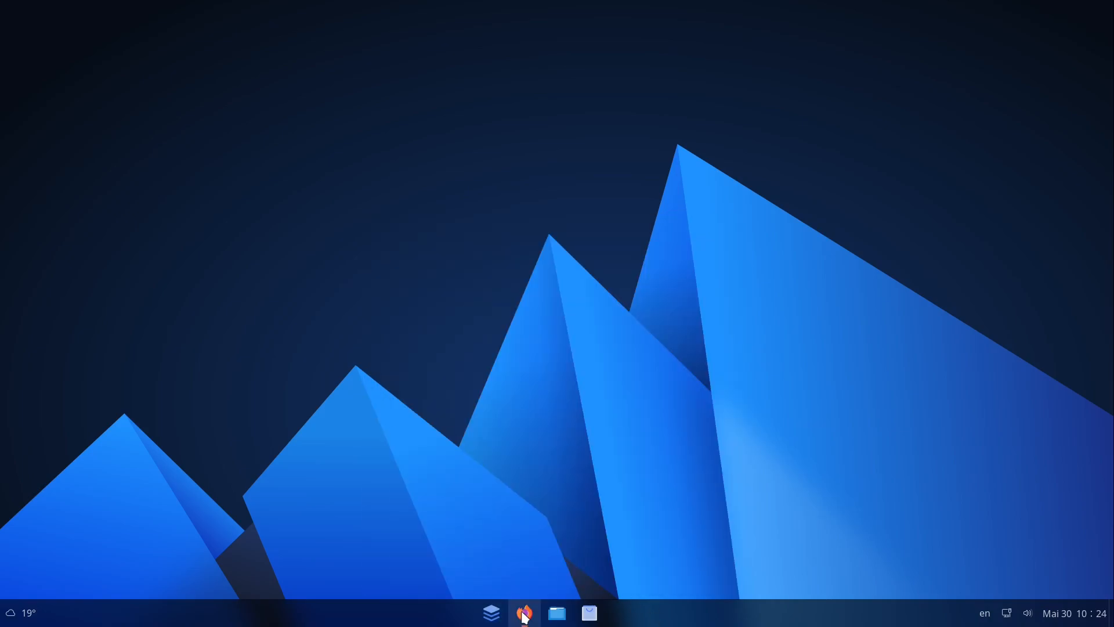
{"action": "mouse_move", "coordinate": [557, 613]}
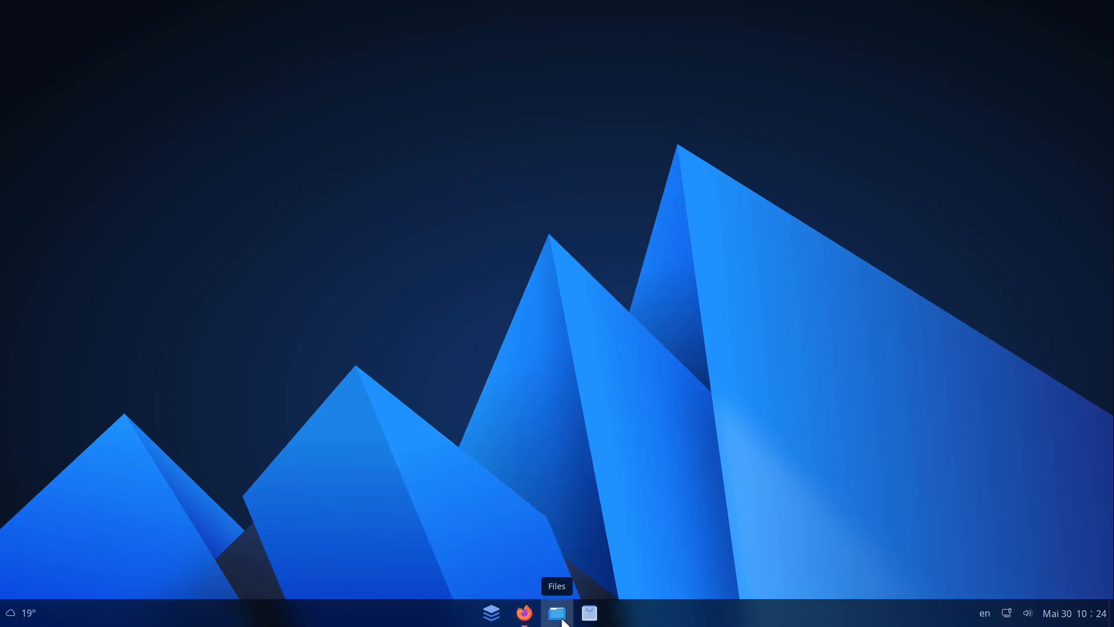
{"action": "left_click", "coordinate": [556, 613]}
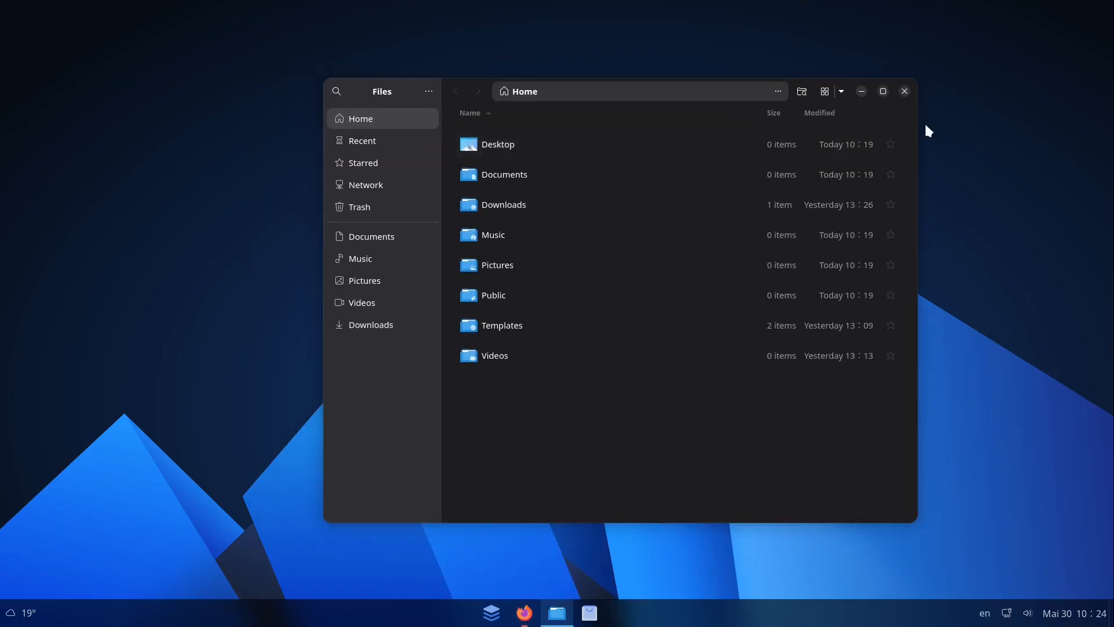
{"action": "mouse_move", "coordinate": [977, 574]}
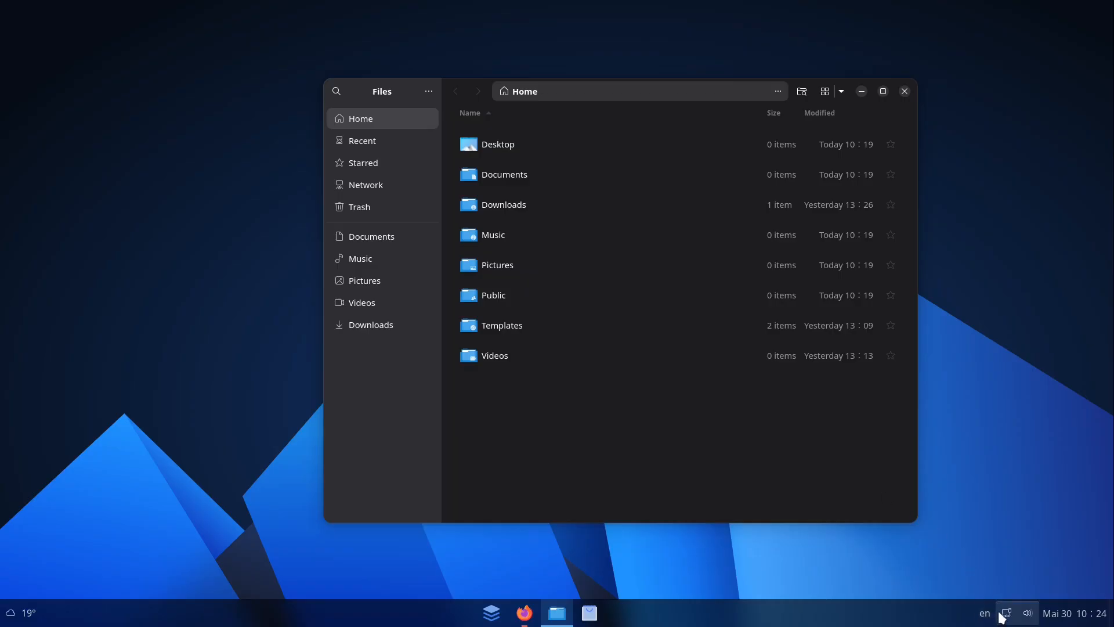
{"action": "left_click", "coordinate": [1007, 613]}
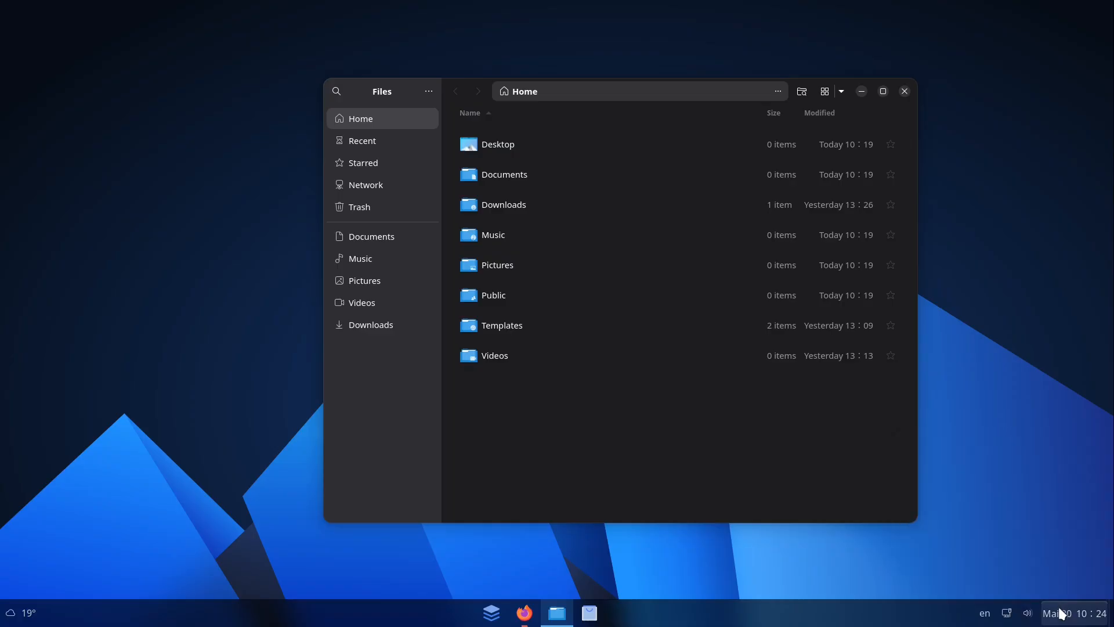
{"action": "left_click", "coordinate": [1063, 613]}
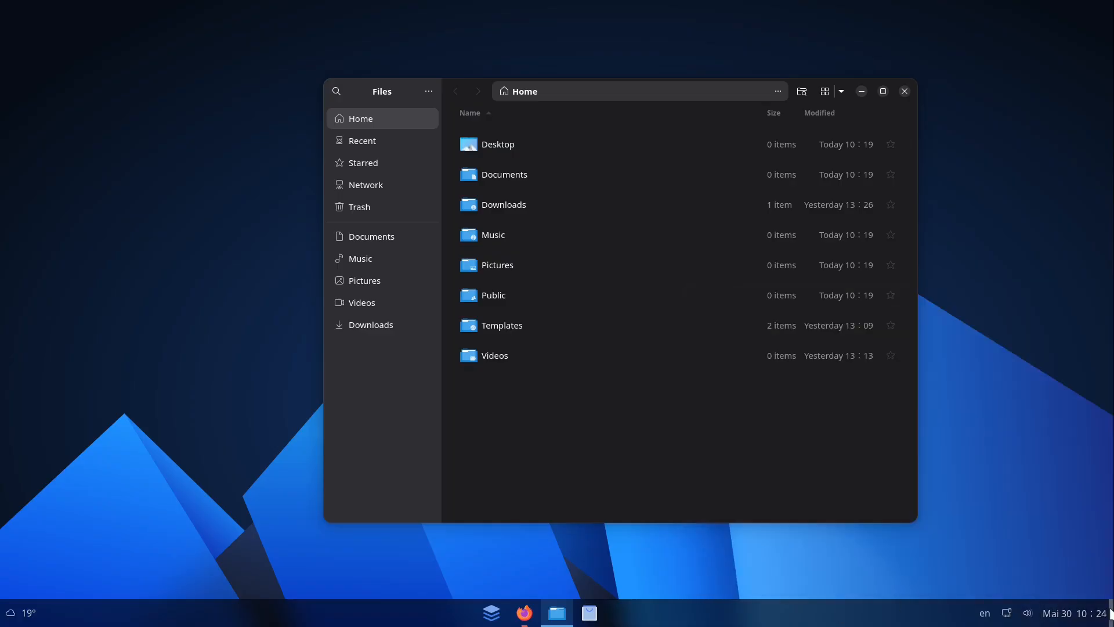
{"action": "left_click", "coordinate": [904, 91]}
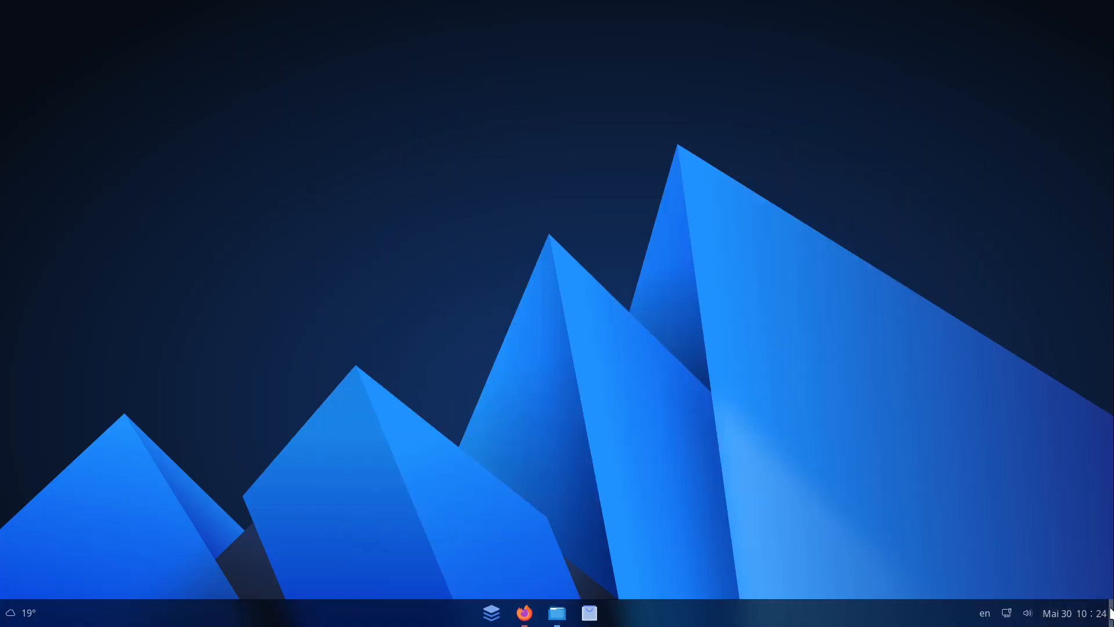
{"action": "left_click", "coordinate": [556, 613]}
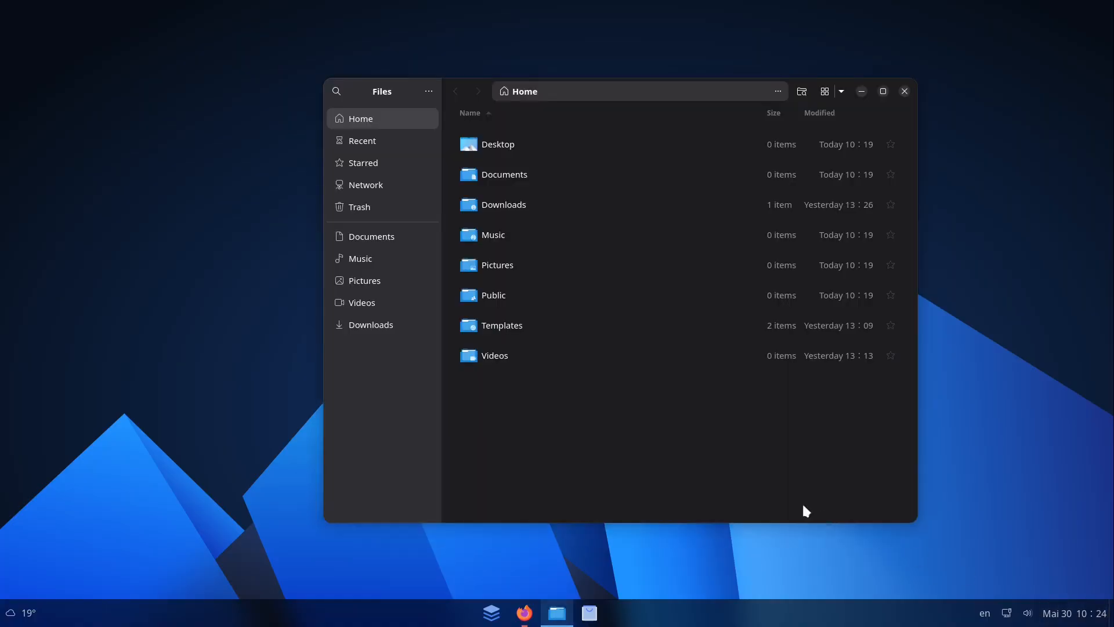
{"action": "mouse_move", "coordinate": [369, 91]}
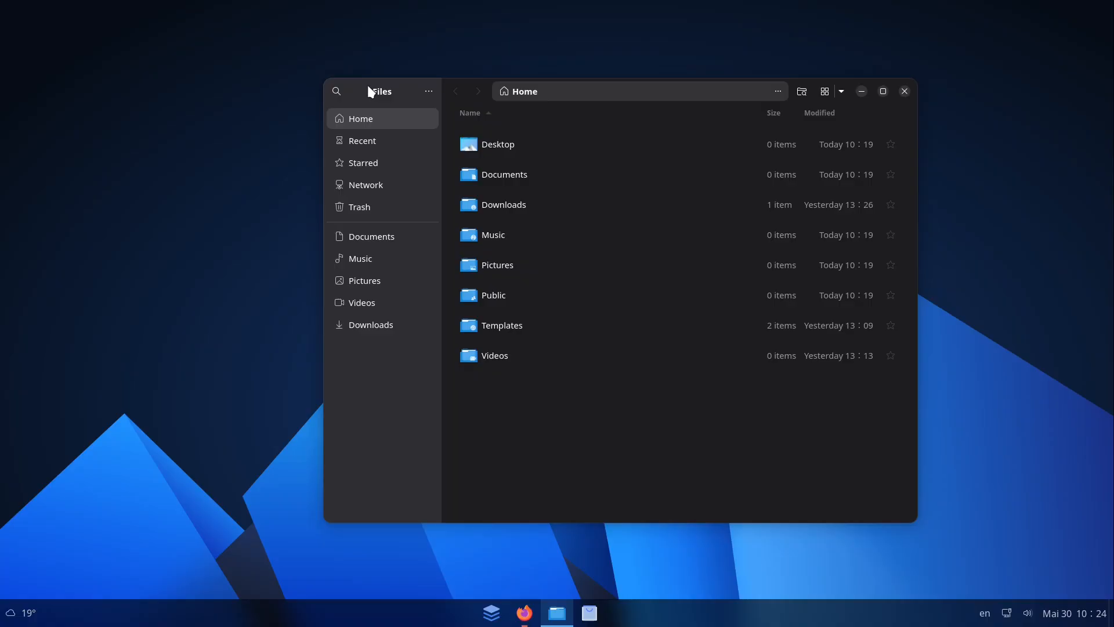
{"action": "mouse_move", "coordinate": [491, 569]}
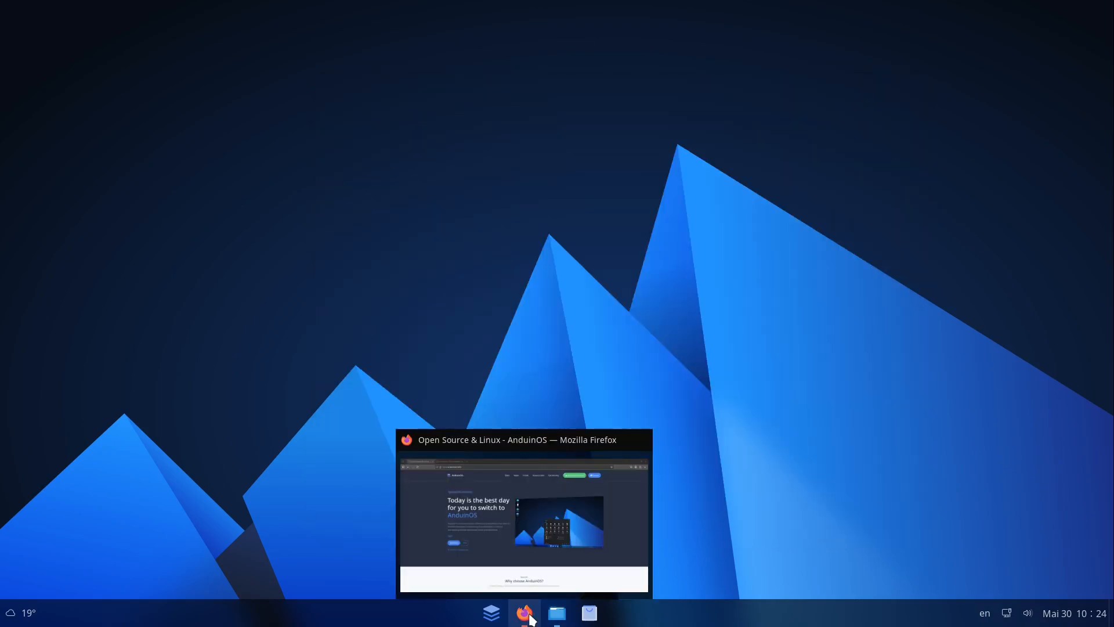
Restore the AnduinOS website and scroll to the 1.1 LTS versus 1.3 Standard cards
{"action": "left_click", "coordinate": [525, 613]}
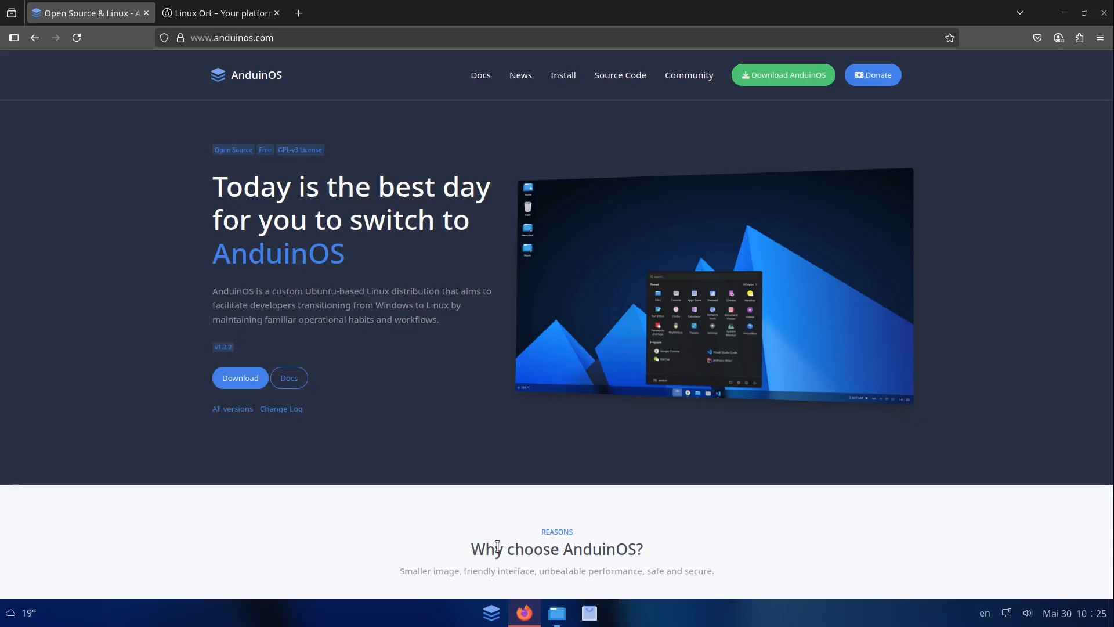
{"action": "mouse_move", "coordinate": [526, 414]}
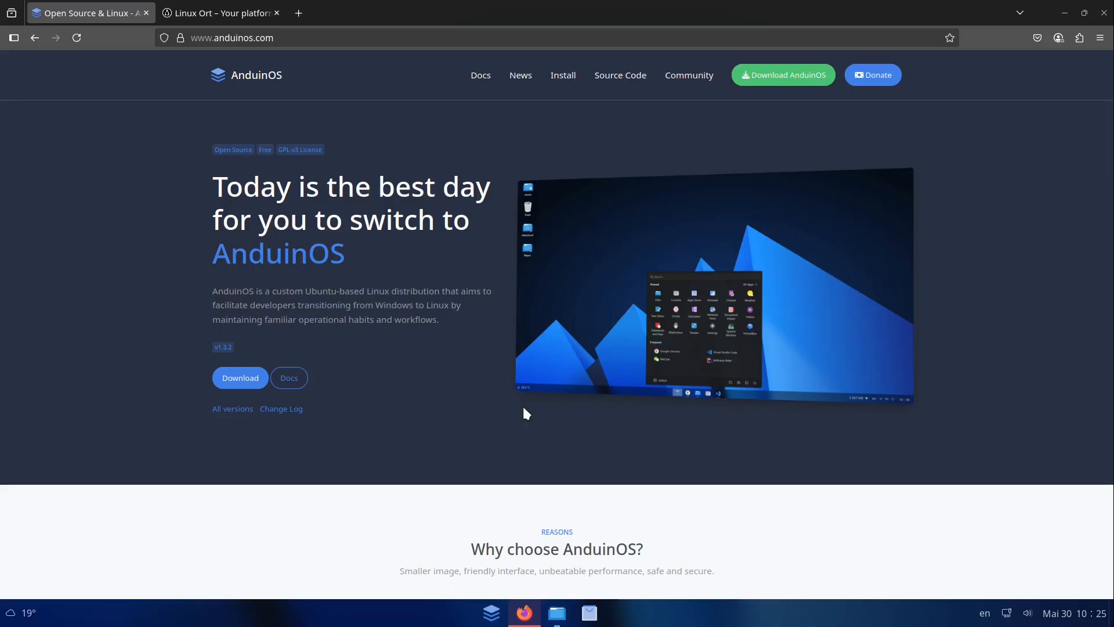
{"action": "scroll", "scroll_direction": "down", "scroll_amount": 3}
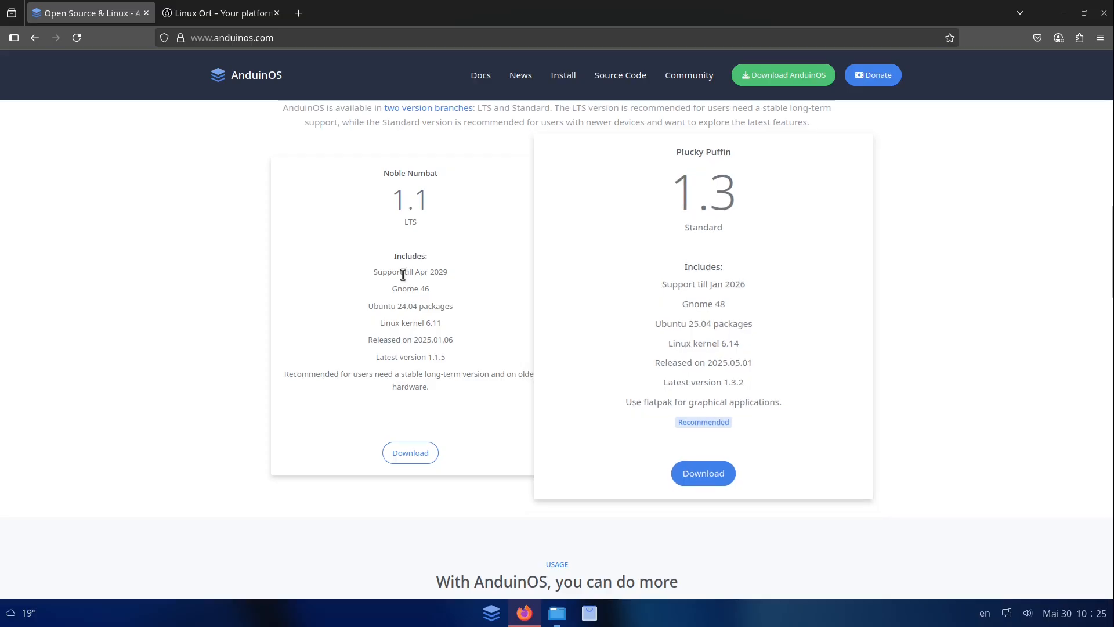
{"action": "mouse_move", "coordinate": [448, 306]}
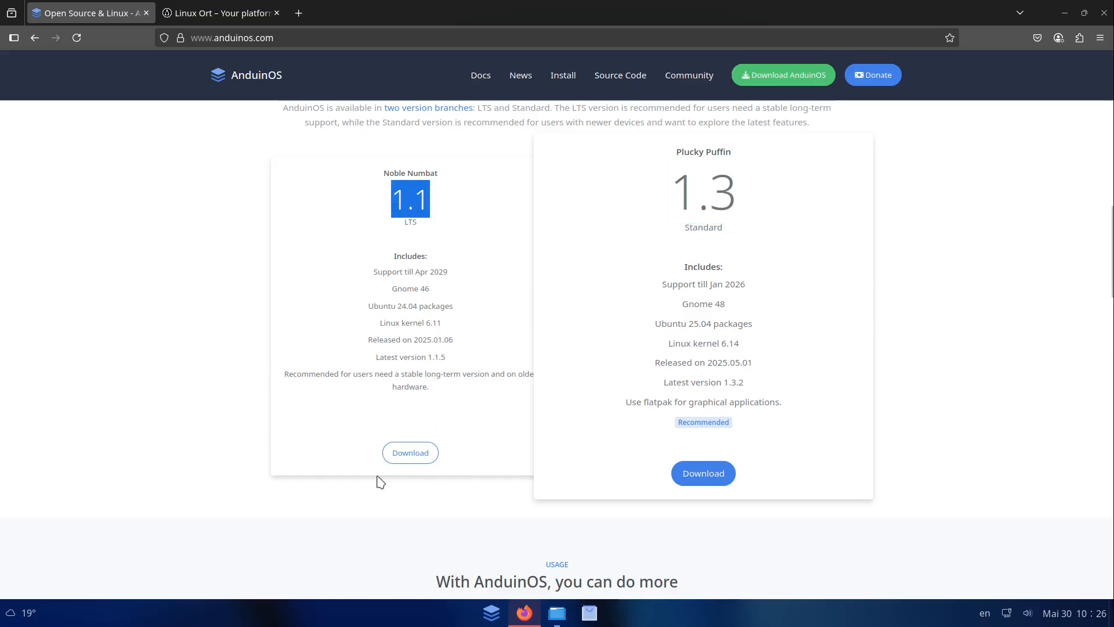
Scroll to 'Why choose AnduinOS?' and highlight the 2.0GB ISO size line
{"action": "scroll", "scroll_direction": "down", "scroll_amount": 3}
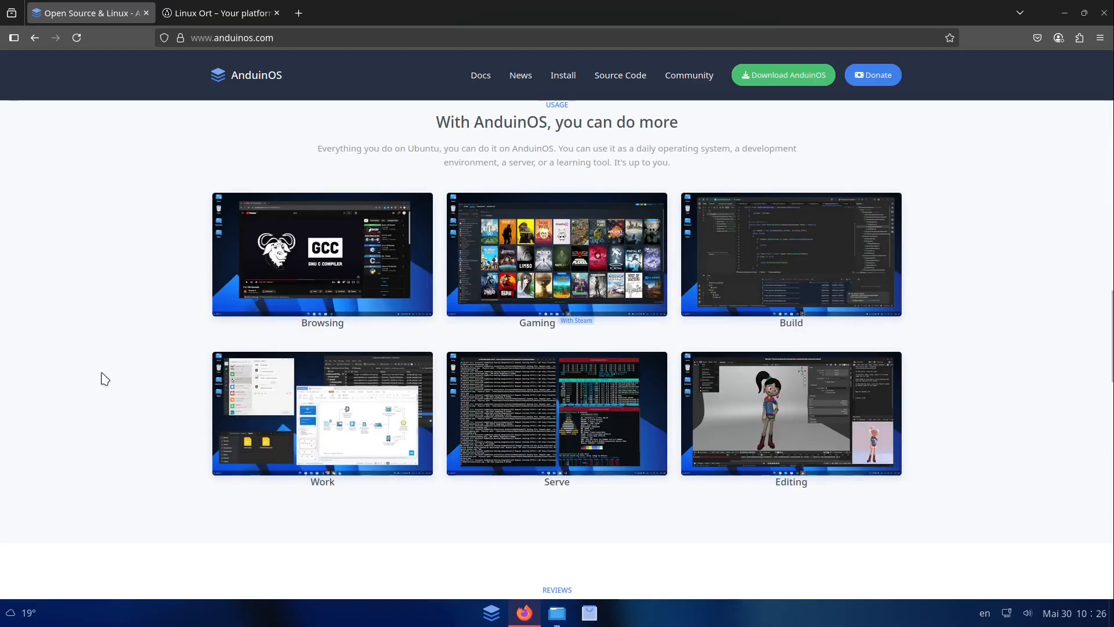
{"action": "scroll", "scroll_direction": "down", "scroll_amount": 3}
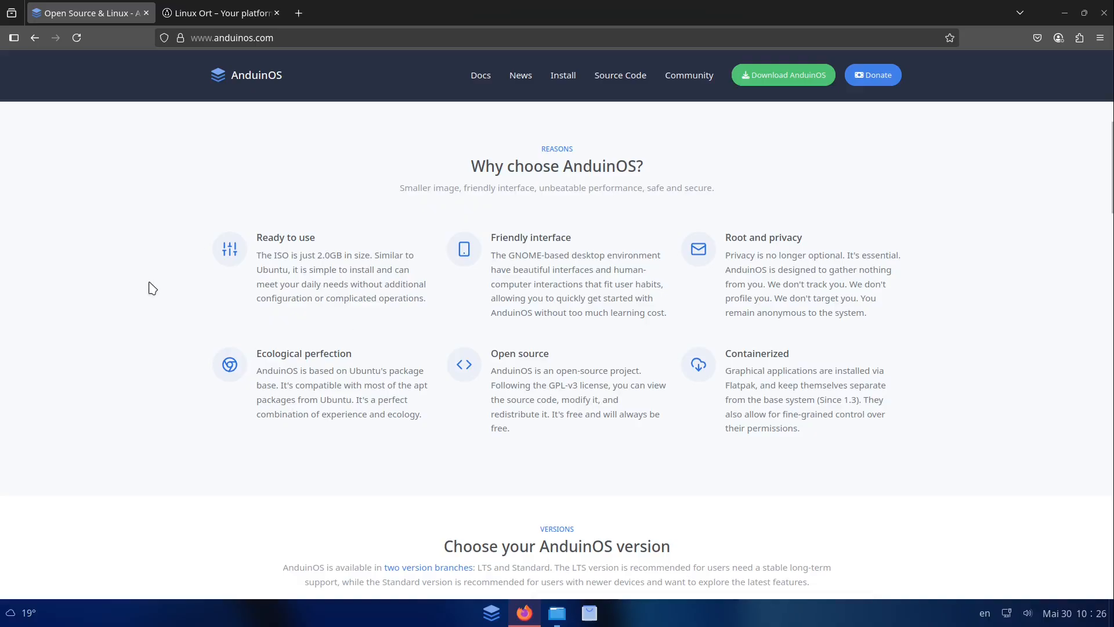
{"action": "double_click", "coordinate": [285, 237]}
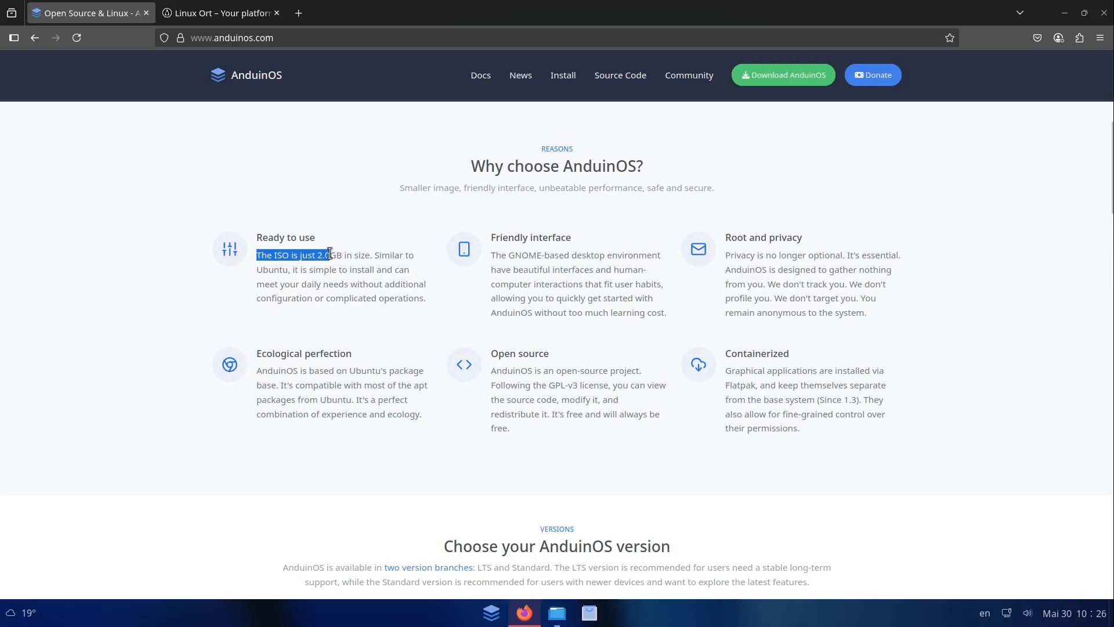
{"action": "mouse_move", "coordinate": [340, 250]}
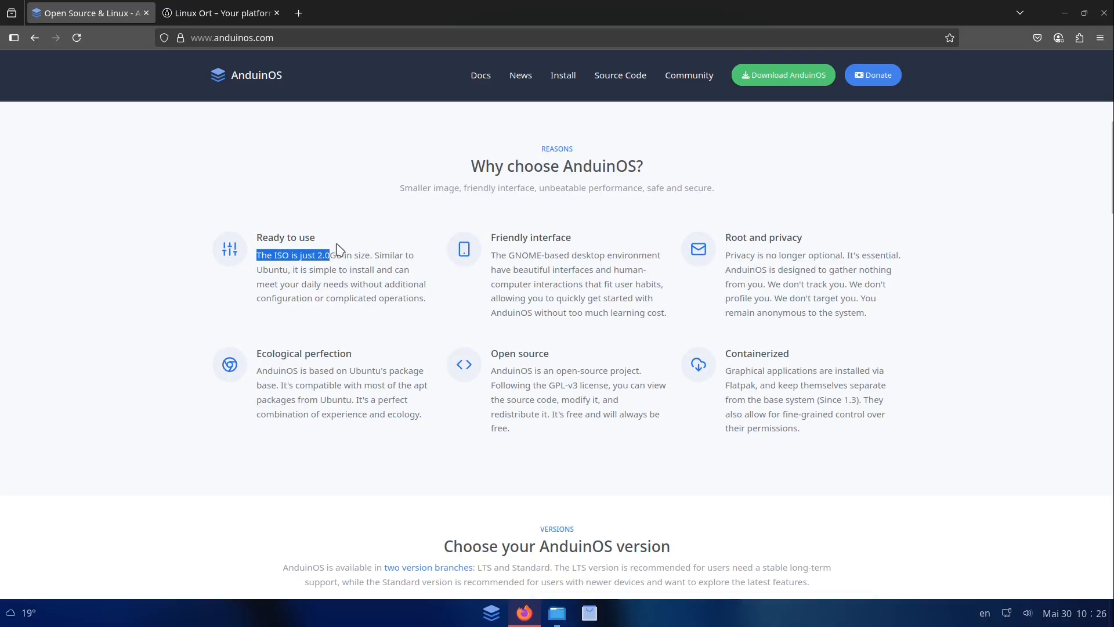
{"action": "mouse_move", "coordinate": [1070, 13]}
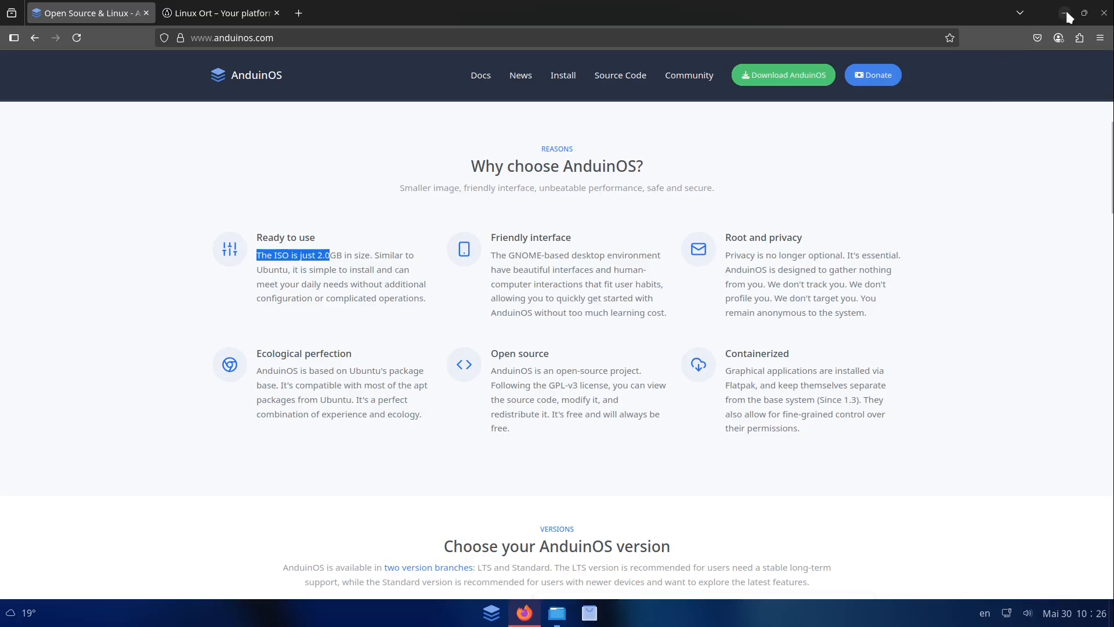
{"action": "mouse_move", "coordinate": [1069, 12]}
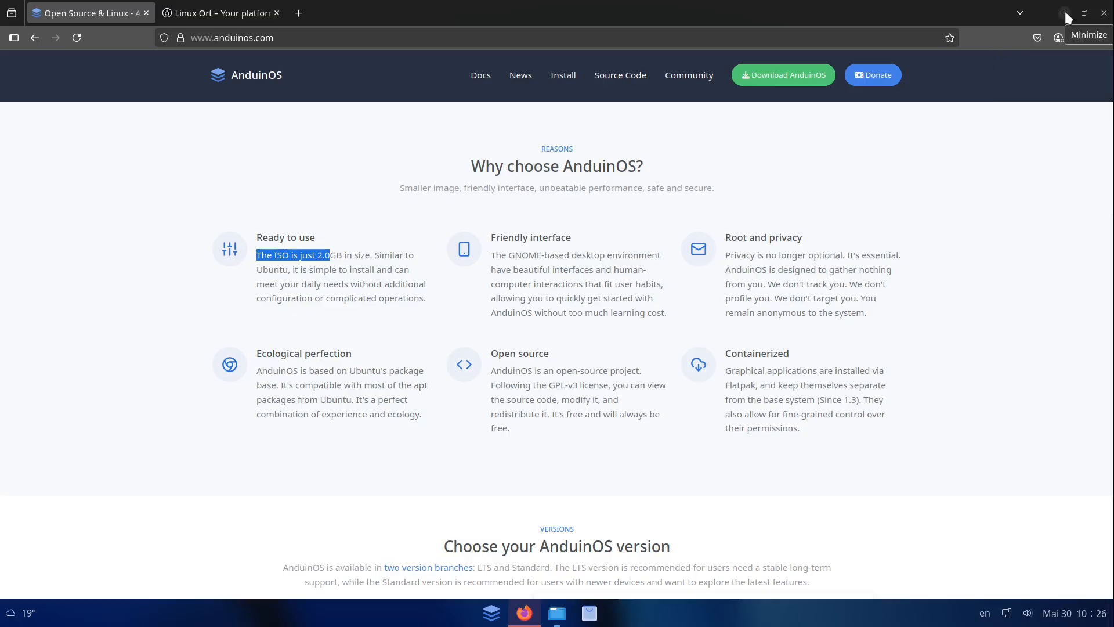
Minimize Firefox, launch Files from the Pinned grid at Home, then close it
{"action": "left_click", "coordinate": [1066, 12]}
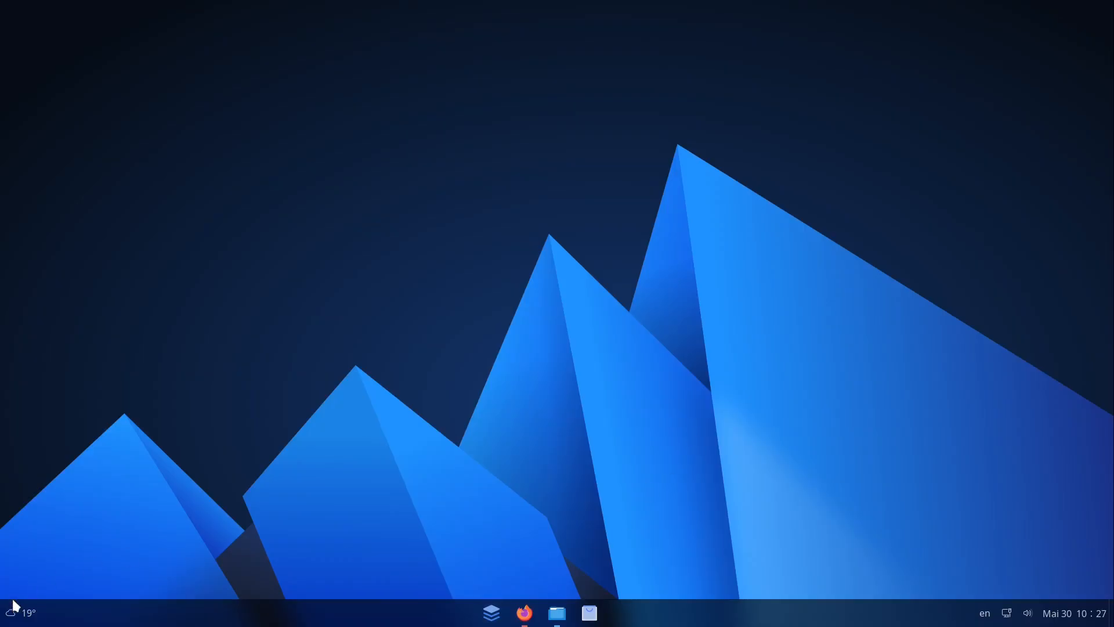
{"action": "mouse_move", "coordinate": [459, 607]}
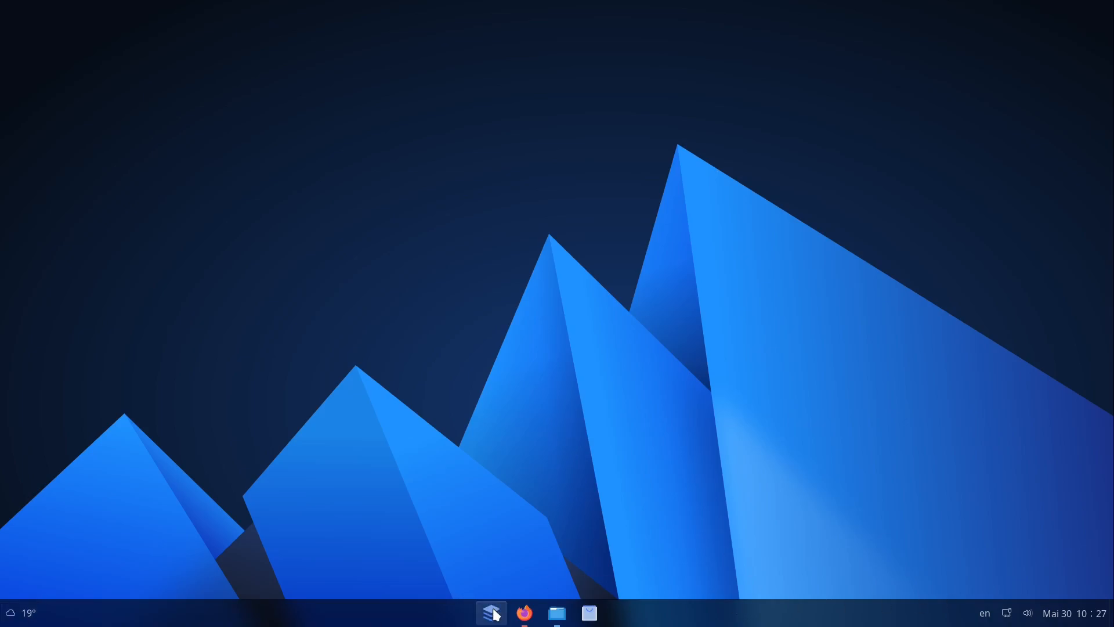
{"action": "left_click", "coordinate": [491, 613]}
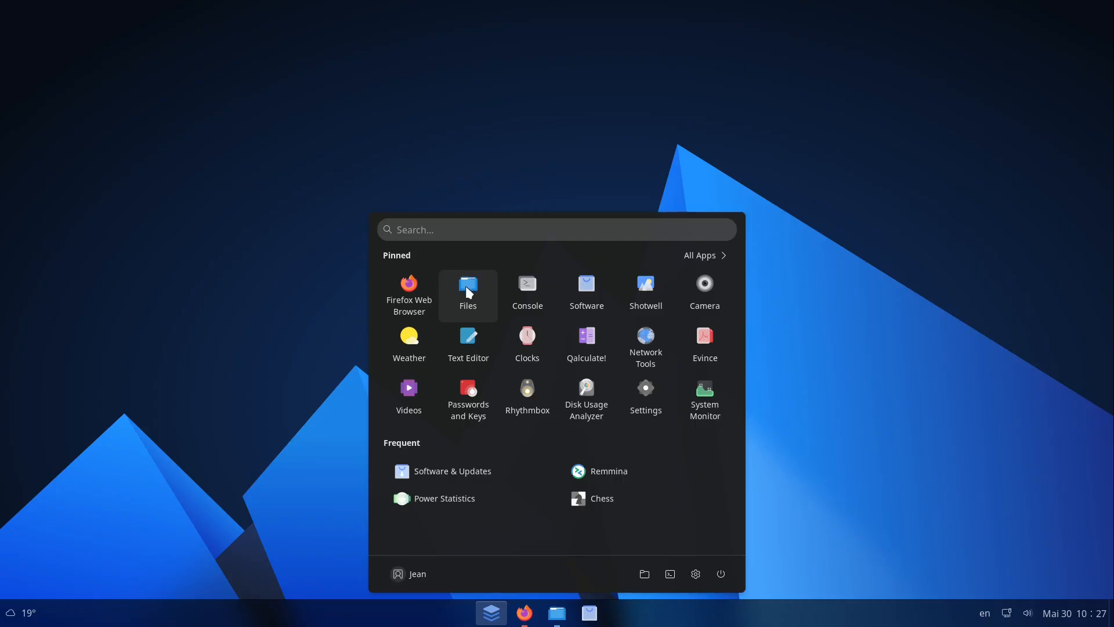
{"action": "mouse_move", "coordinate": [467, 291]}
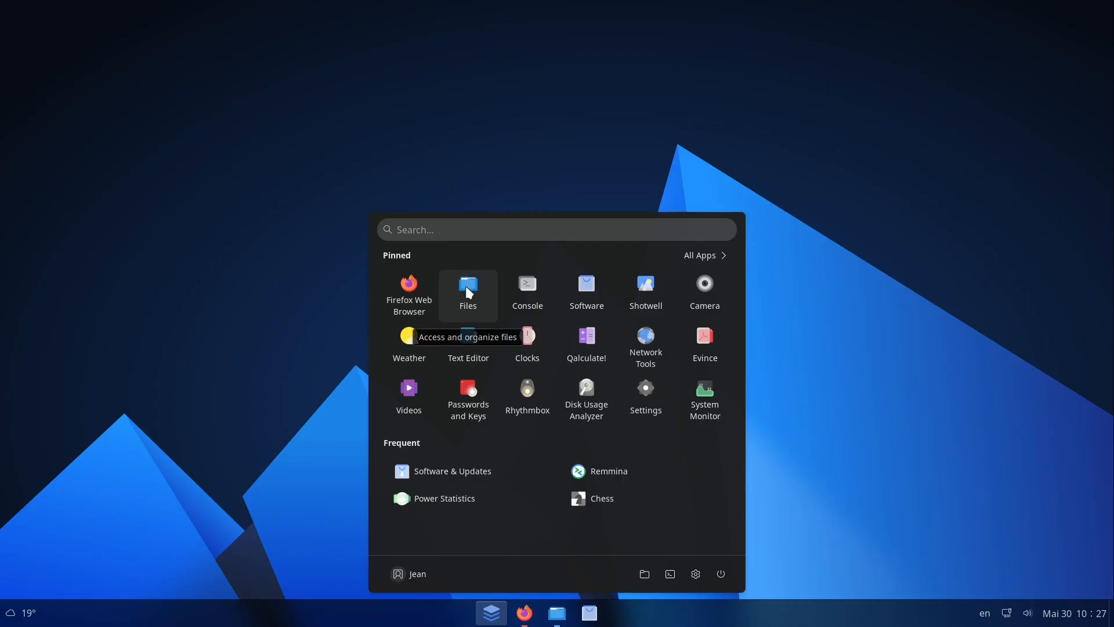
{"action": "left_click", "coordinate": [468, 288]}
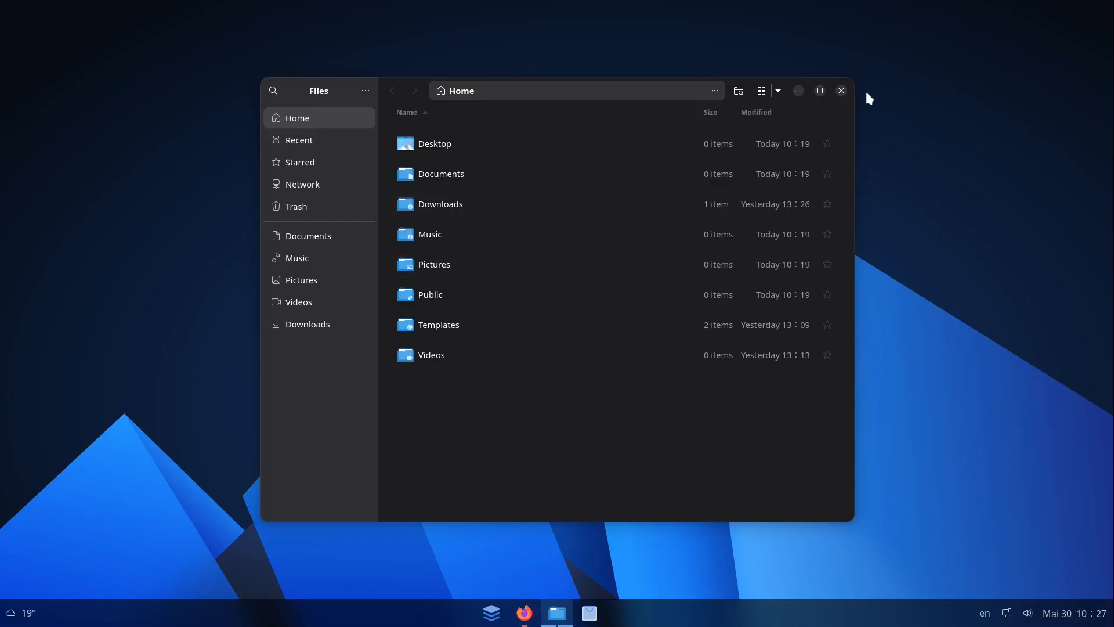
{"action": "left_click", "coordinate": [491, 611]}
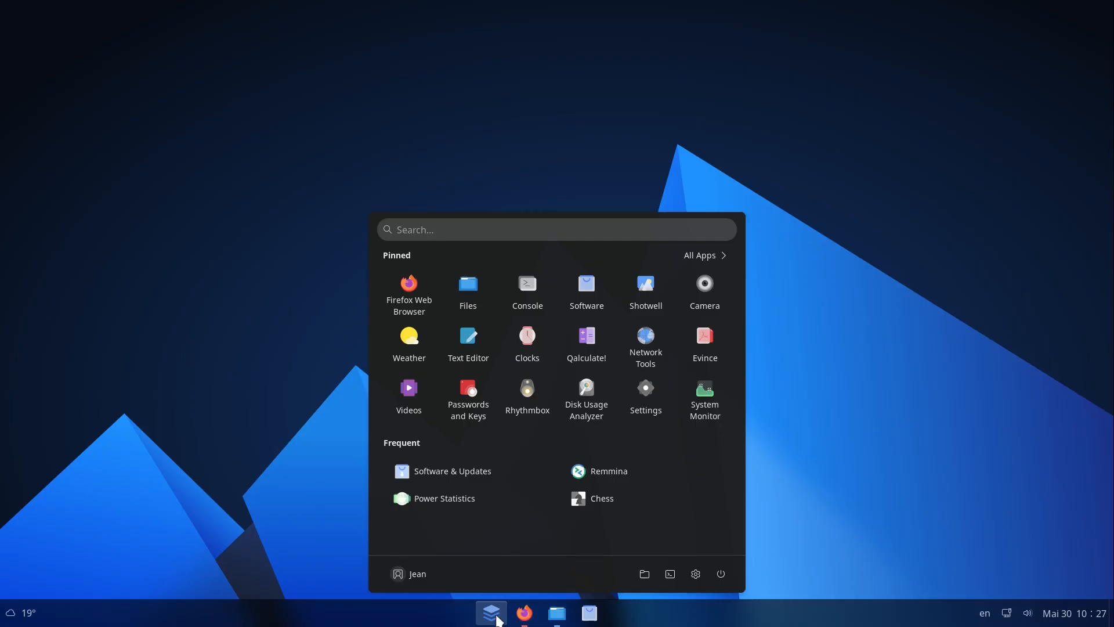
Show the All Apps list and scroll past Logs and Maps to Network Tools
{"action": "left_click", "coordinate": [699, 255]}
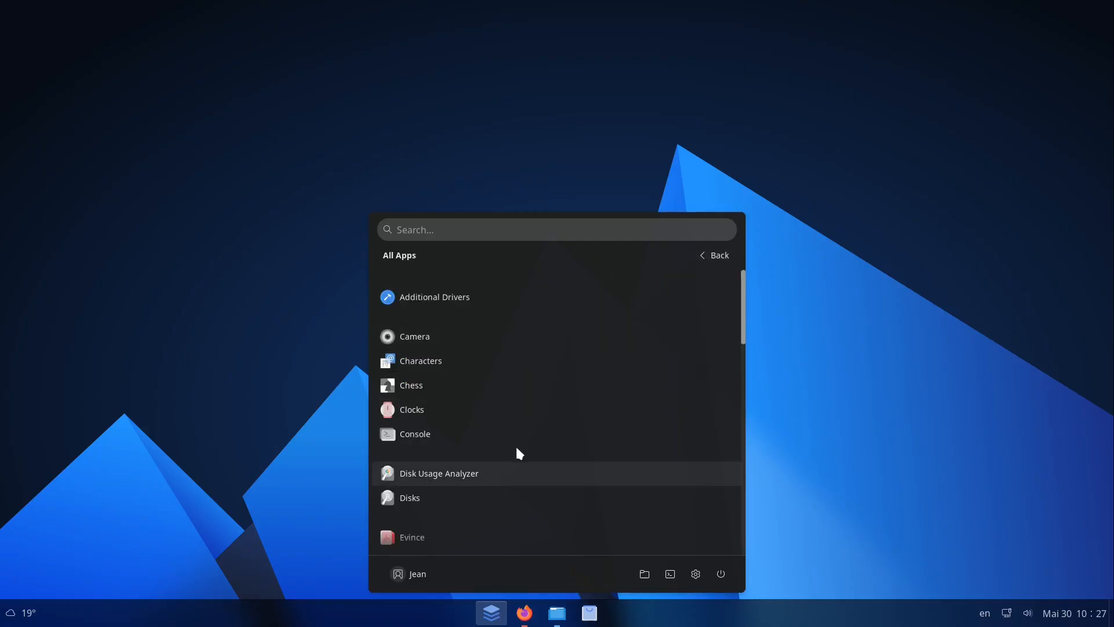
{"action": "mouse_move", "coordinate": [495, 480]}
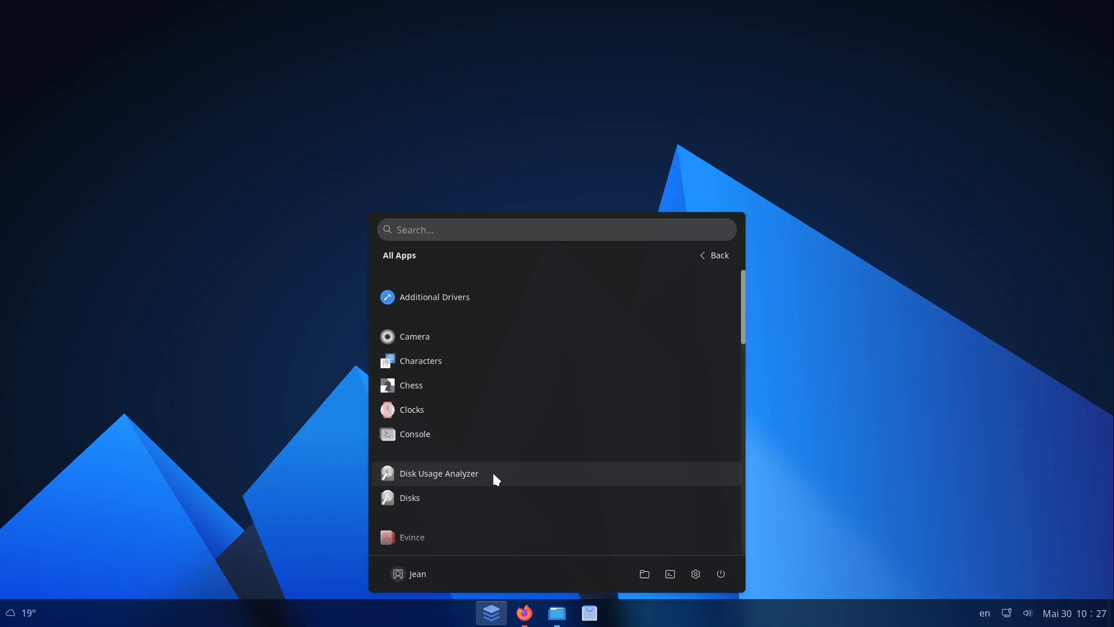
{"action": "scroll", "scroll_direction": "down", "scroll_amount": 3}
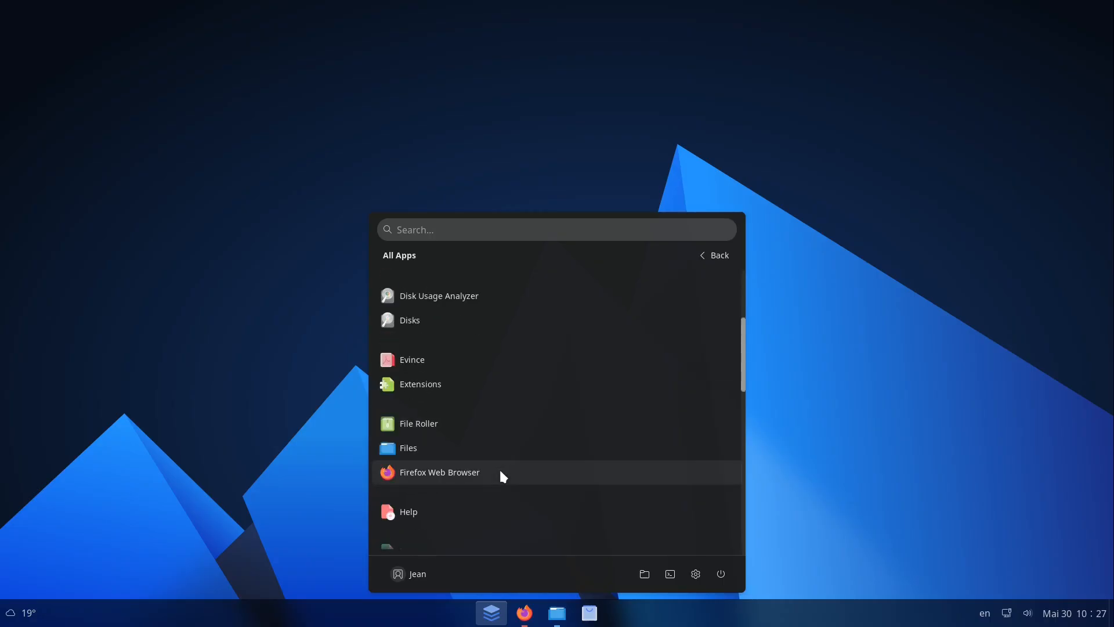
{"action": "scroll", "scroll_direction": "down", "scroll_amount": 3}
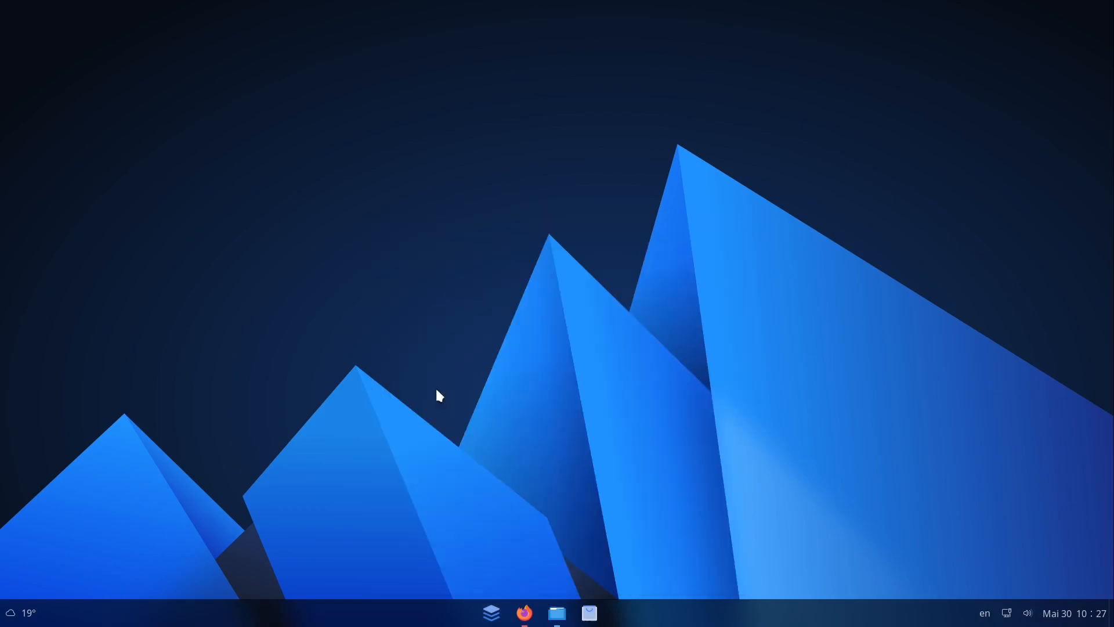
{"action": "left_click", "coordinate": [490, 613]}
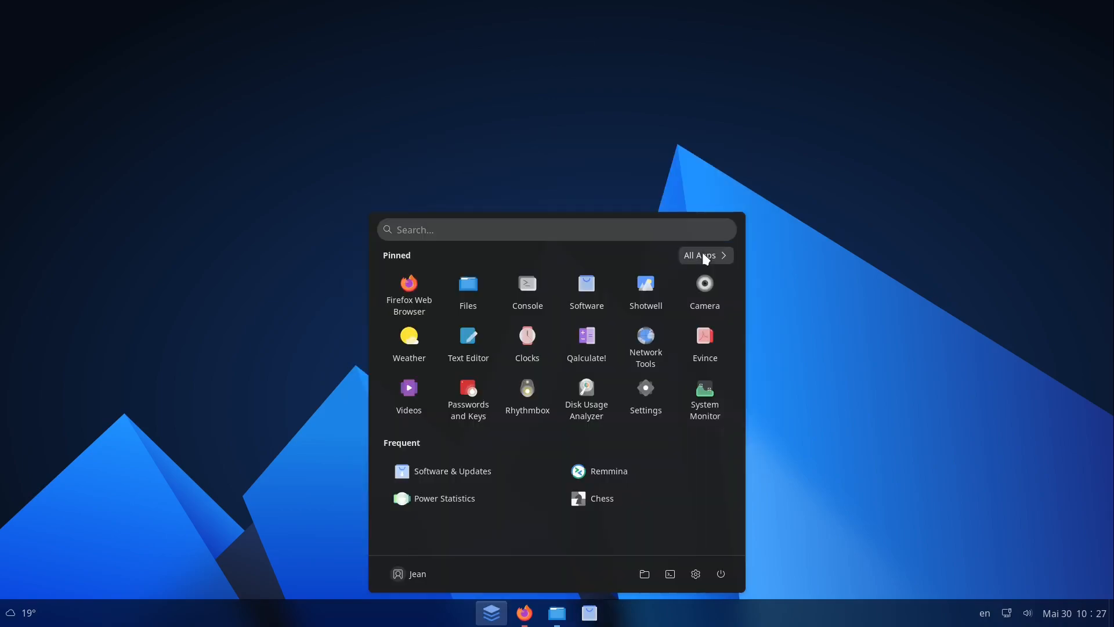
{"action": "left_click", "coordinate": [700, 255]}
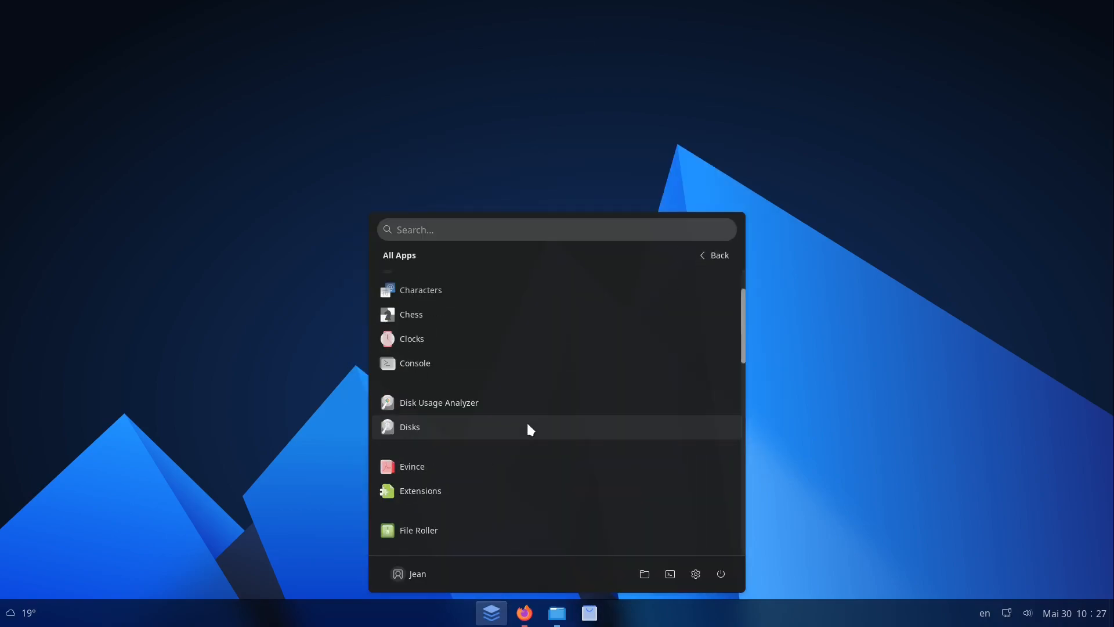
{"action": "scroll", "scroll_direction": "down", "scroll_amount": 3}
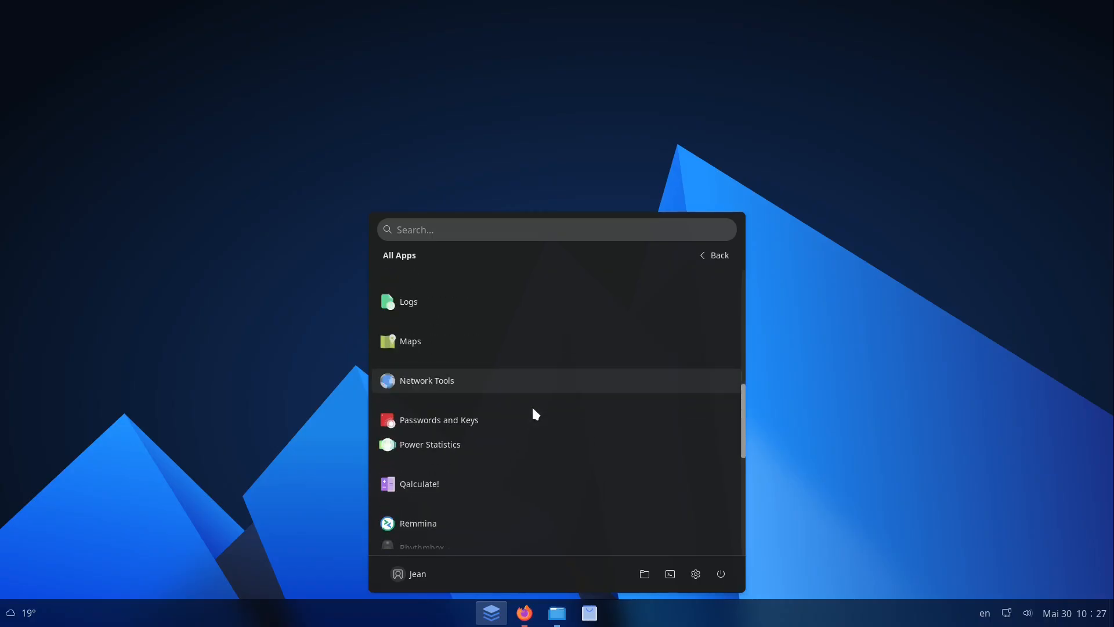
{"action": "mouse_move", "coordinate": [419, 387]}
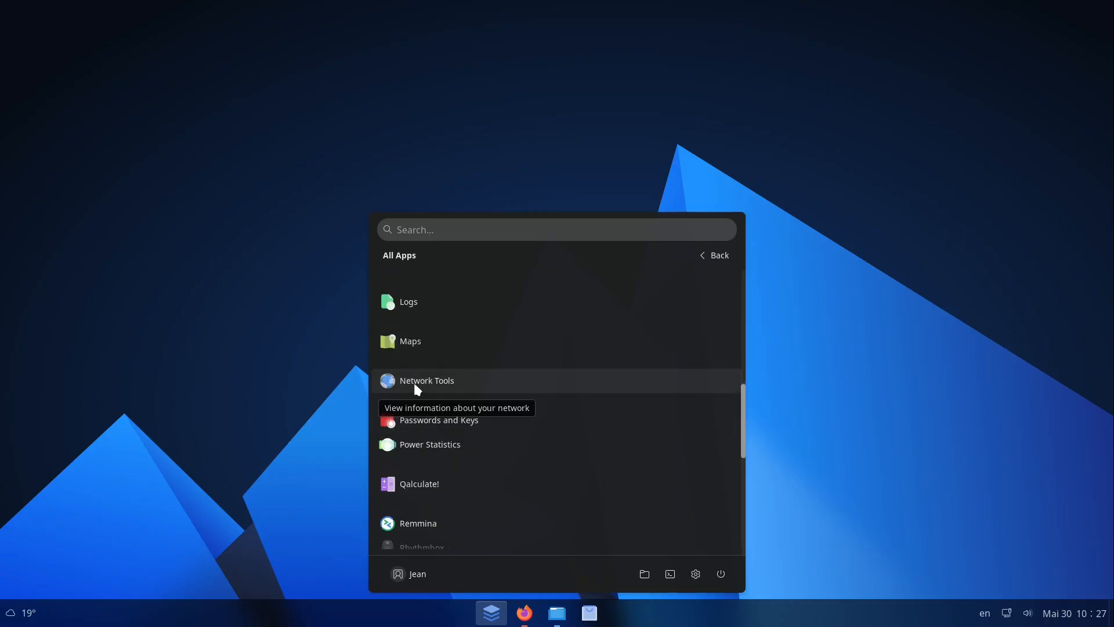
View Network Tools' loopback device page, close it, and search the launcher for 'calc'
{"action": "left_click", "coordinate": [427, 380]}
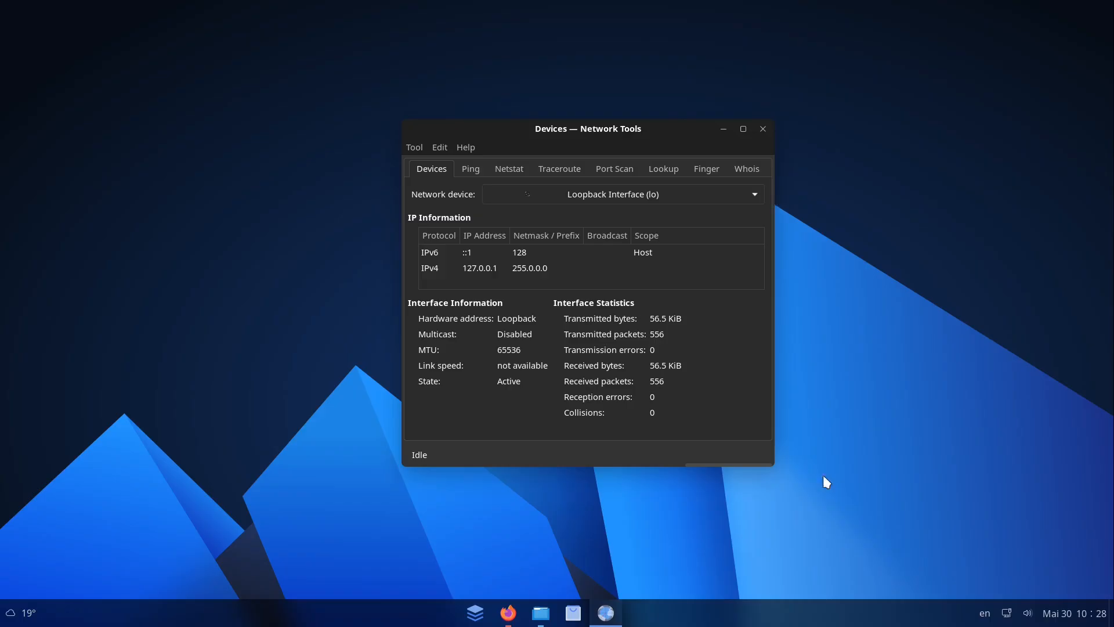
{"action": "mouse_move", "coordinate": [772, 460]}
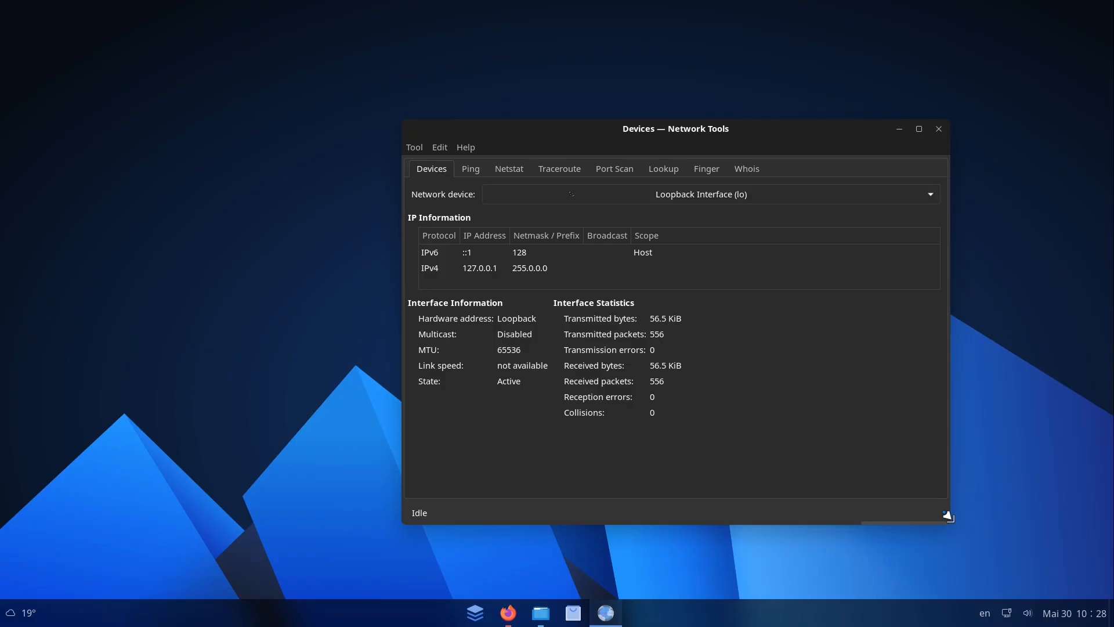
{"action": "mouse_move", "coordinate": [470, 168]}
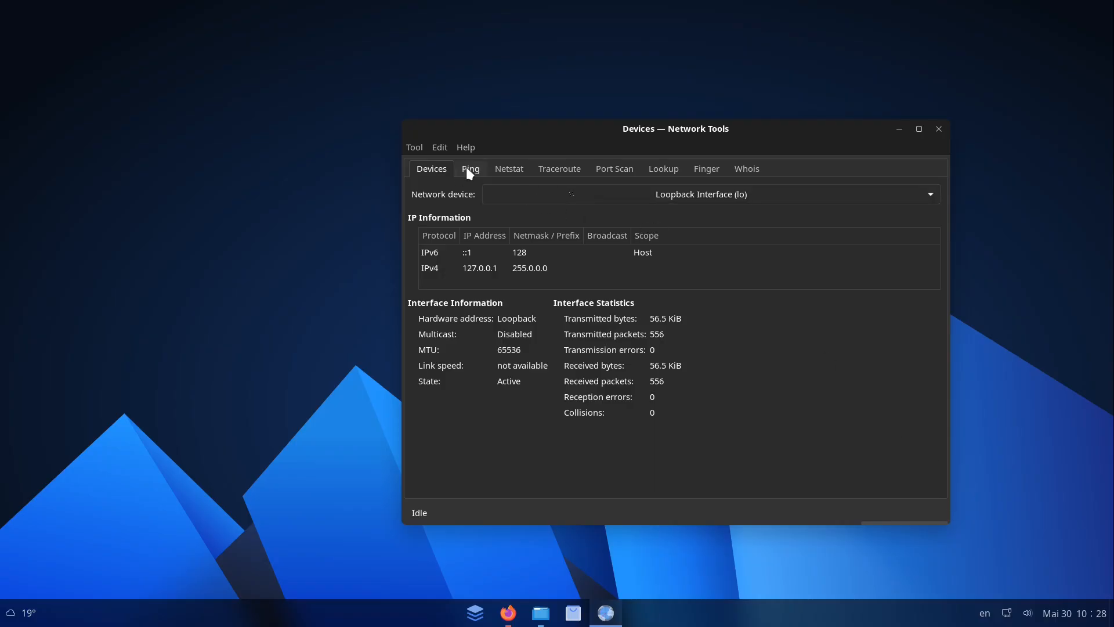
{"action": "mouse_move", "coordinate": [480, 174]}
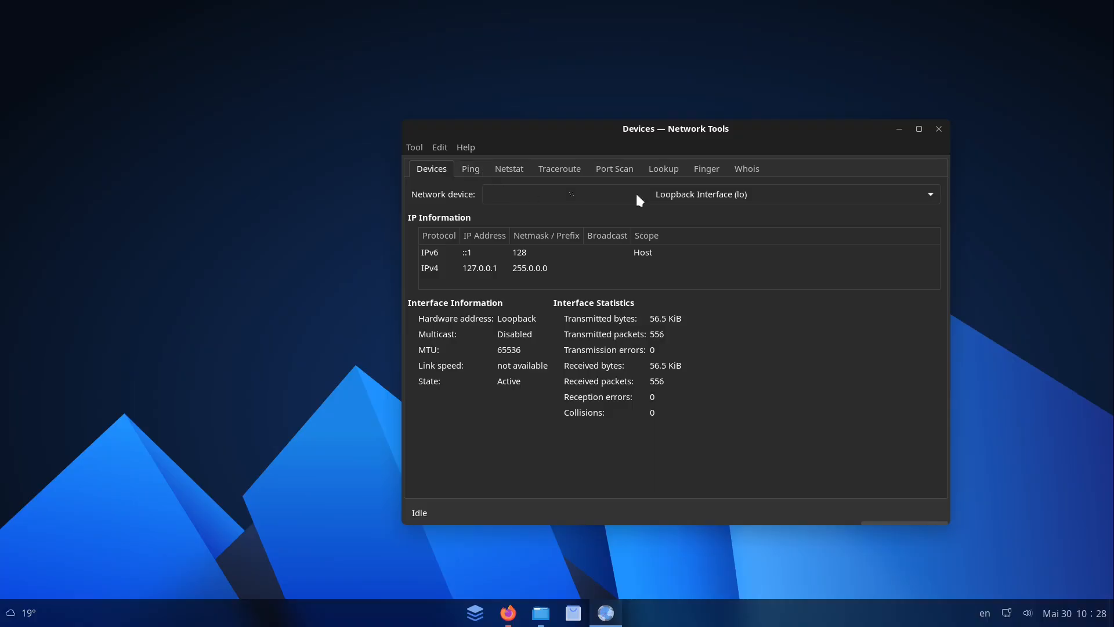
{"action": "mouse_move", "coordinate": [651, 219]}
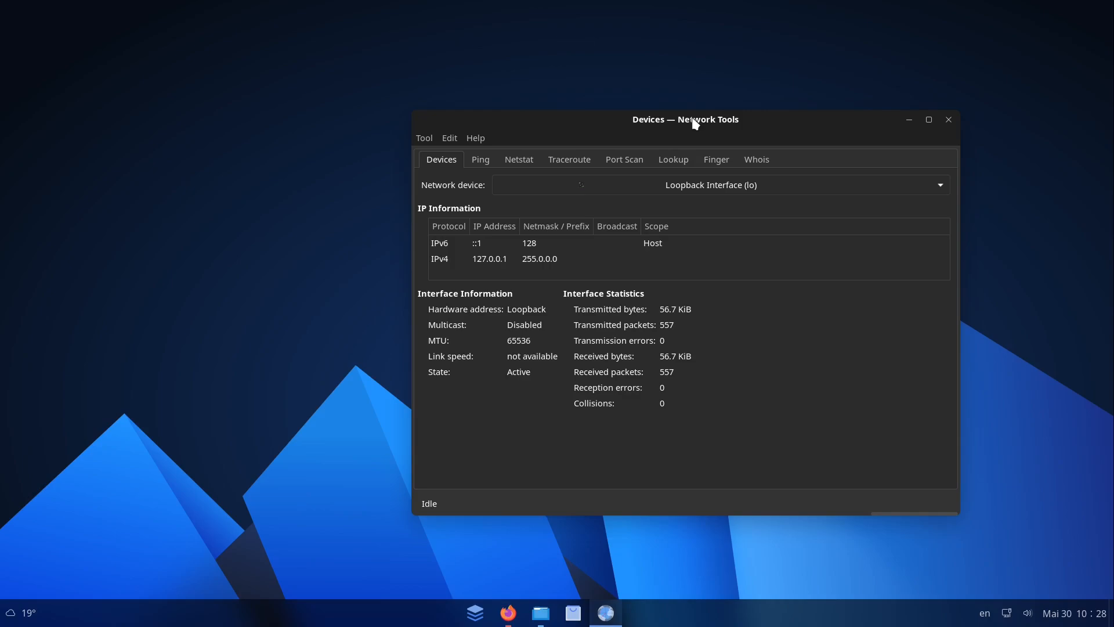
{"action": "left_click", "coordinate": [948, 119]}
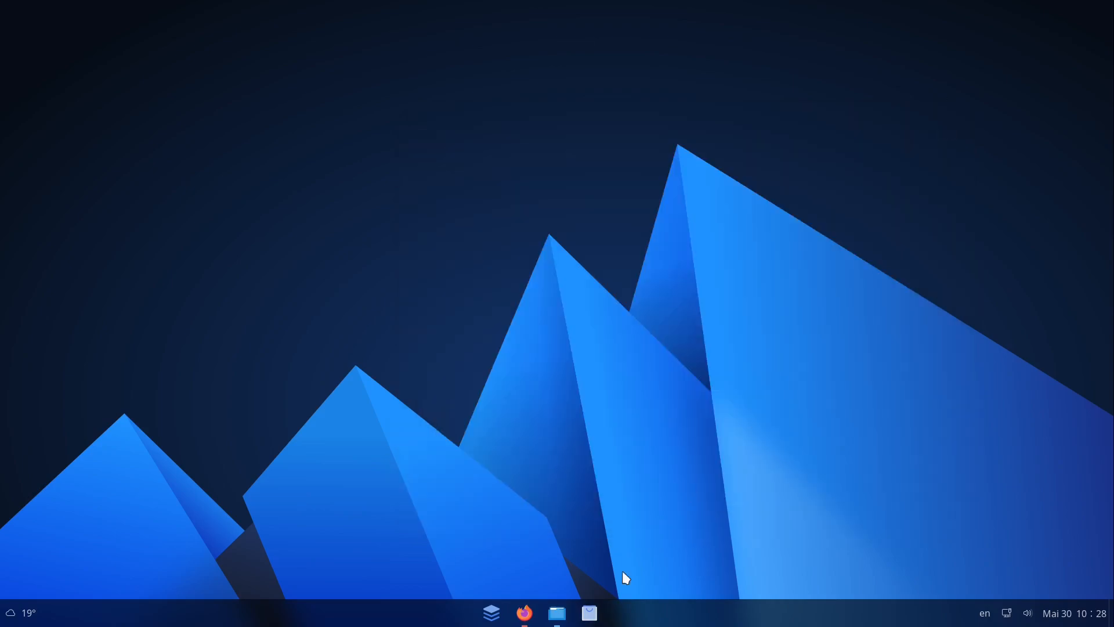
{"action": "left_click", "coordinate": [491, 613]}
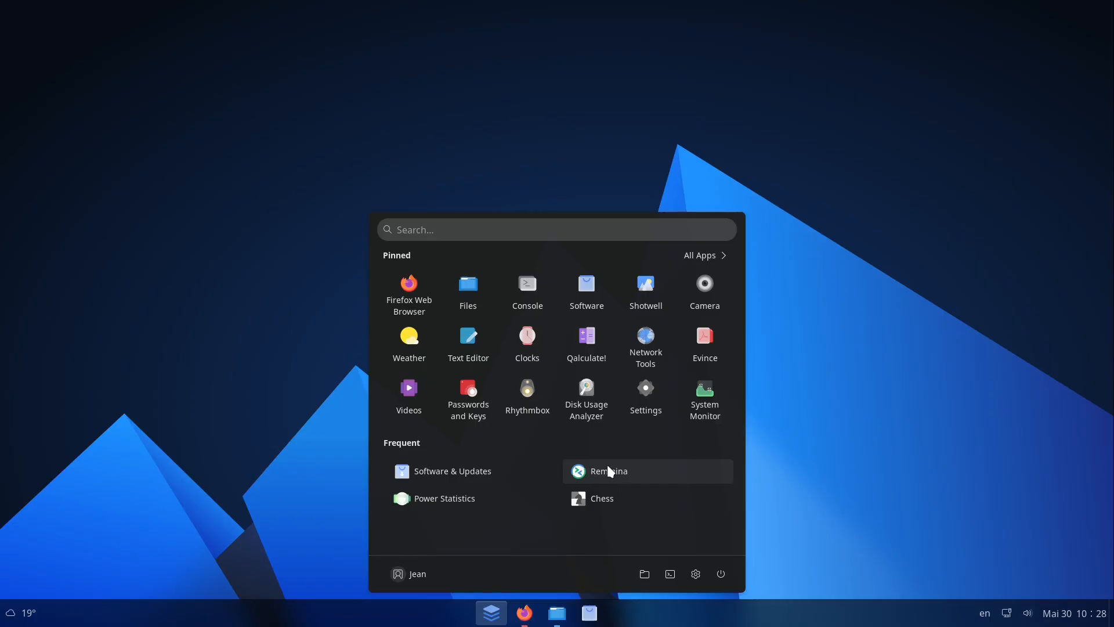
{"action": "type", "text": "c"}
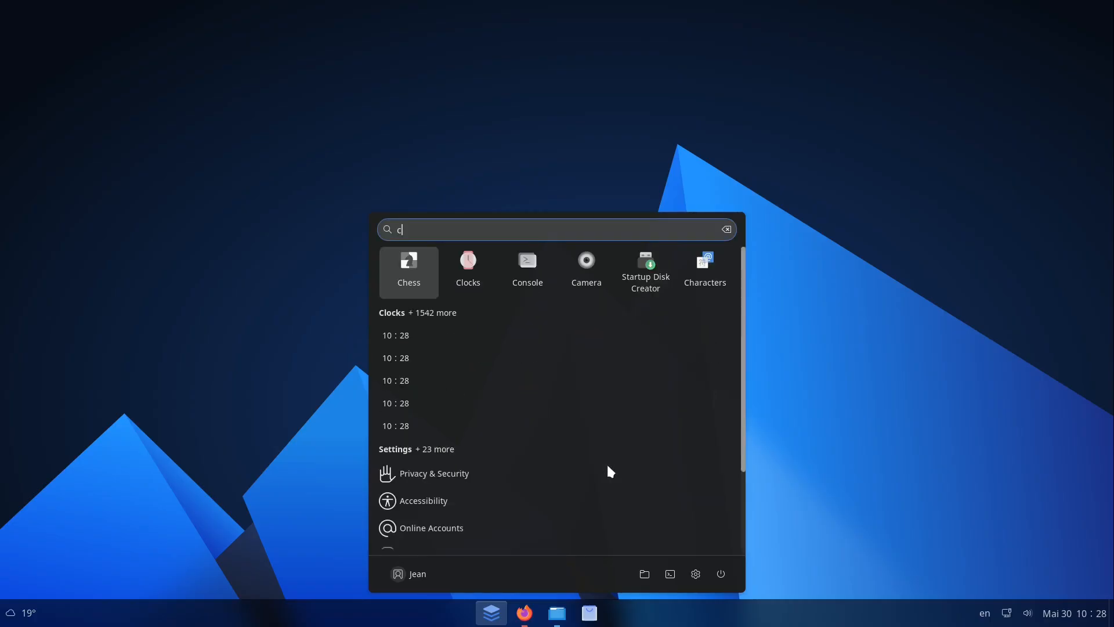
{"action": "type", "text": "alc"}
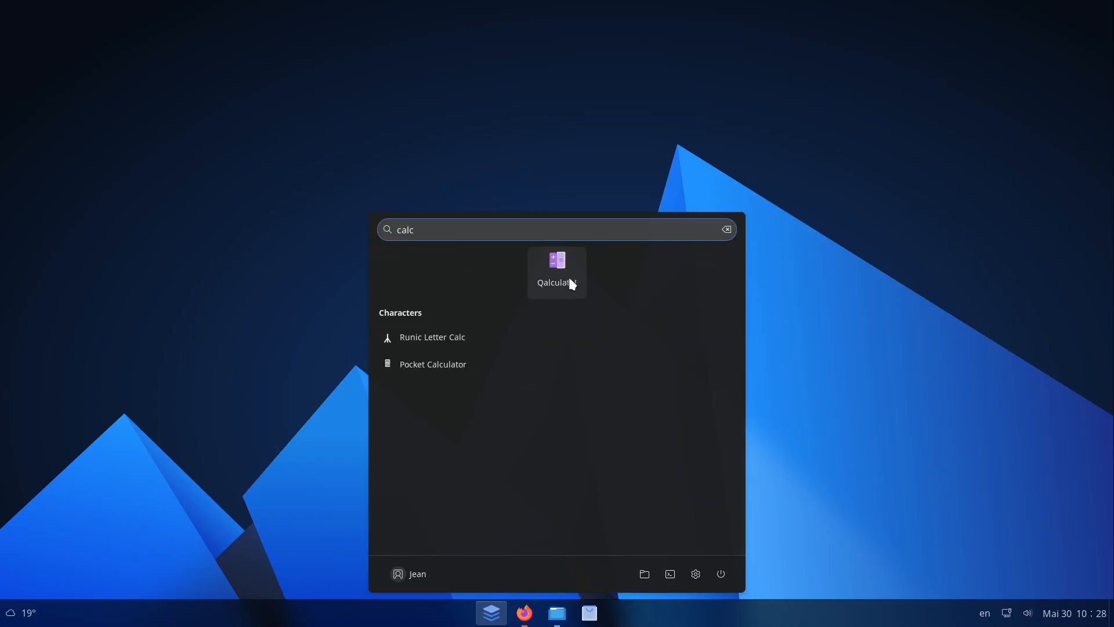
Launch Qalculate! from the search results, look over its keypad, and close it
{"action": "left_click", "coordinate": [556, 270]}
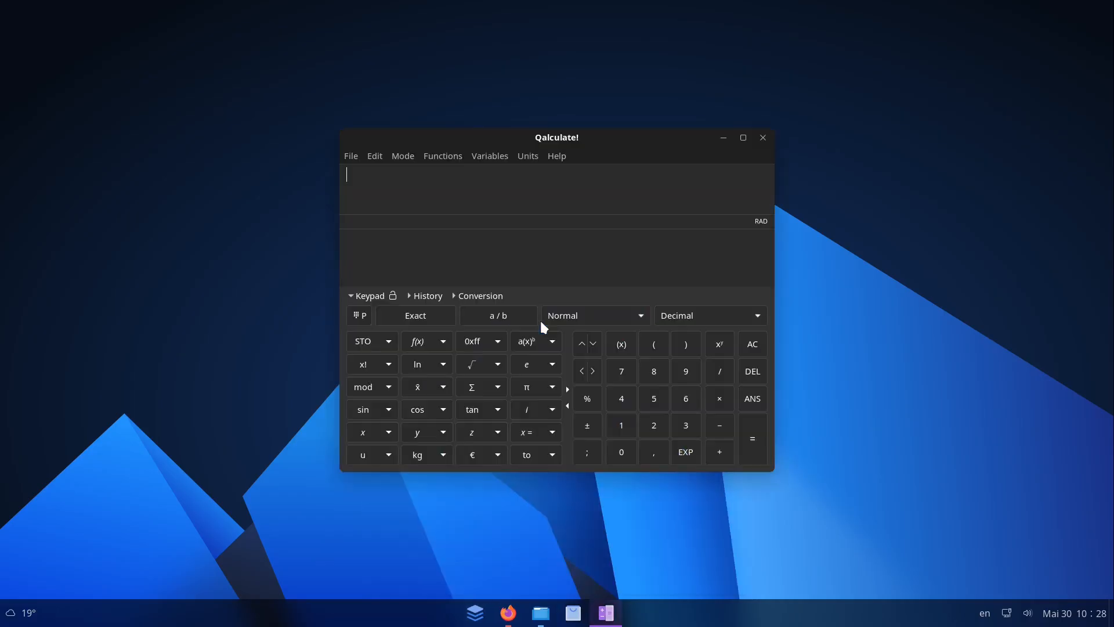
{"action": "mouse_move", "coordinate": [564, 302]}
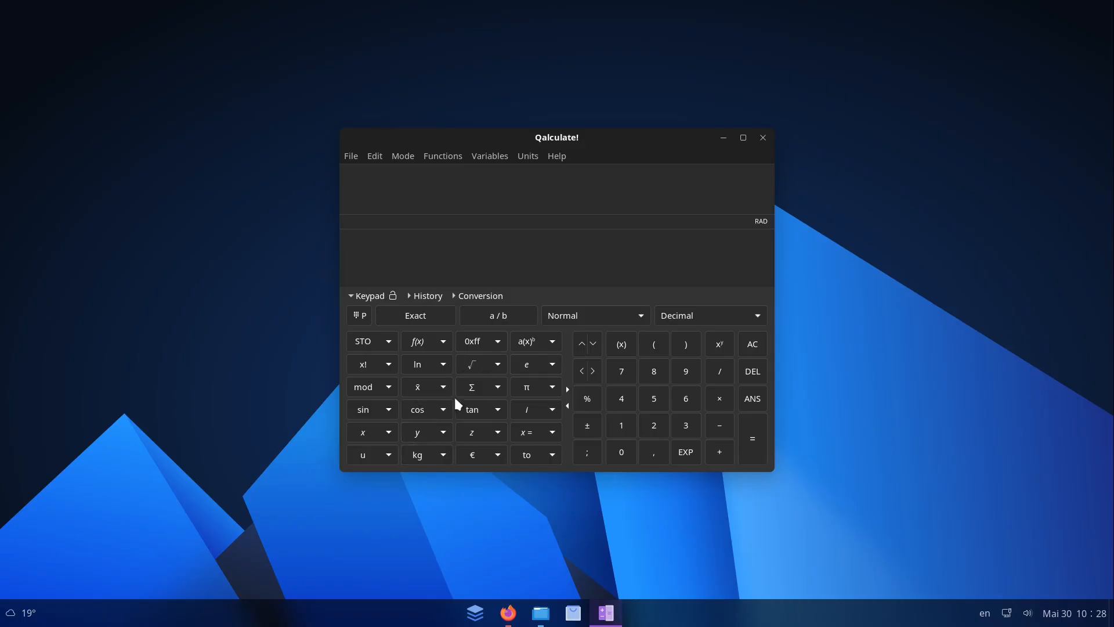
{"action": "left_click", "coordinate": [556, 613]}
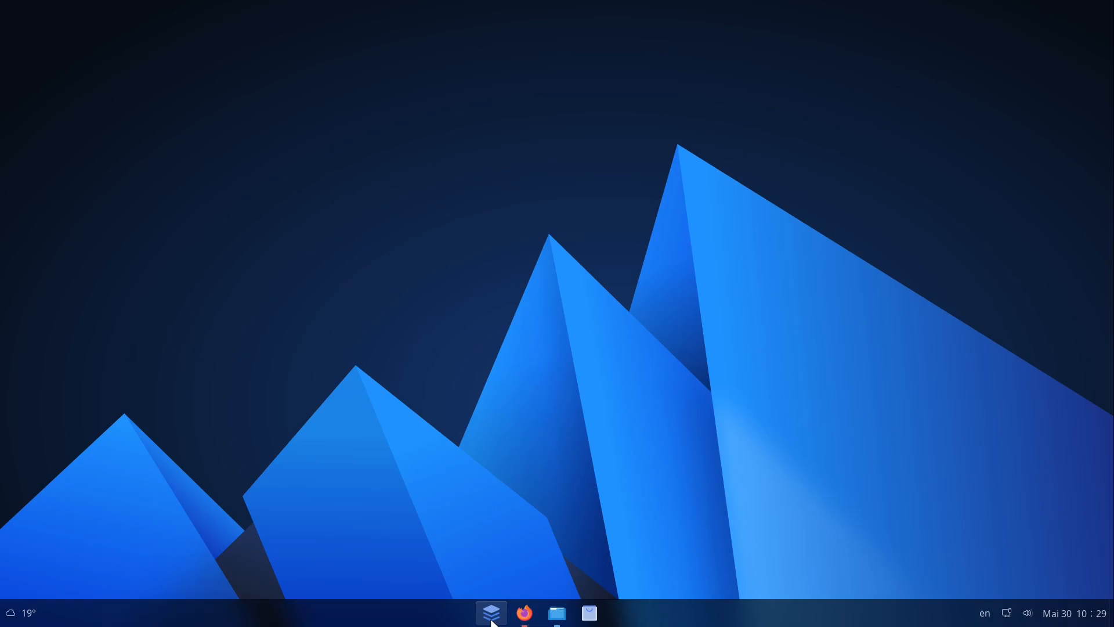
Reopen the All Apps list and scroll down to Qalculate!, Remmina and Rhythmbox
{"action": "left_click", "coordinate": [491, 613]}
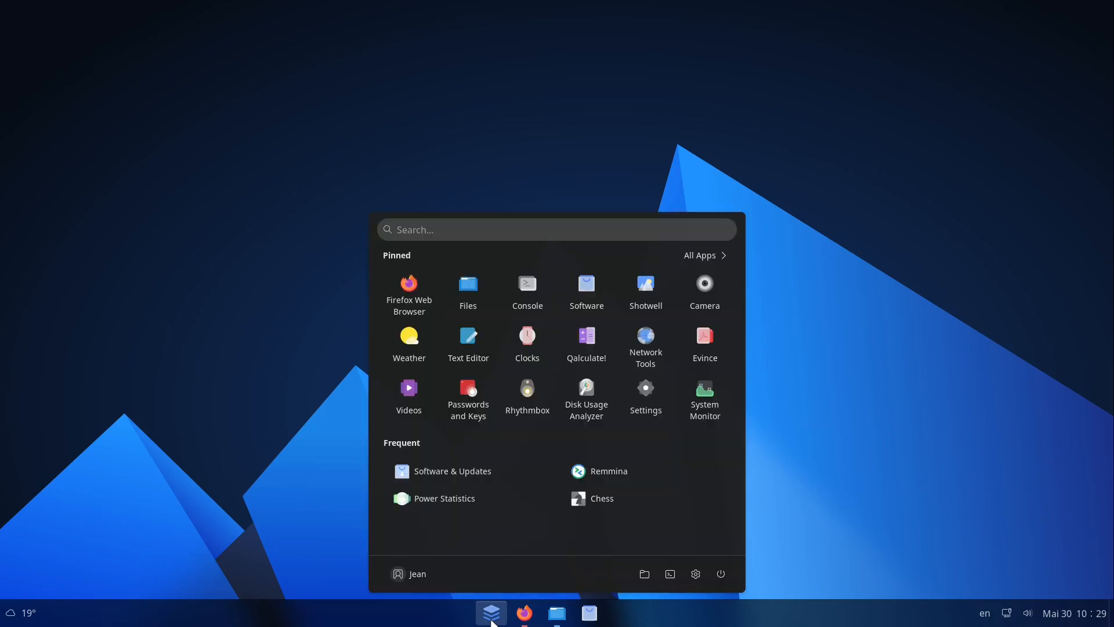
{"action": "left_click", "coordinate": [700, 255]}
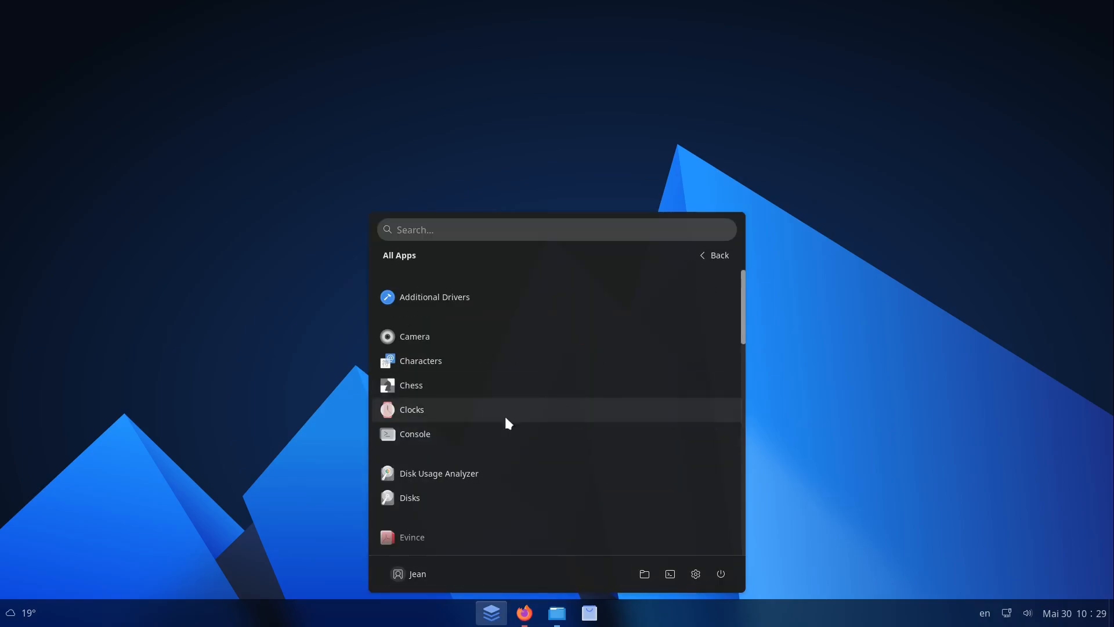
{"action": "scroll", "scroll_direction": "down", "scroll_amount": 3}
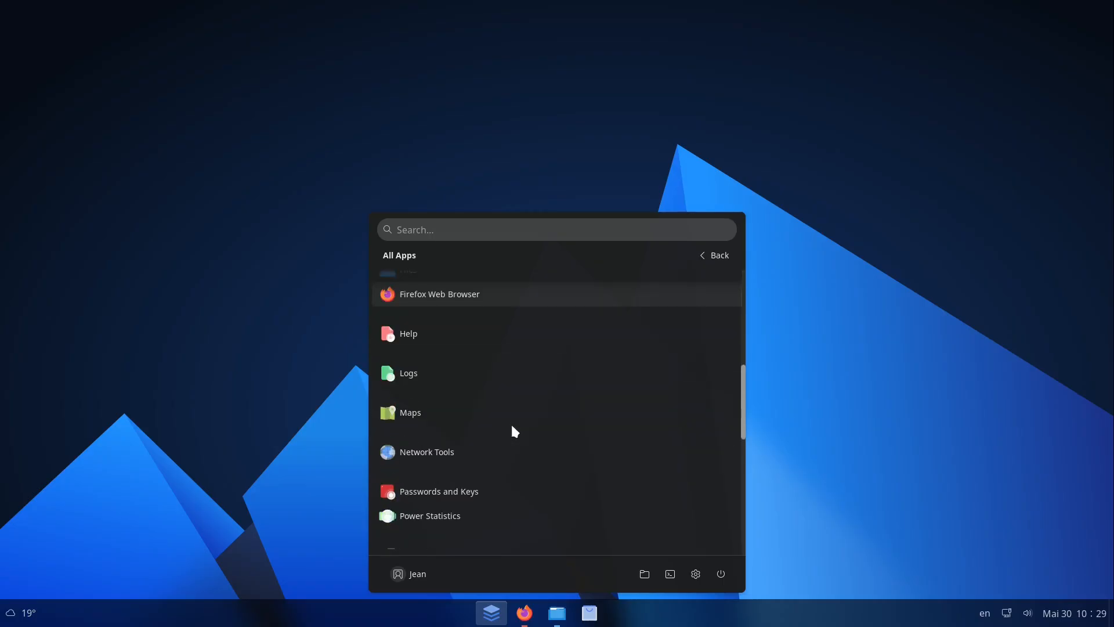
{"action": "scroll", "scroll_direction": "down", "scroll_amount": 3}
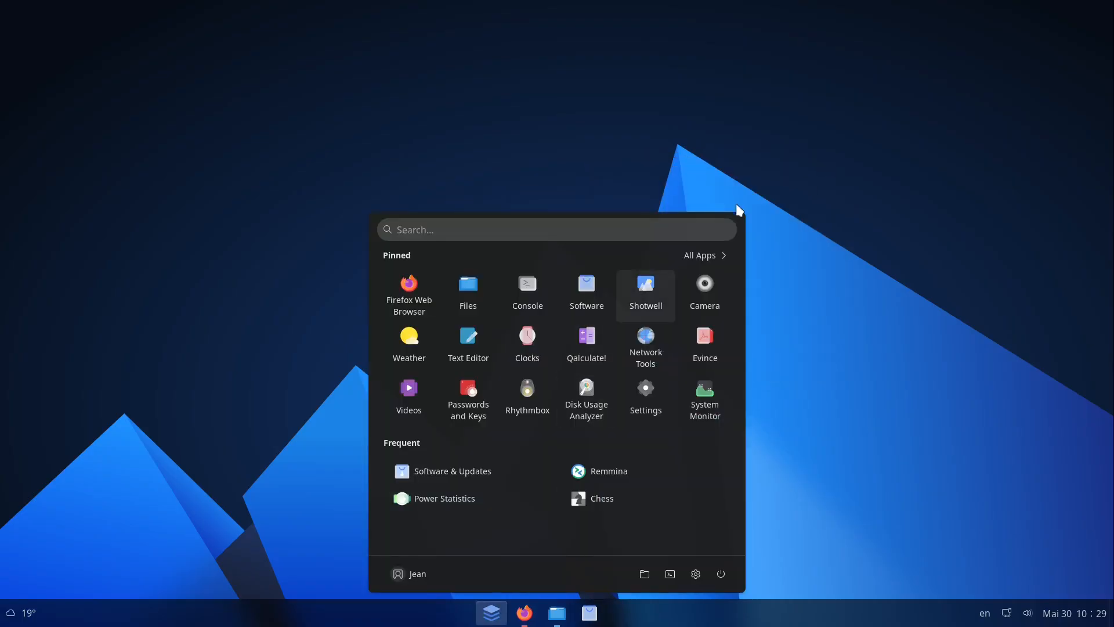
{"action": "left_click", "coordinate": [699, 255]}
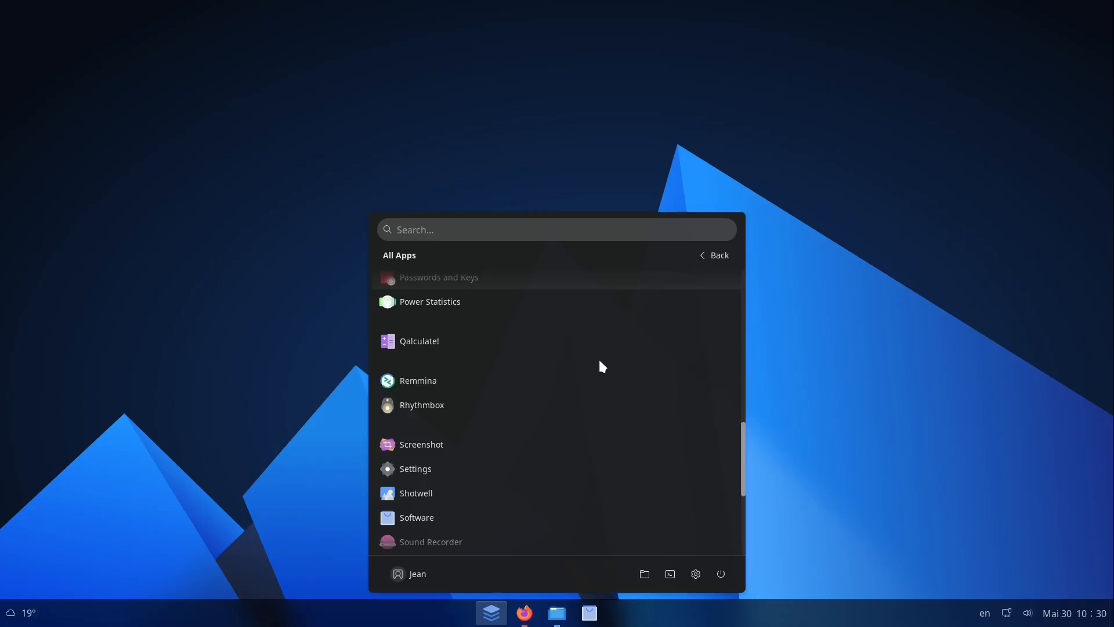
{"action": "mouse_move", "coordinate": [604, 364]}
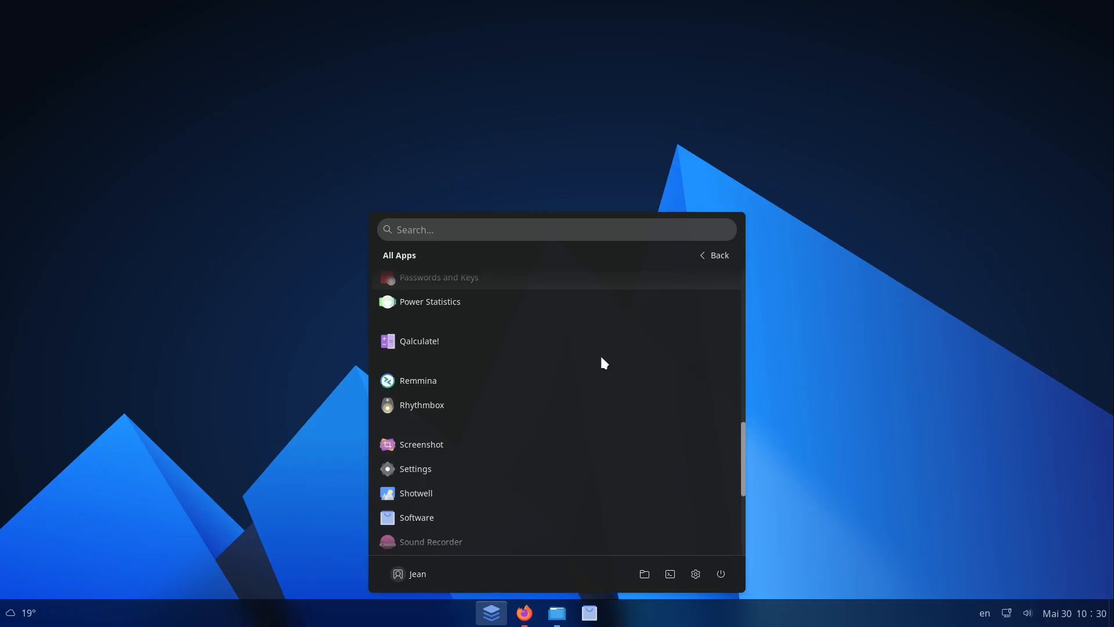
{"action": "mouse_move", "coordinate": [416, 517]}
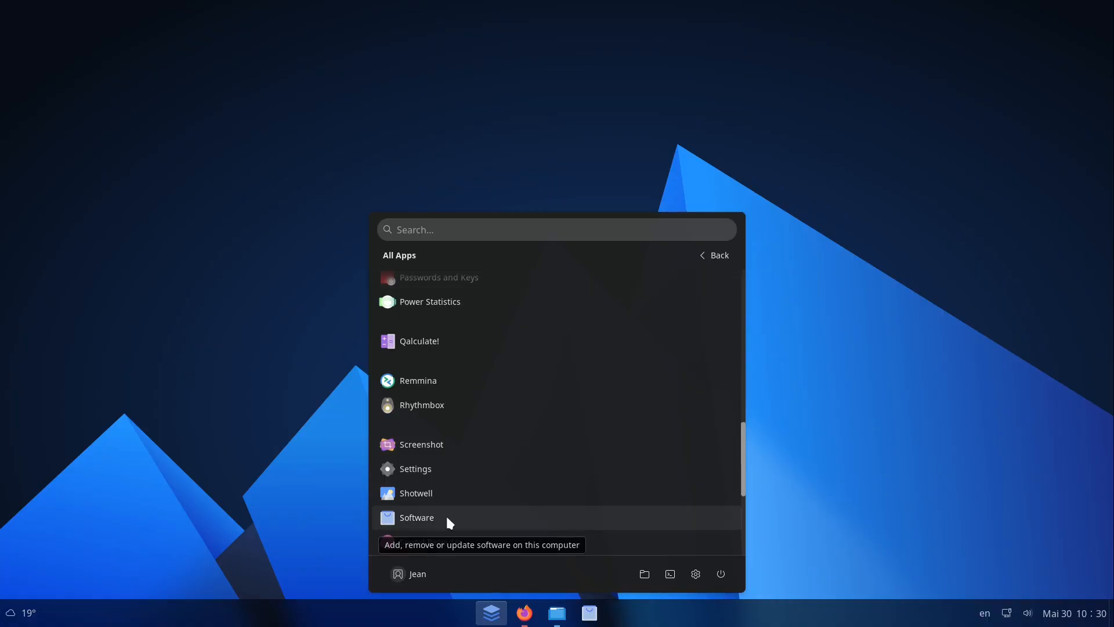
Launch GNOME Software, search for 'libre', and open LibreOffice's Flathub details page
{"action": "left_click", "coordinate": [417, 517]}
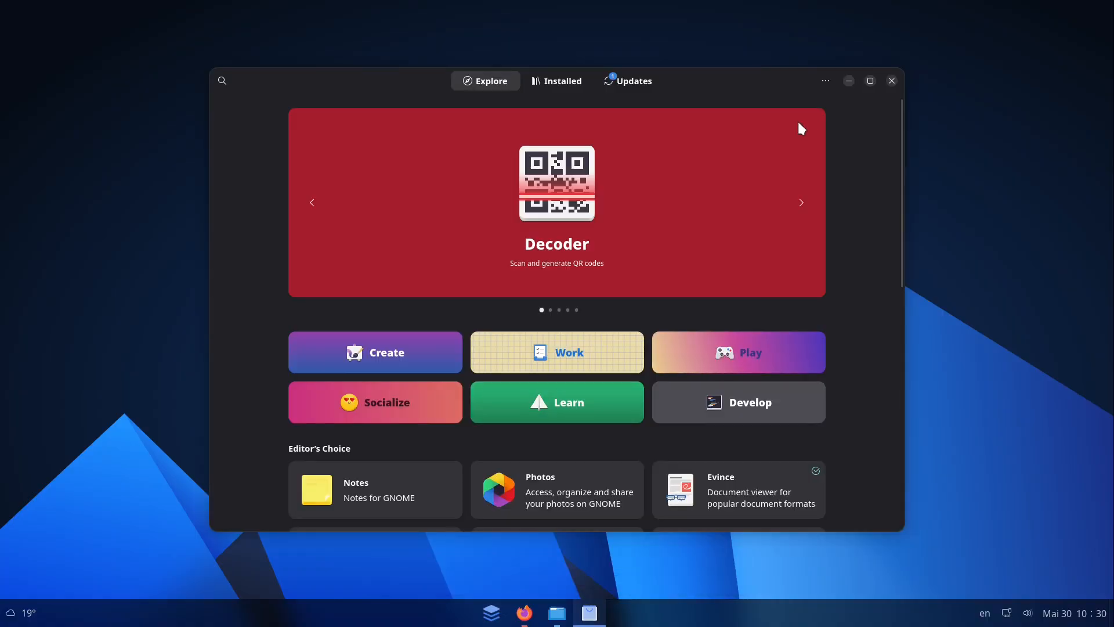
{"action": "left_click", "coordinate": [222, 80]}
{"action": "type", "text": "libre"}
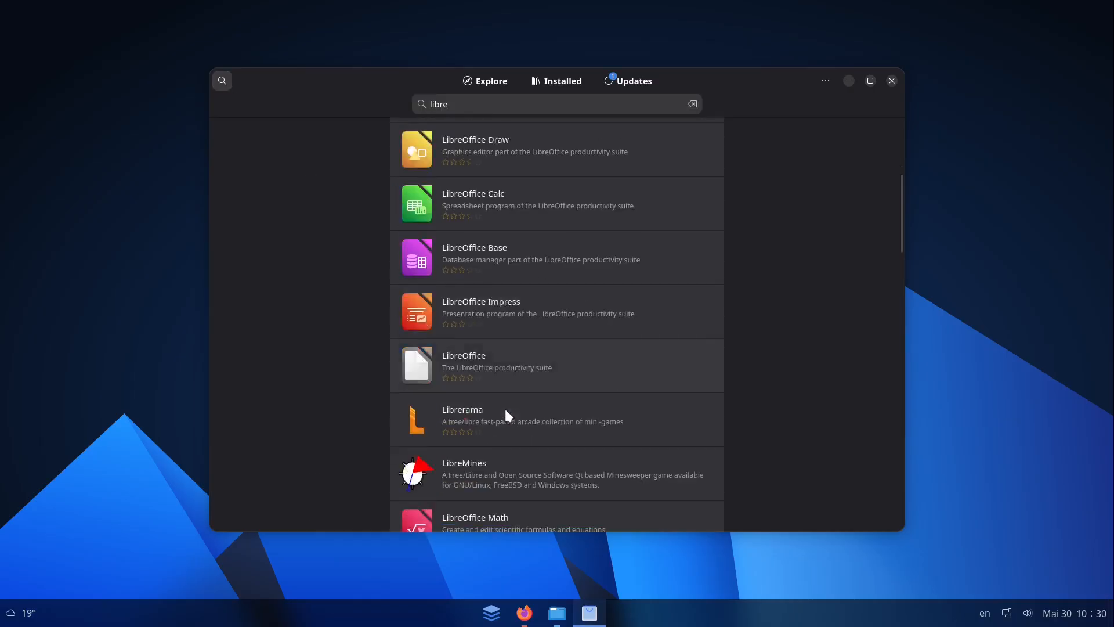
{"action": "scroll", "scroll_direction": "down", "scroll_amount": 3}
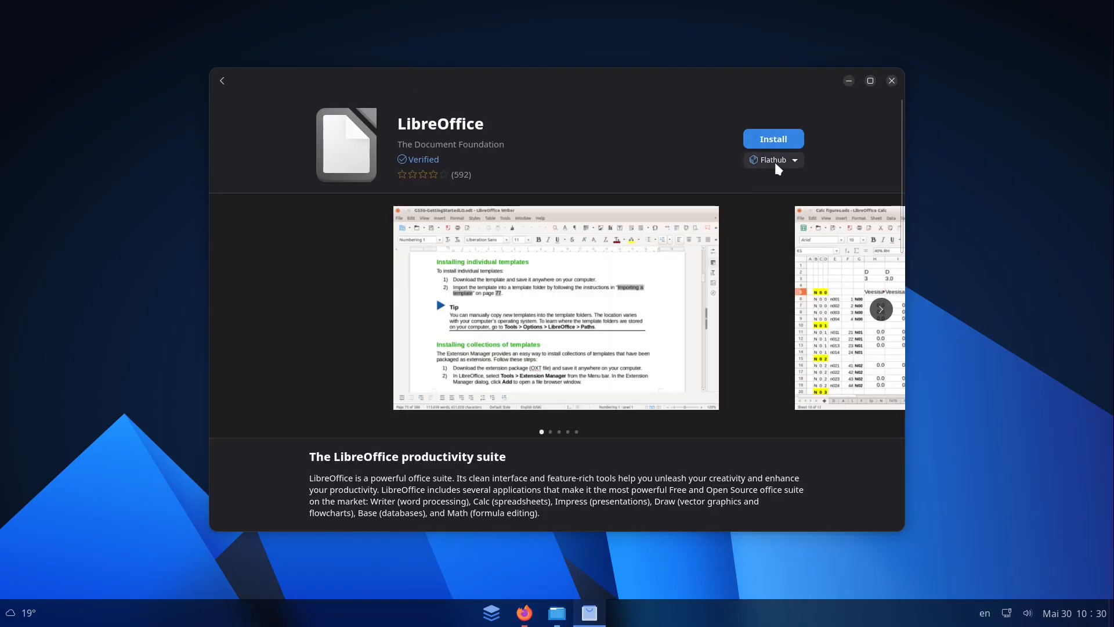
{"action": "mouse_move", "coordinate": [460, 223]}
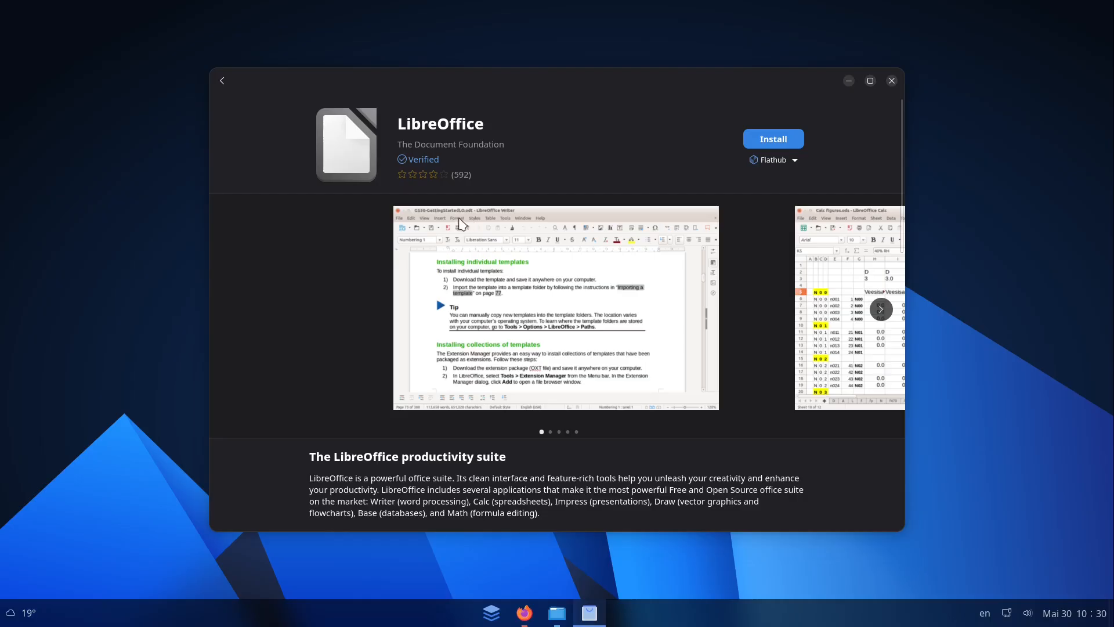
{"action": "mouse_move", "coordinate": [436, 234]}
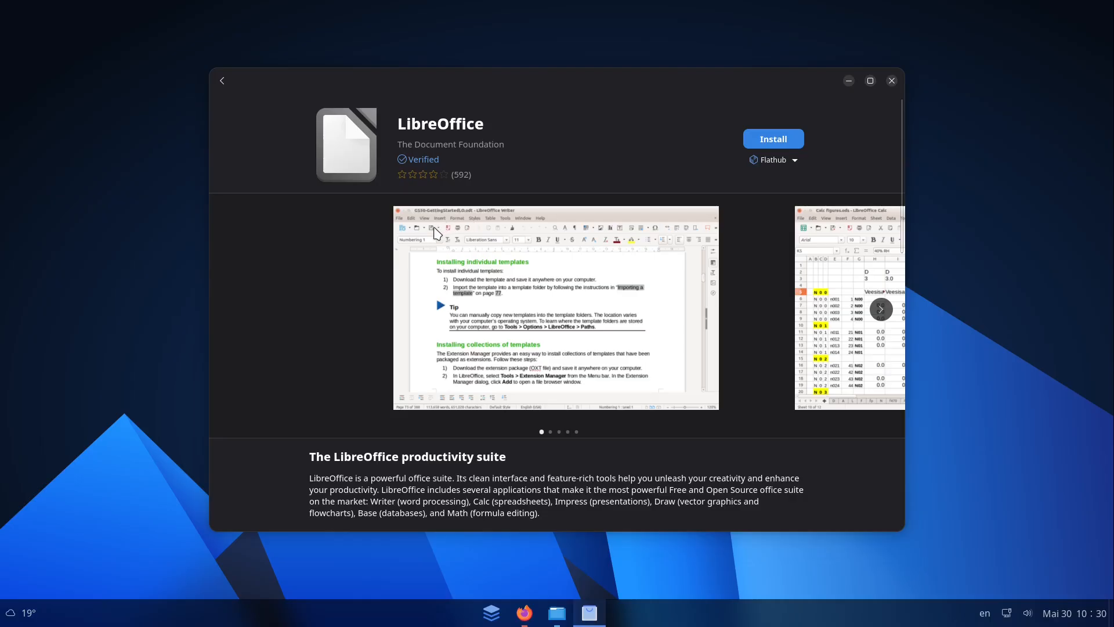
{"action": "mouse_move", "coordinate": [462, 306]}
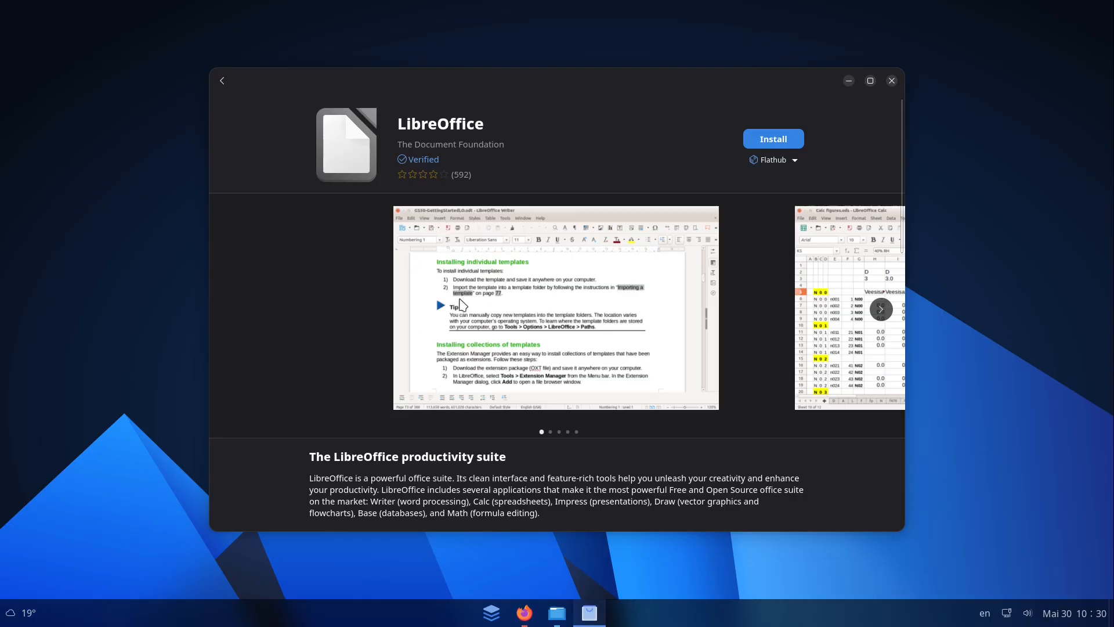
{"action": "mouse_move", "coordinate": [446, 313]}
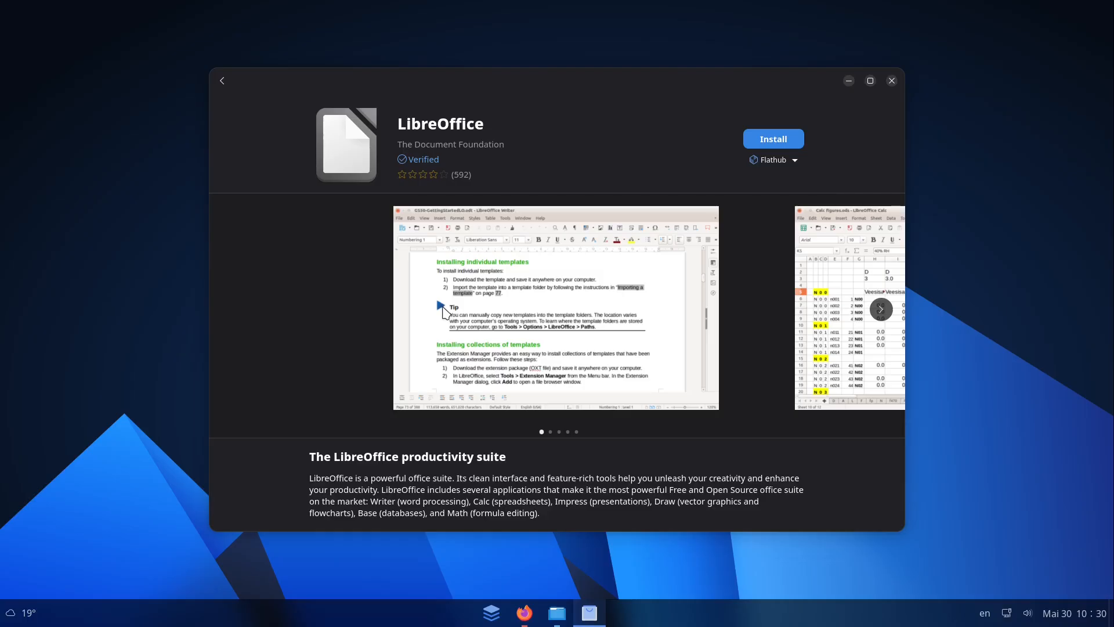
{"action": "mouse_move", "coordinate": [475, 398]}
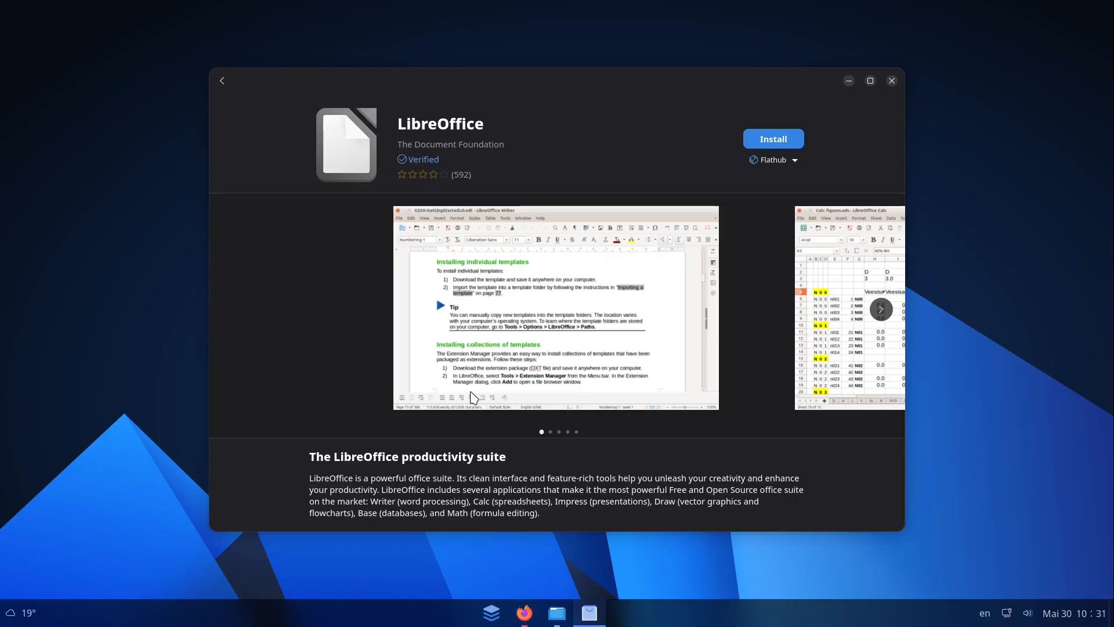
{"action": "mouse_move", "coordinate": [515, 511]}
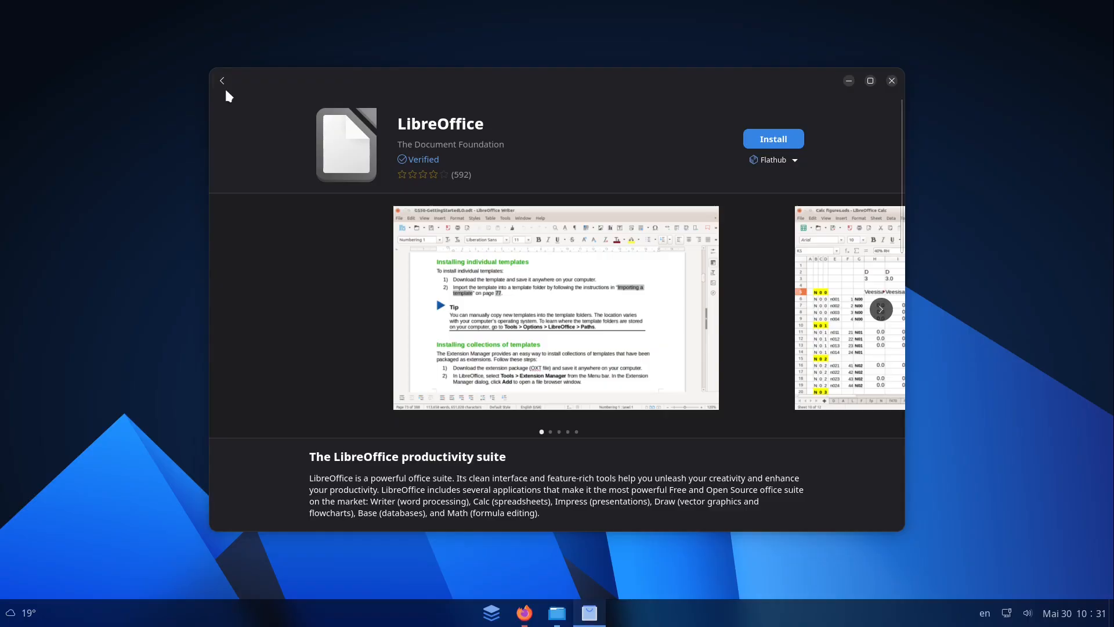
{"action": "mouse_move", "coordinate": [222, 80]}
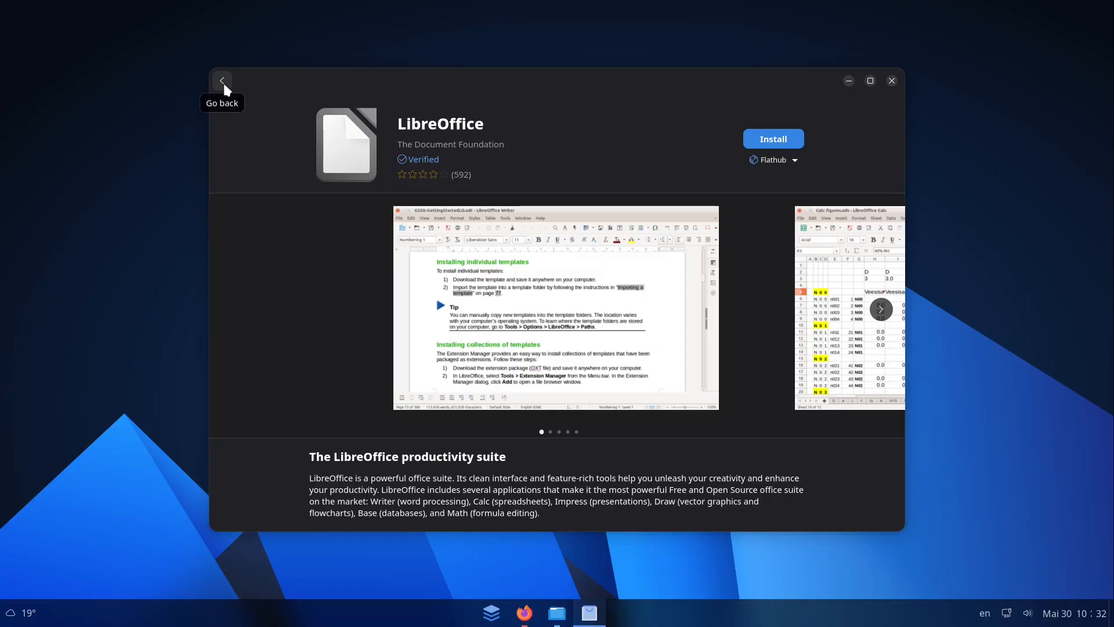
Go back from the LibreOffice Flathub page to the 'libre' search results
{"action": "left_click", "coordinate": [222, 80]}
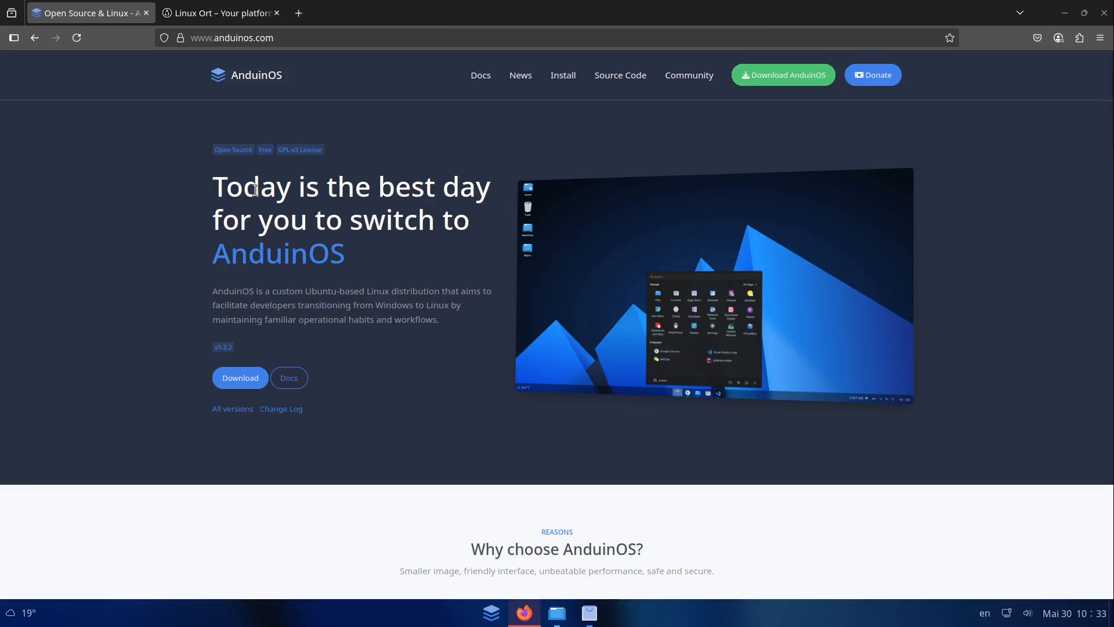
Scroll the AnduinOS homepage down to the 1.1 LTS versus 1.3 Standard version cards
{"action": "scroll", "scroll_direction": "down", "scroll_amount": 3}
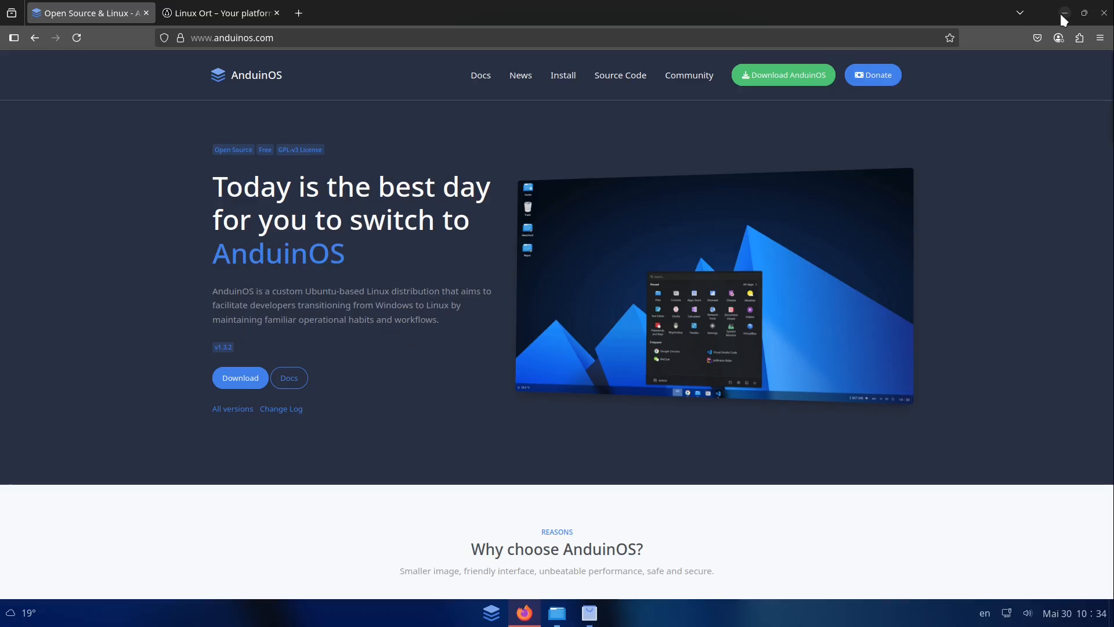
{"action": "mouse_move", "coordinate": [1065, 12]}
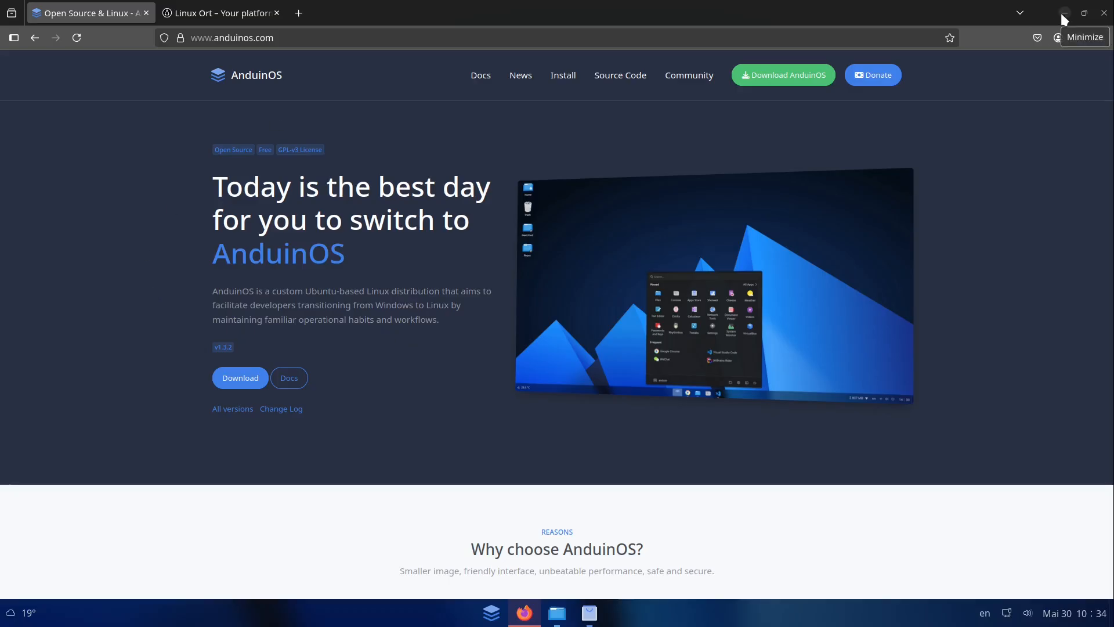
{"action": "scroll", "scroll_direction": "down", "scroll_amount": 3}
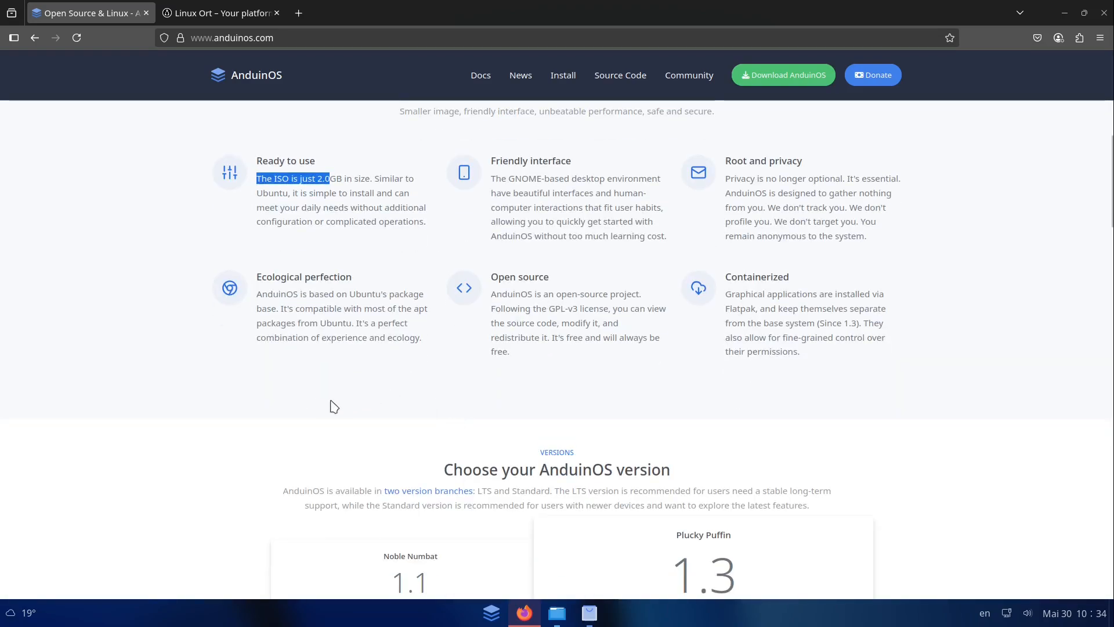
{"action": "scroll", "scroll_direction": "down", "scroll_amount": 3}
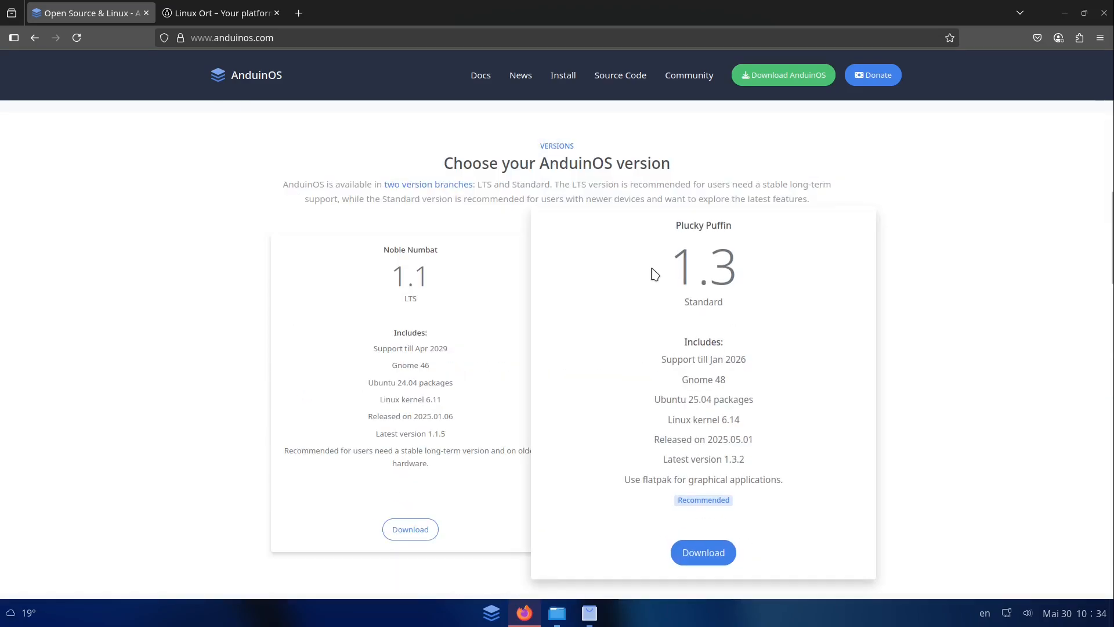
{"action": "mouse_move", "coordinate": [649, 280]}
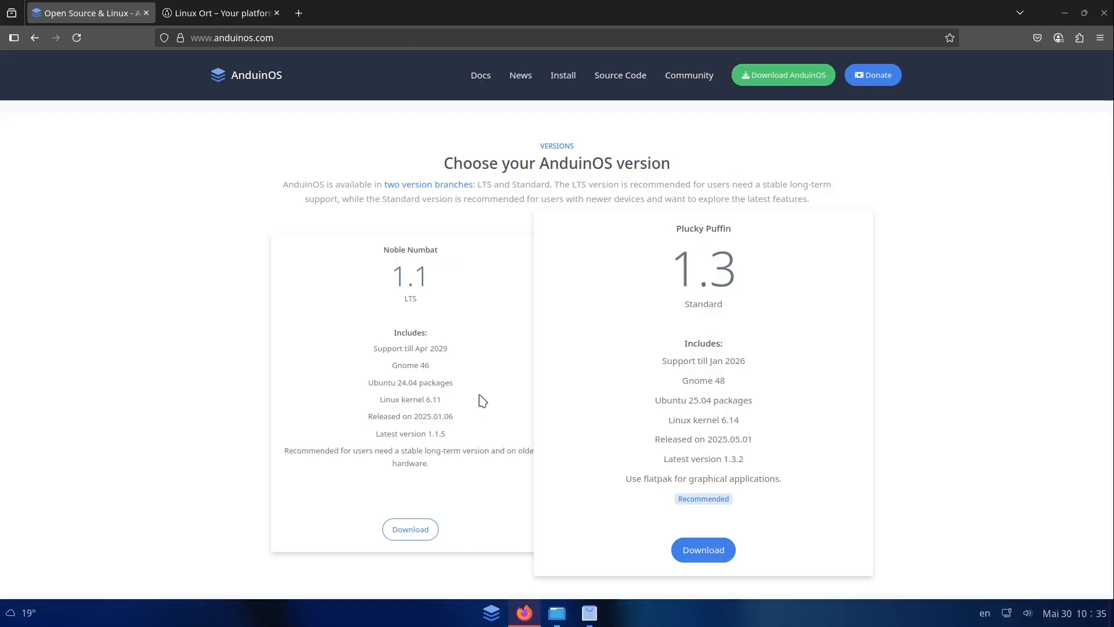
{"action": "mouse_move", "coordinate": [1064, 13]}
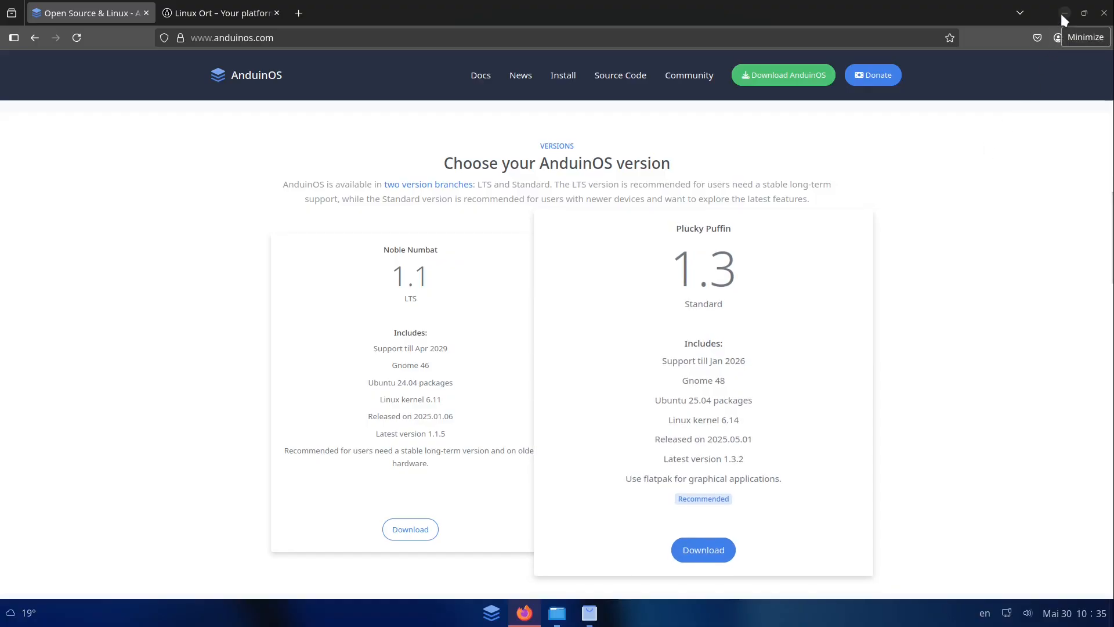
Minimise Firefox, clear the LibreOffice search back to Explore, and close Software
{"action": "left_click", "coordinate": [1063, 12]}
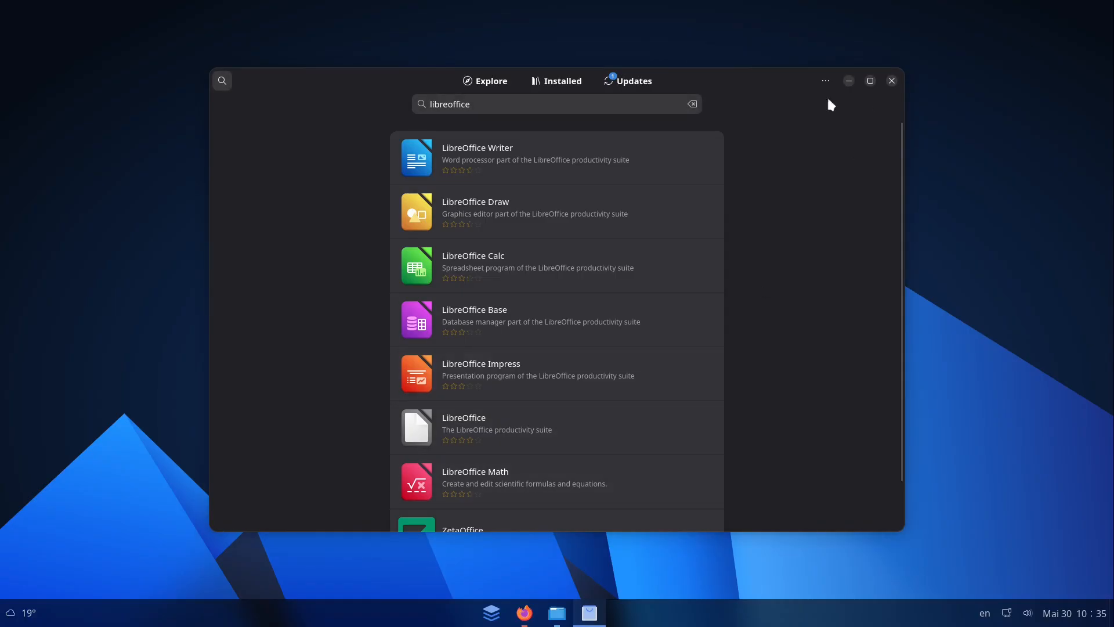
{"action": "left_click", "coordinate": [485, 80]}
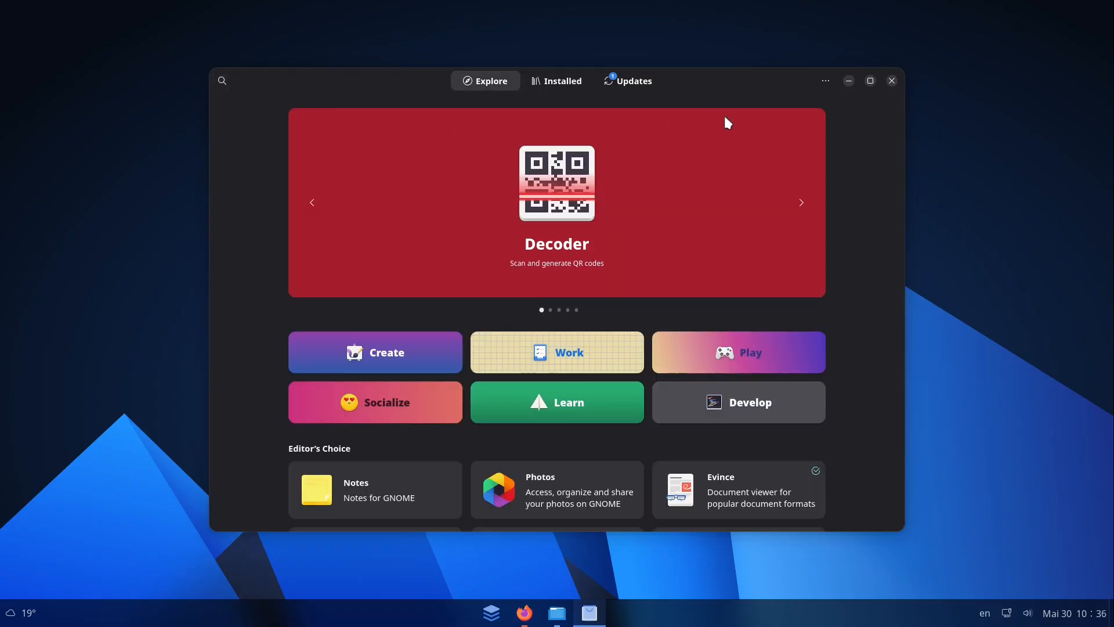
{"action": "left_click", "coordinate": [891, 80]}
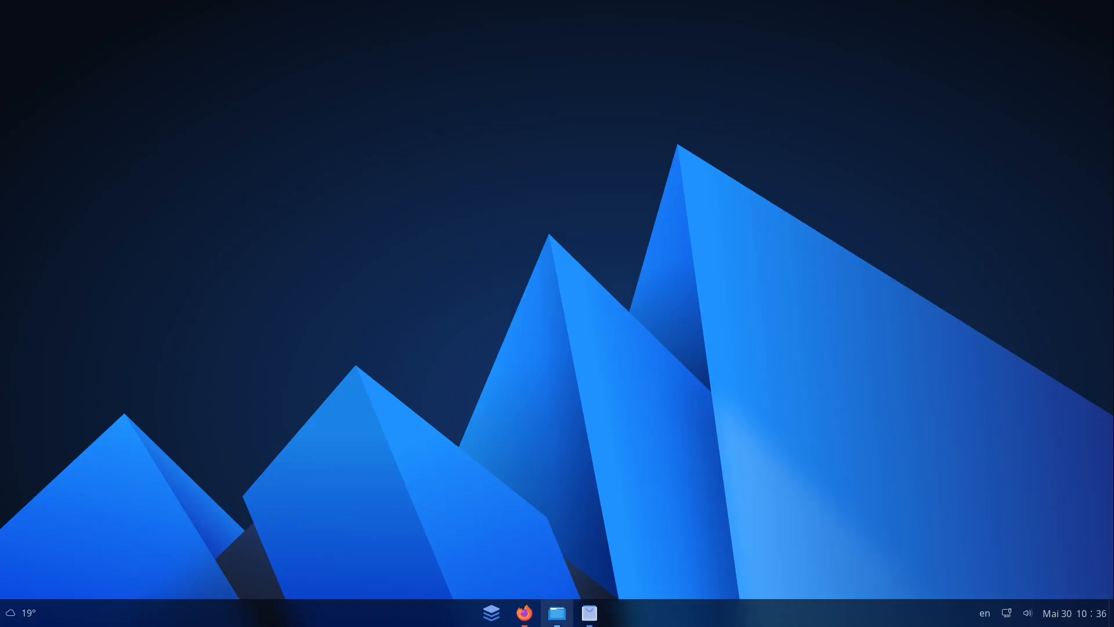
{"action": "left_click", "coordinate": [556, 613]}
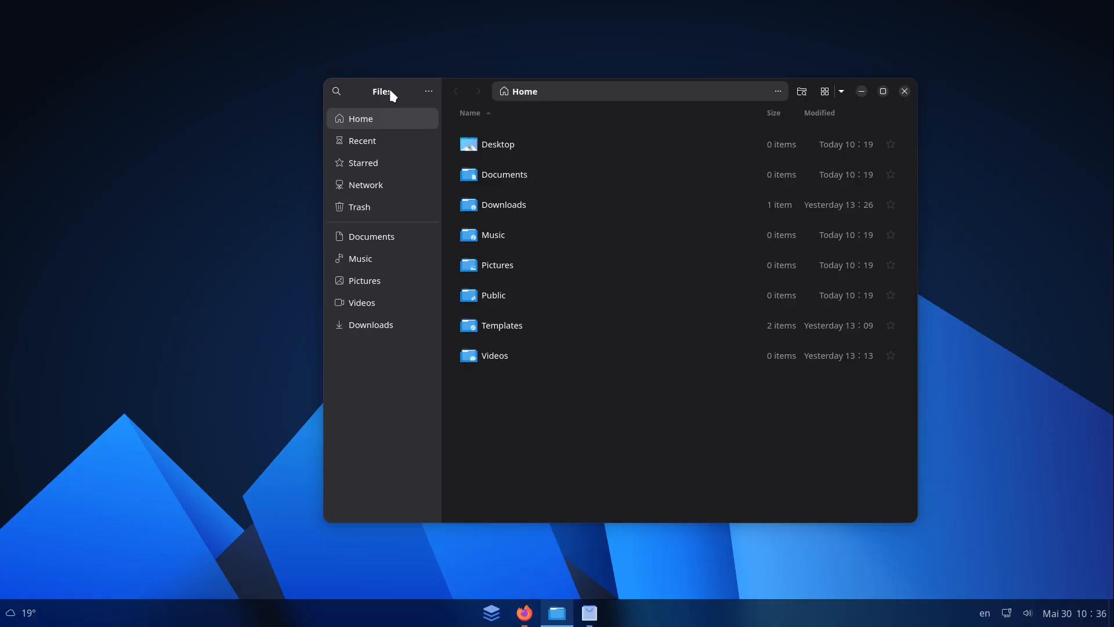
{"action": "mouse_move", "coordinate": [752, 275]}
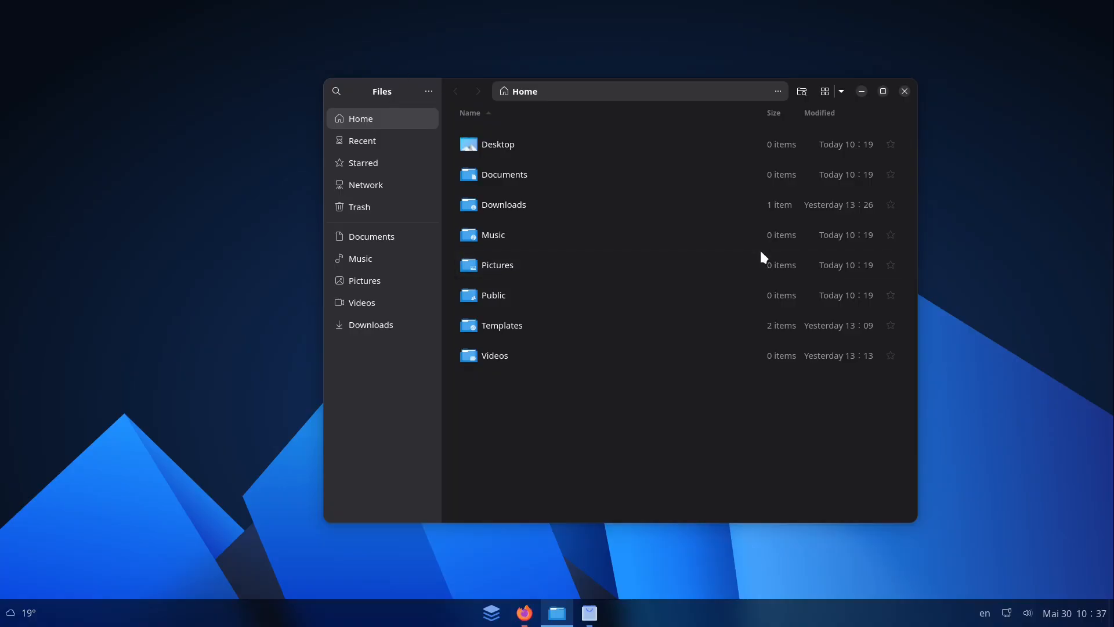
{"action": "mouse_move", "coordinate": [512, 218]}
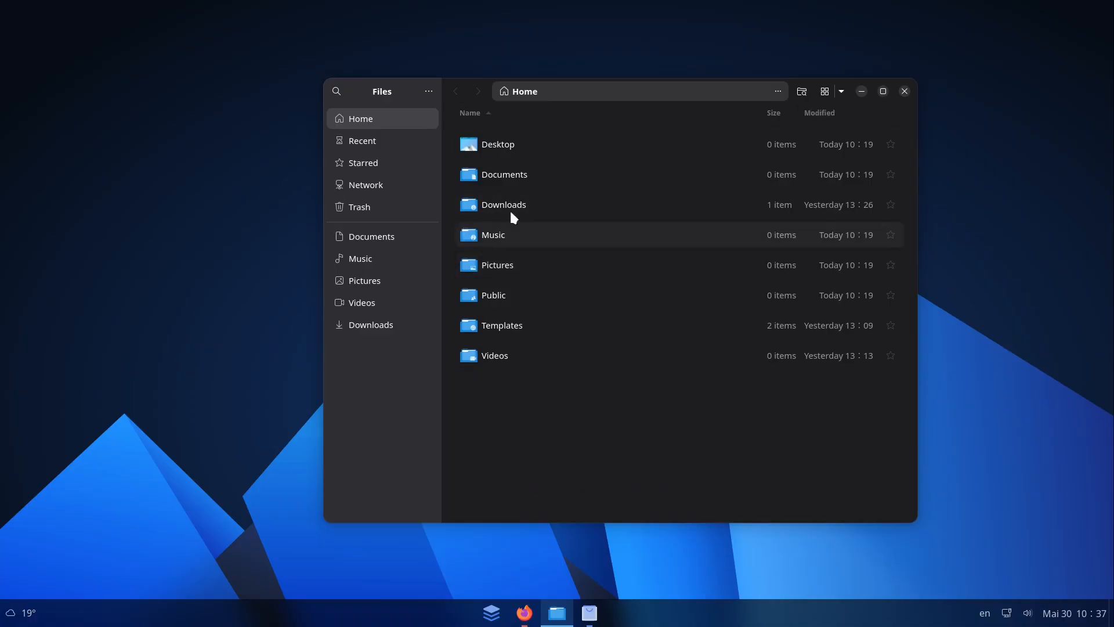
{"action": "mouse_move", "coordinate": [518, 306]}
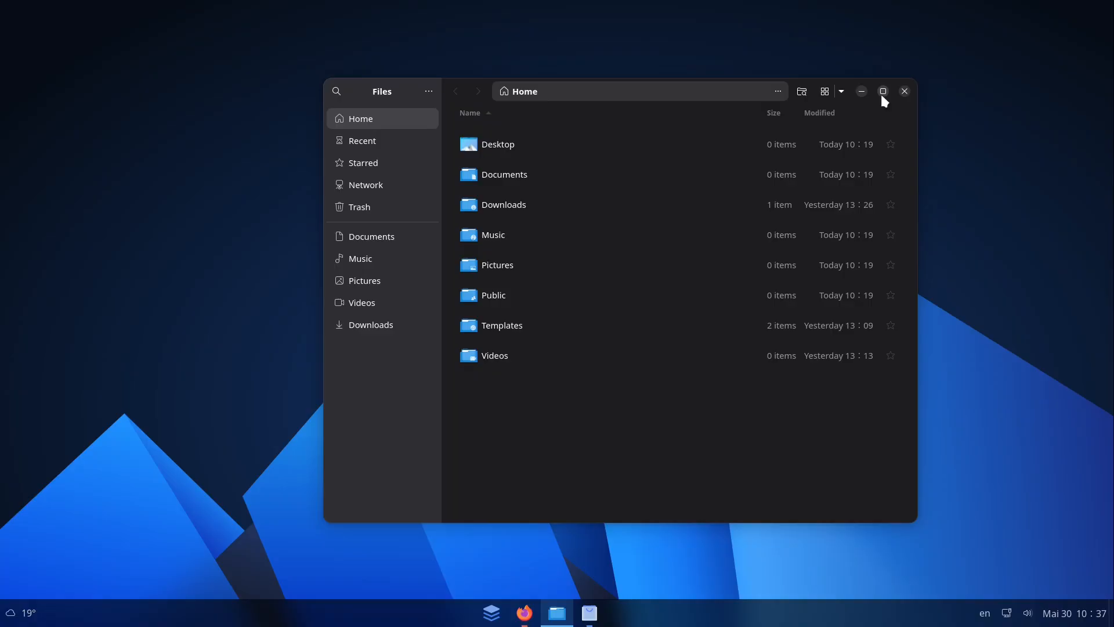
{"action": "mouse_move", "coordinate": [894, 101]}
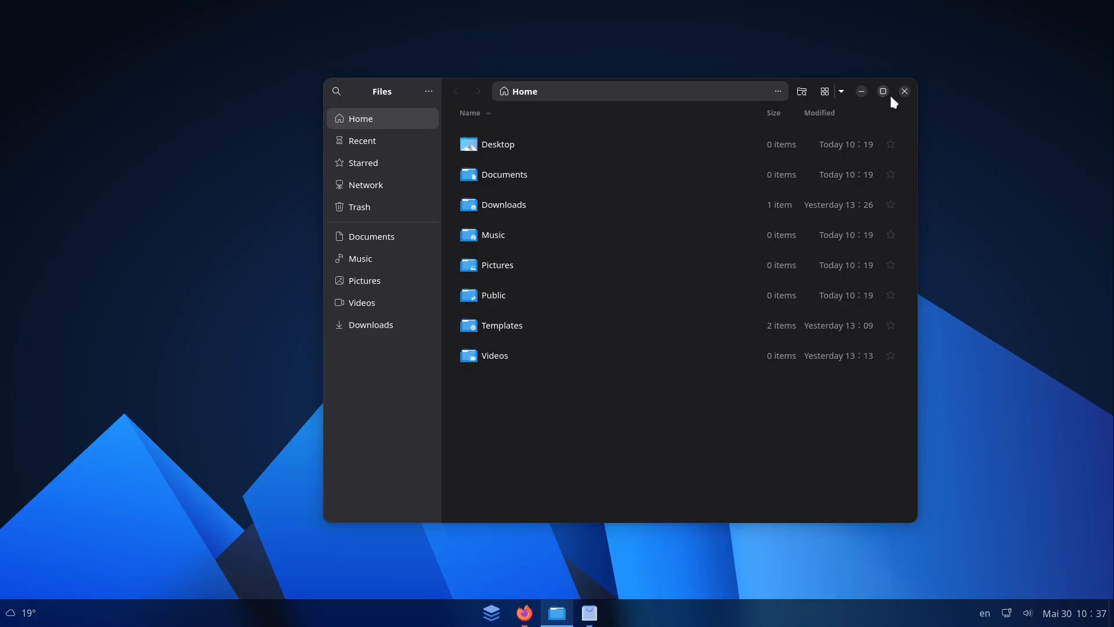
Close the Files window so the desktop with Home and Trash icons shows
{"action": "left_click", "coordinate": [904, 91]}
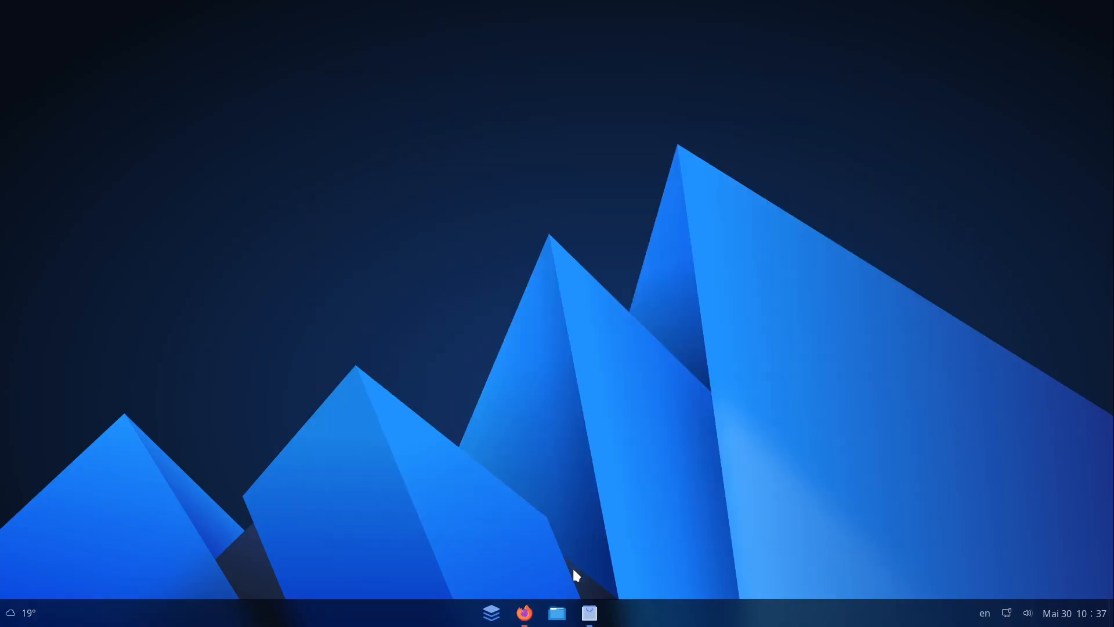
{"action": "mouse_move", "coordinate": [509, 396]}
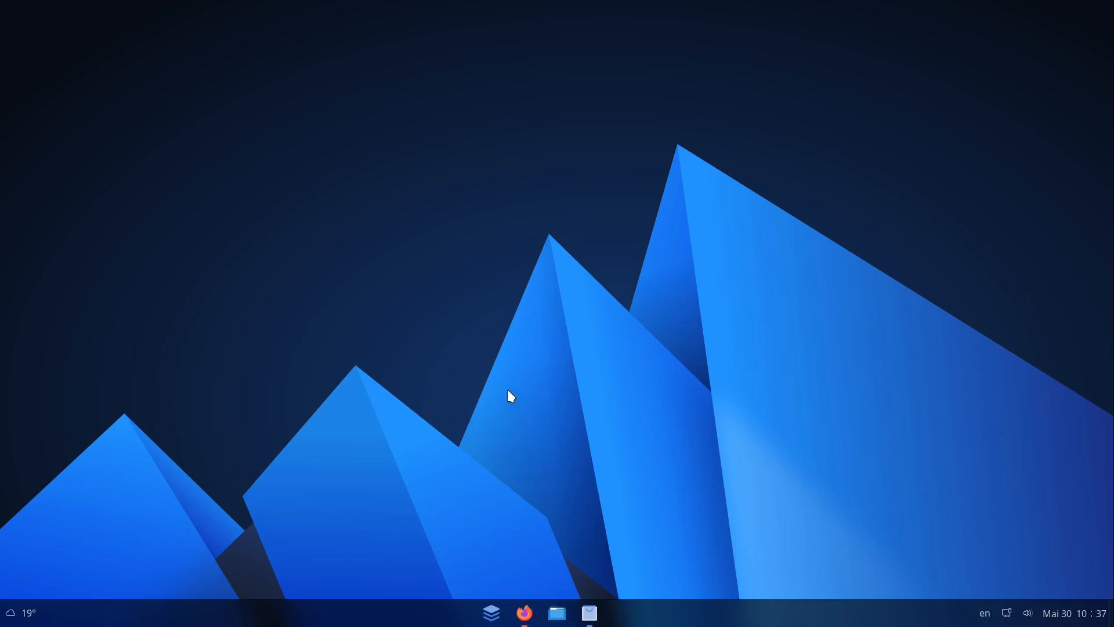
{"action": "mouse_move", "coordinate": [557, 612]}
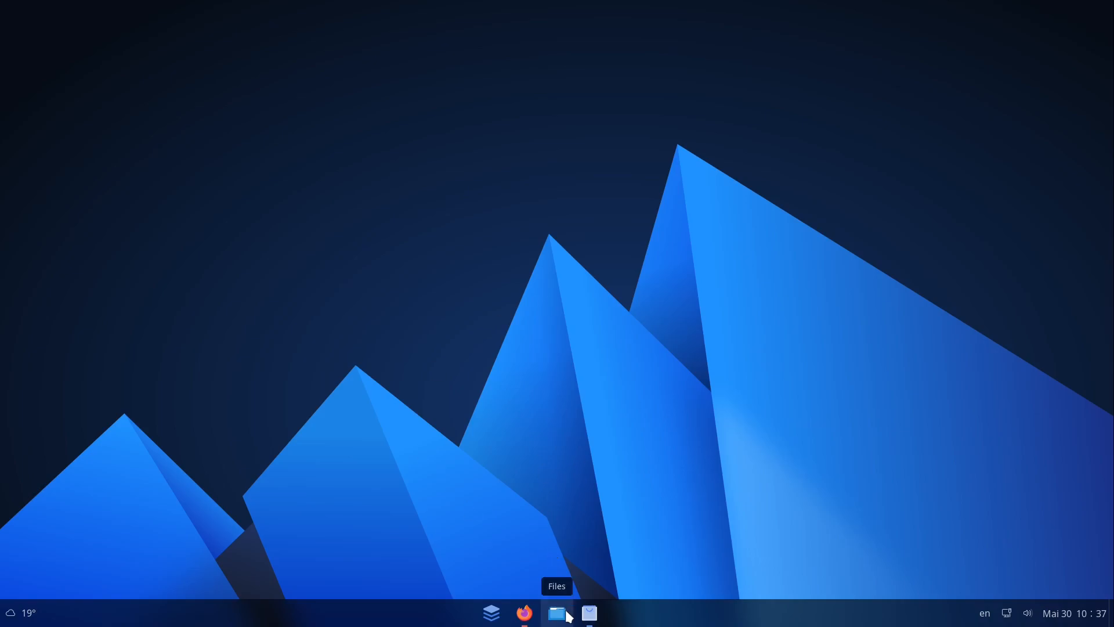
{"action": "mouse_move", "coordinate": [621, 529]}
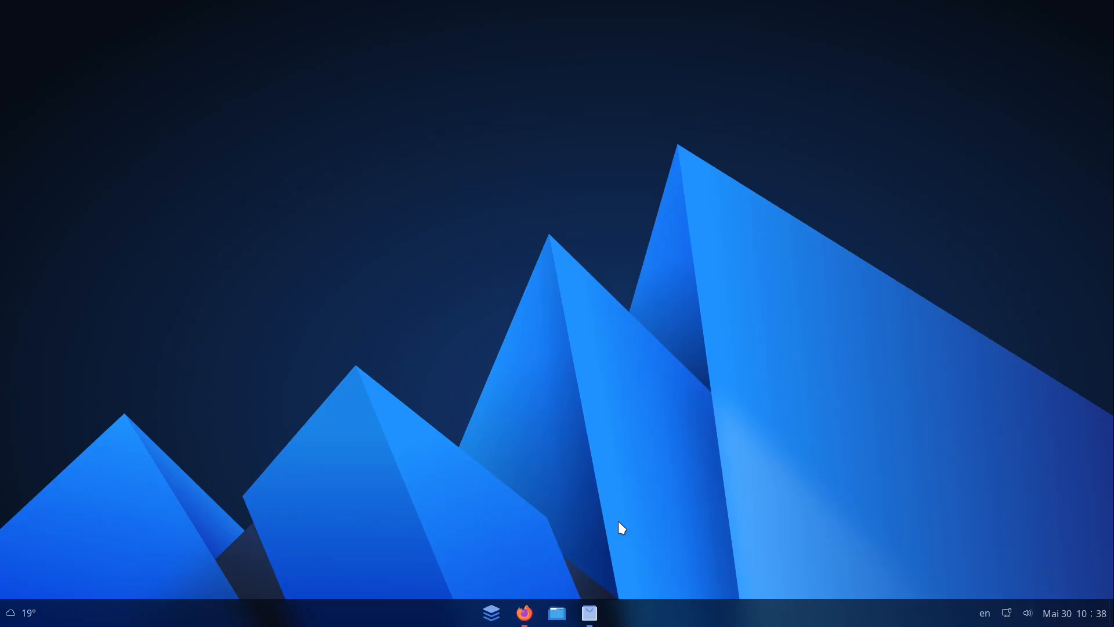
{"action": "mouse_move", "coordinate": [518, 462]}
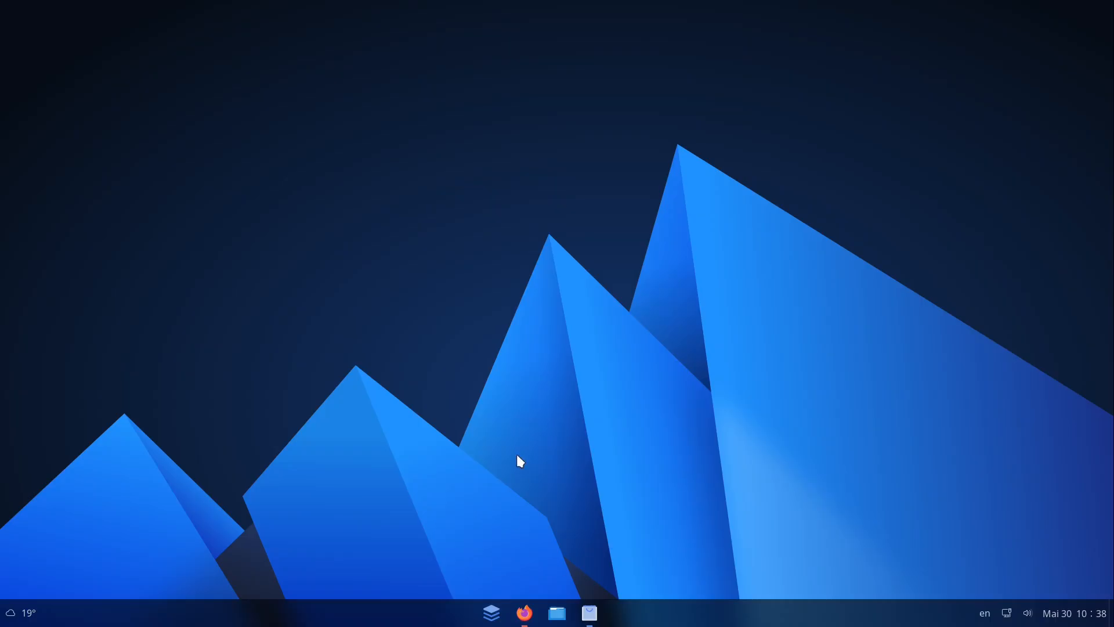
{"action": "left_click", "coordinate": [491, 613]}
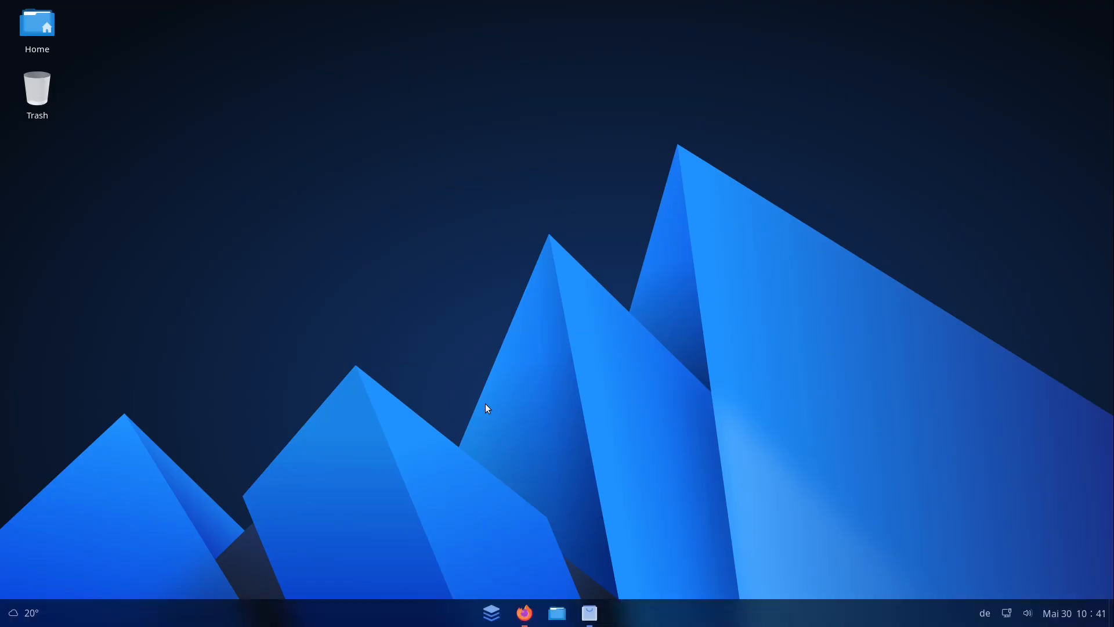
{"action": "mouse_move", "coordinate": [314, 375]}
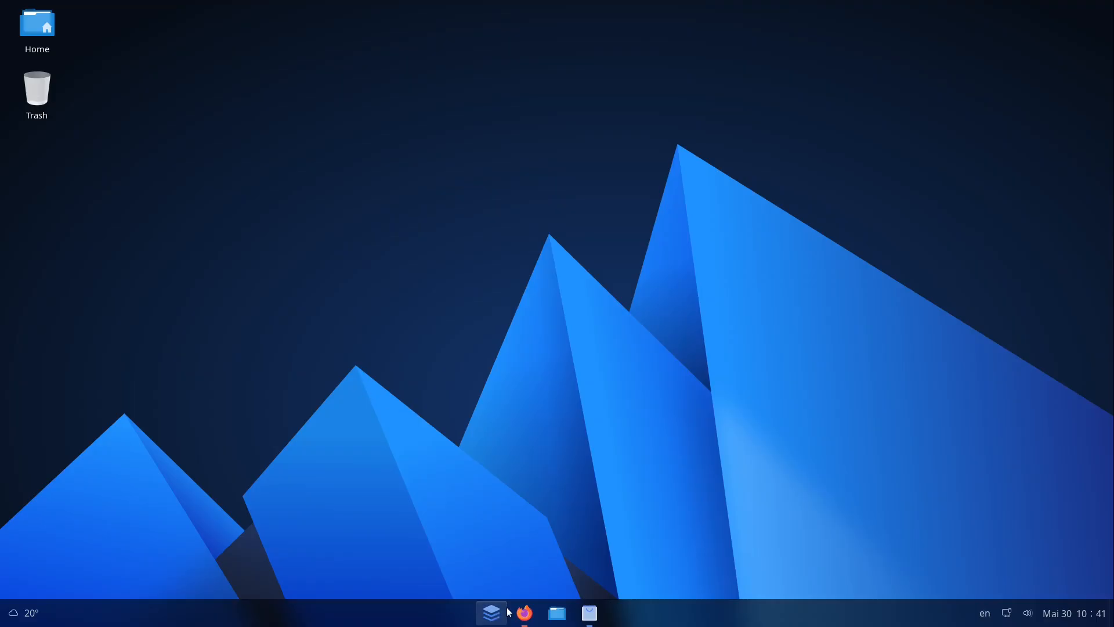
{"action": "mouse_move", "coordinate": [648, 250]}
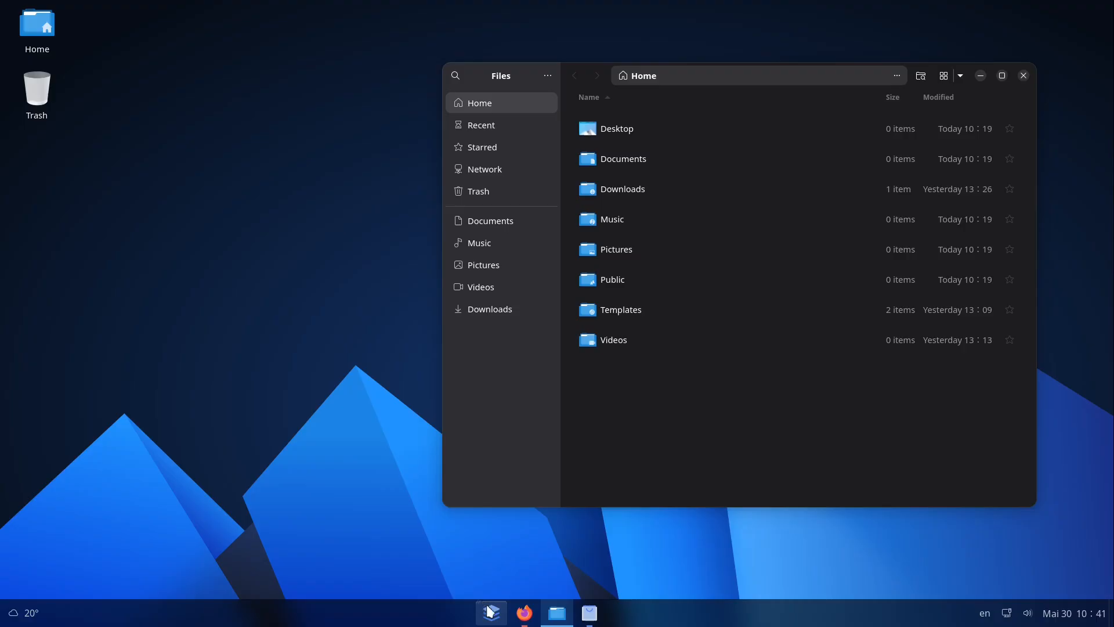
Change the Settings Appearance style from Dark to the light Default style
{"action": "left_click", "coordinate": [491, 612]}
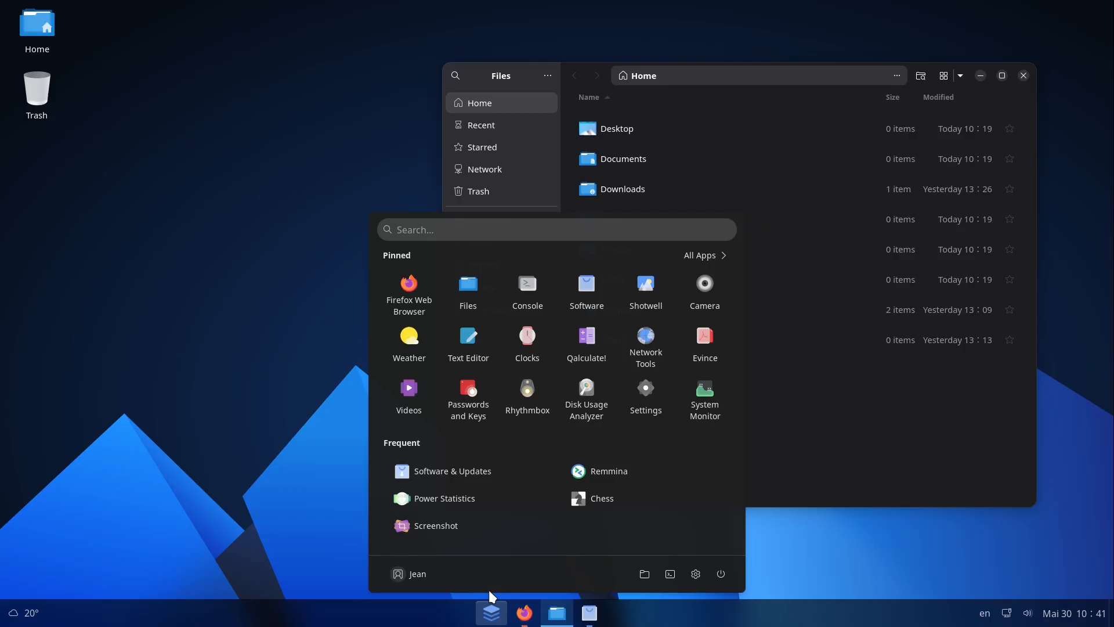
{"action": "left_click", "coordinate": [645, 398]}
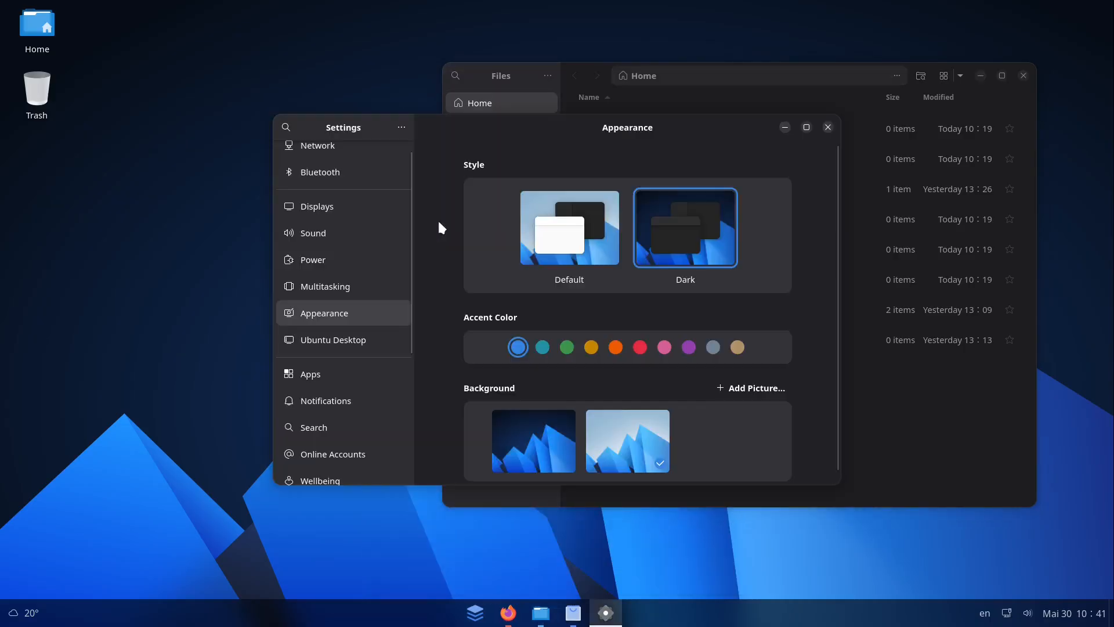
{"action": "left_click", "coordinate": [568, 227]}
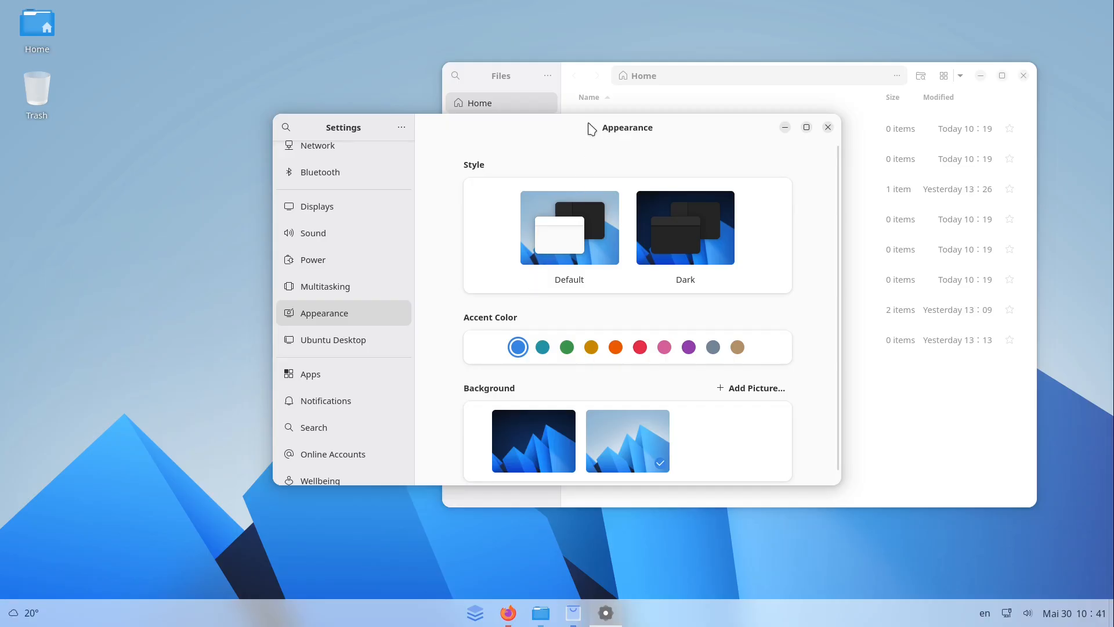
{"action": "left_click", "coordinate": [475, 612]}
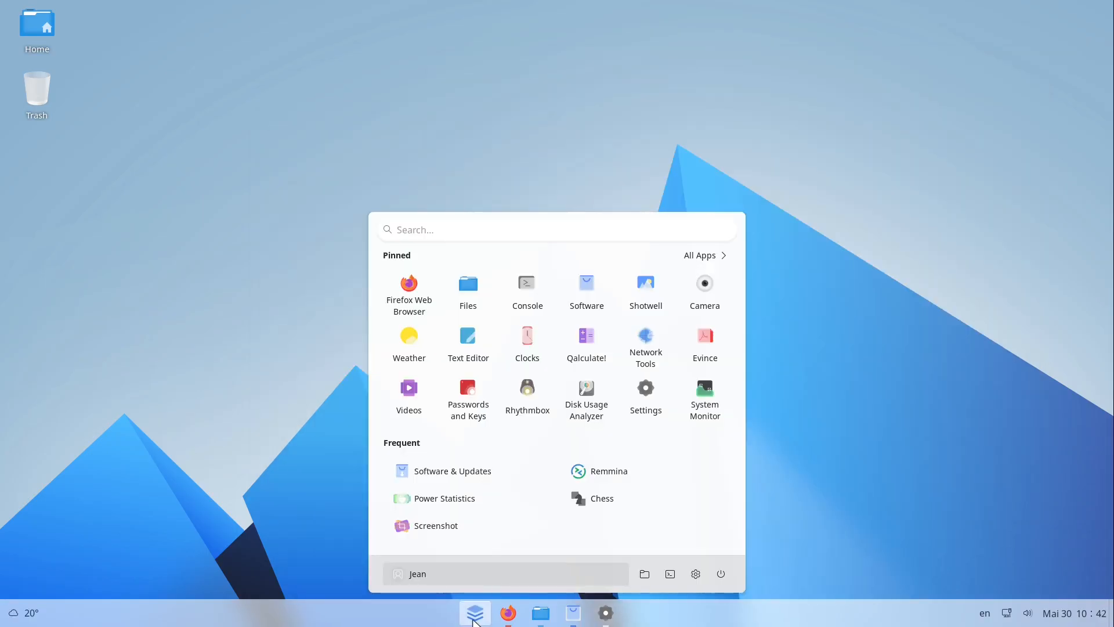
Bring Firefox forward, show its sidebar, and switch to the Linux Ort tab
{"action": "left_click", "coordinate": [508, 612]}
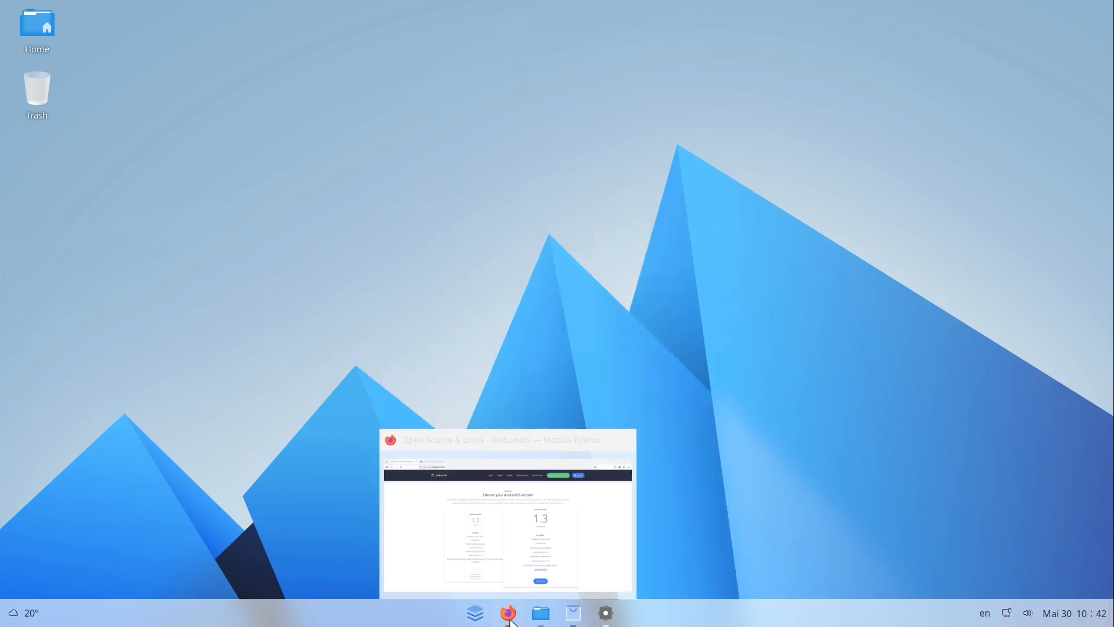
{"action": "left_click", "coordinate": [507, 613]}
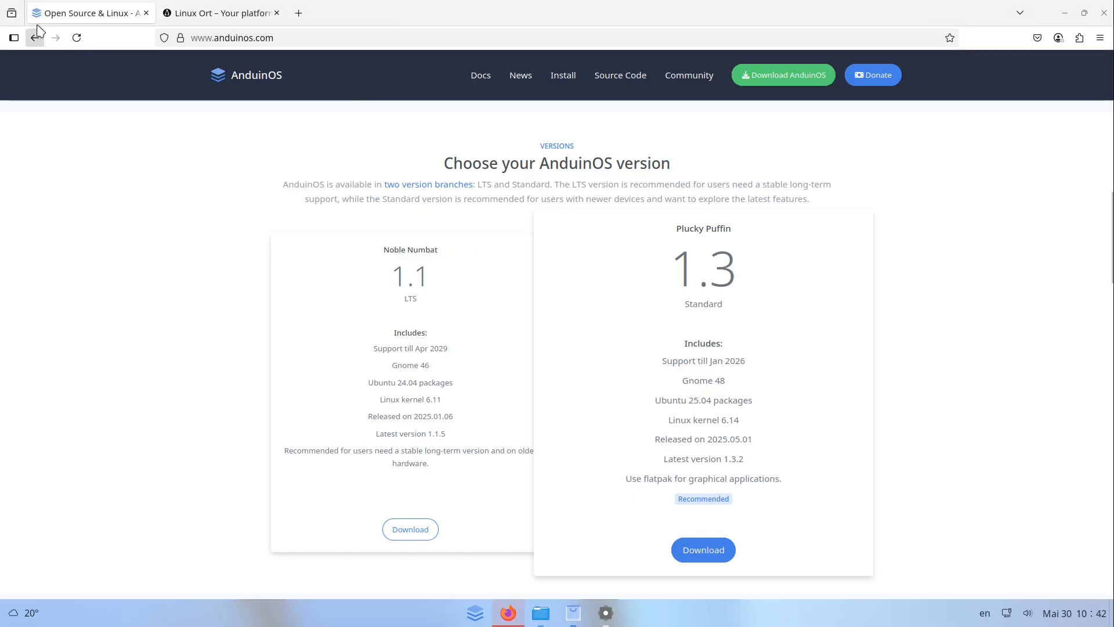
{"action": "left_click", "coordinate": [13, 38]}
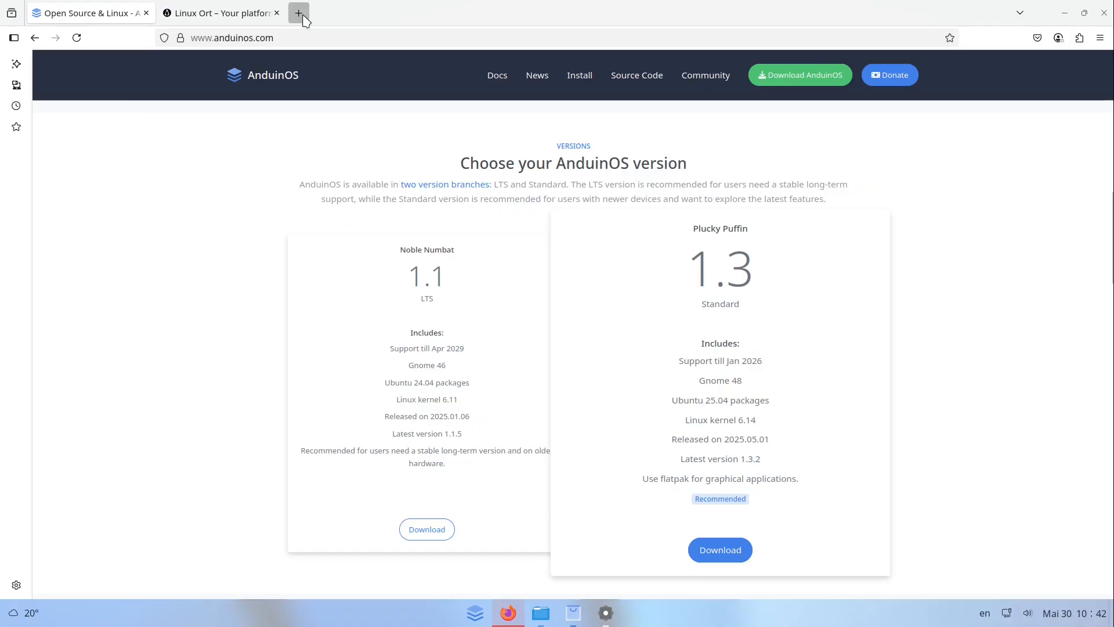
{"action": "left_click", "coordinate": [298, 13]}
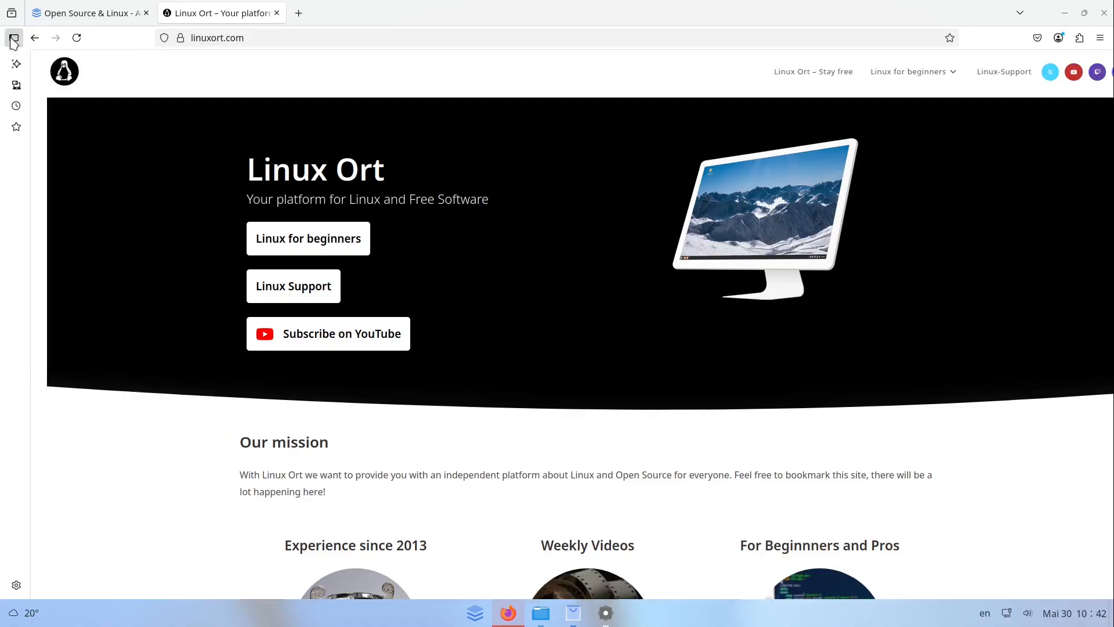
{"action": "left_click", "coordinate": [540, 611]}
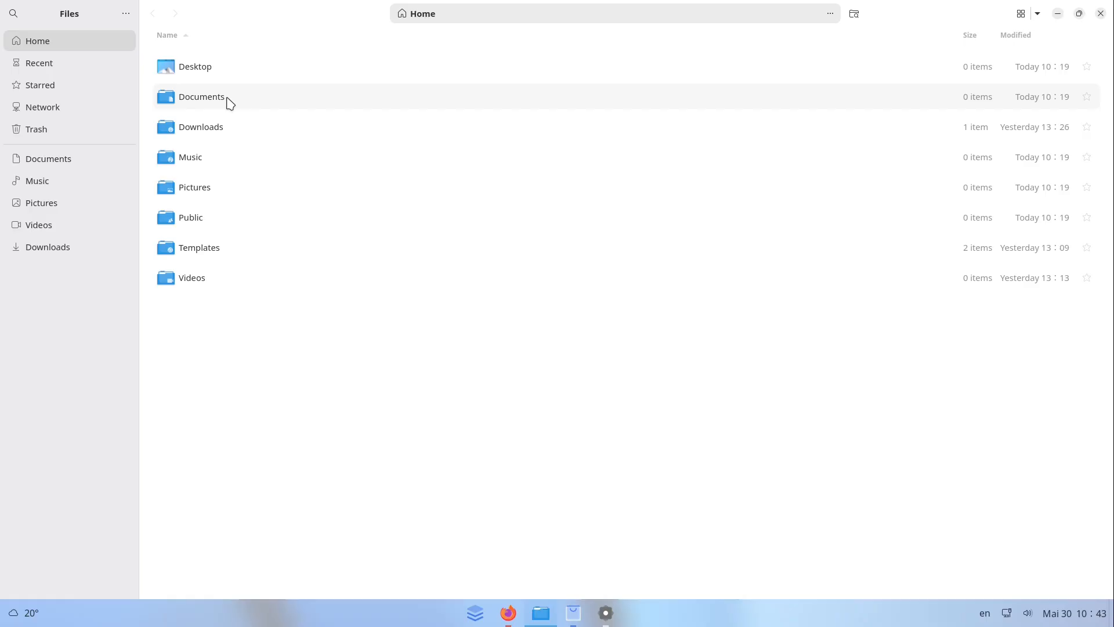
{"action": "mouse_move", "coordinate": [241, 116]}
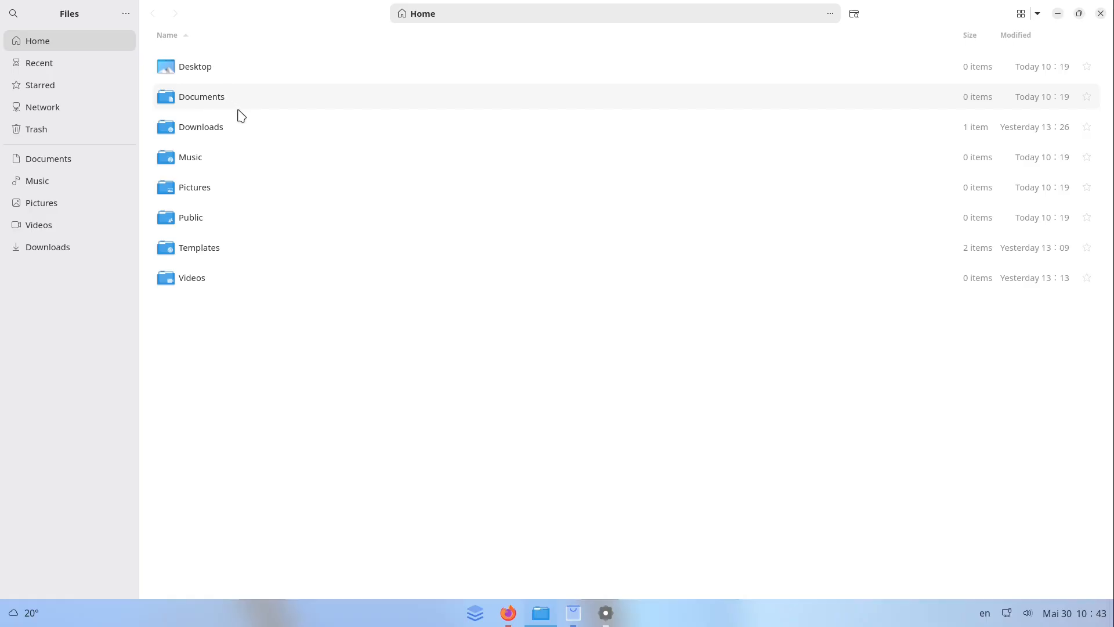
{"action": "mouse_move", "coordinate": [229, 135]}
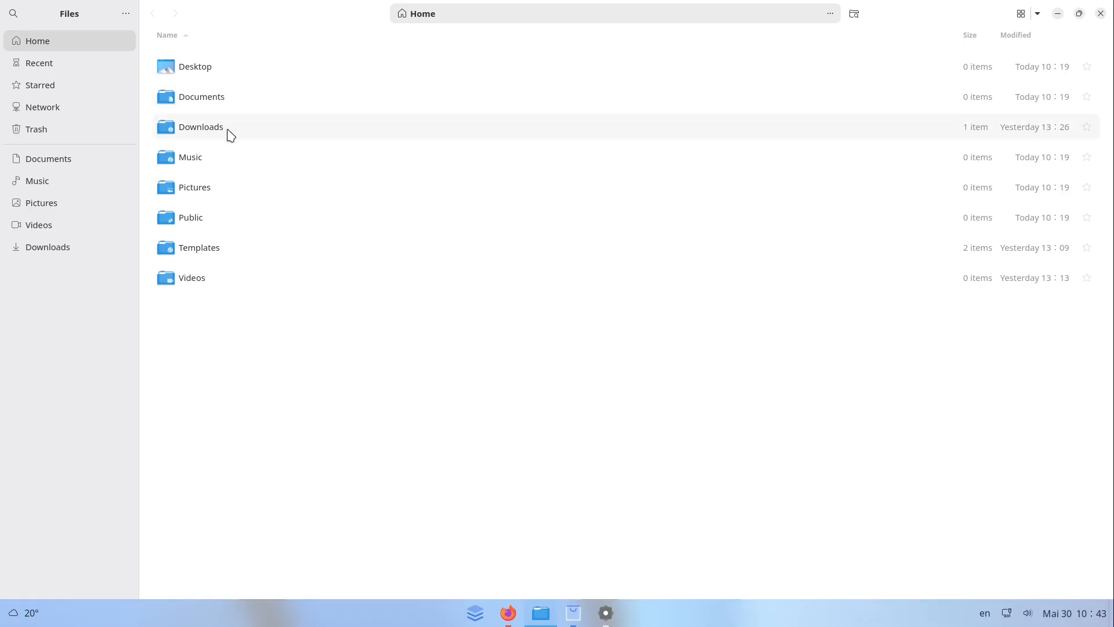
Open Downloads and bring up the Nextcloud AppImage's properties
{"action": "double_click", "coordinate": [201, 126]}
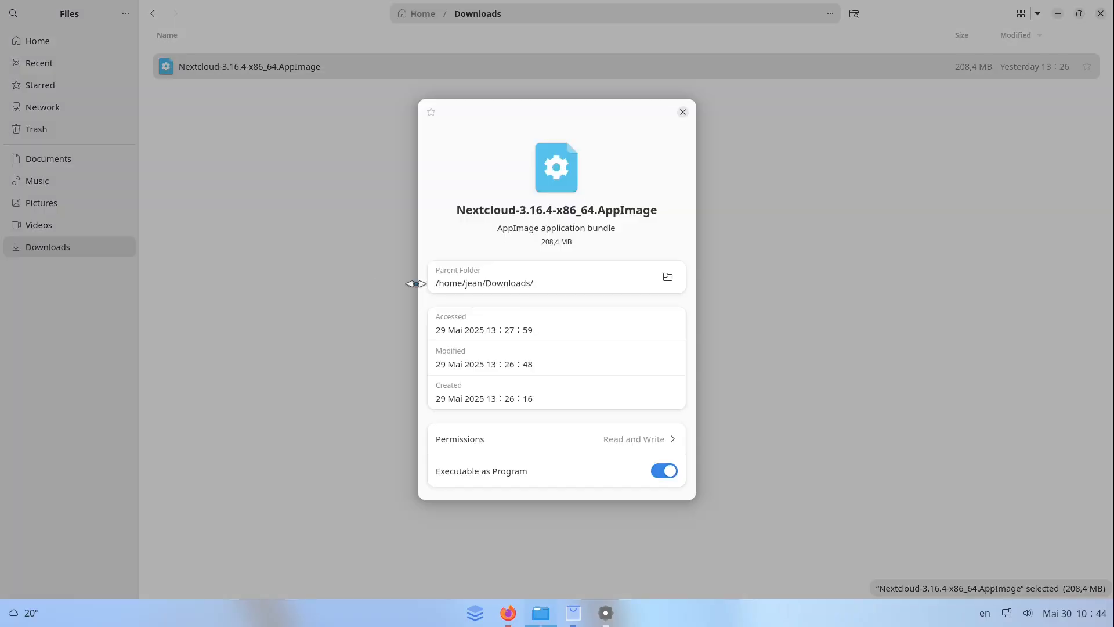
{"action": "left_click", "coordinate": [681, 112]}
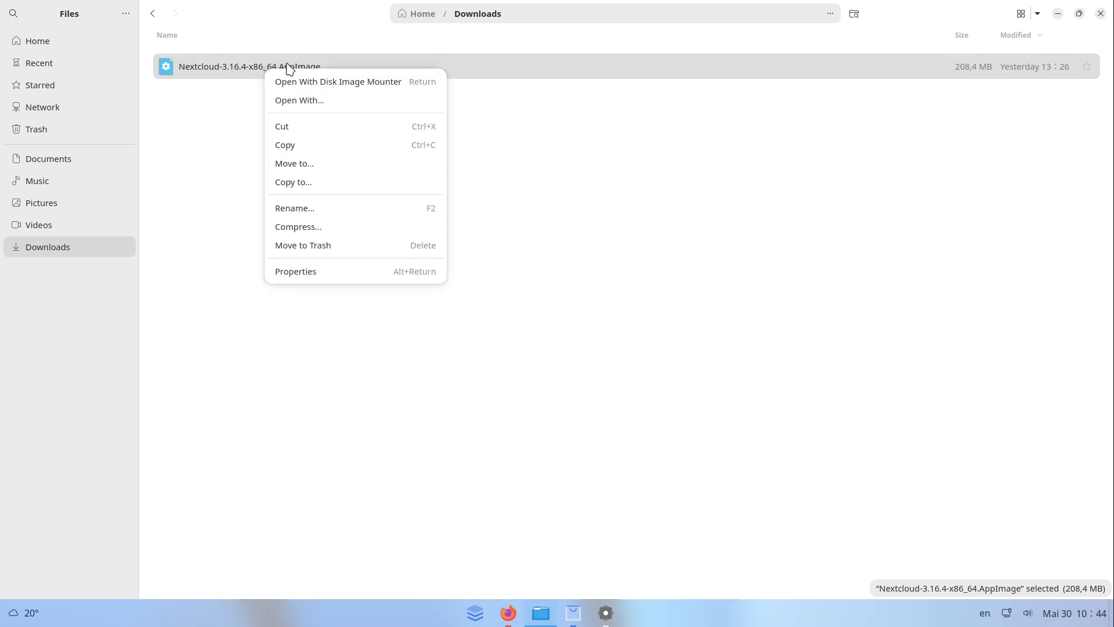
{"action": "left_click", "coordinate": [295, 271]}
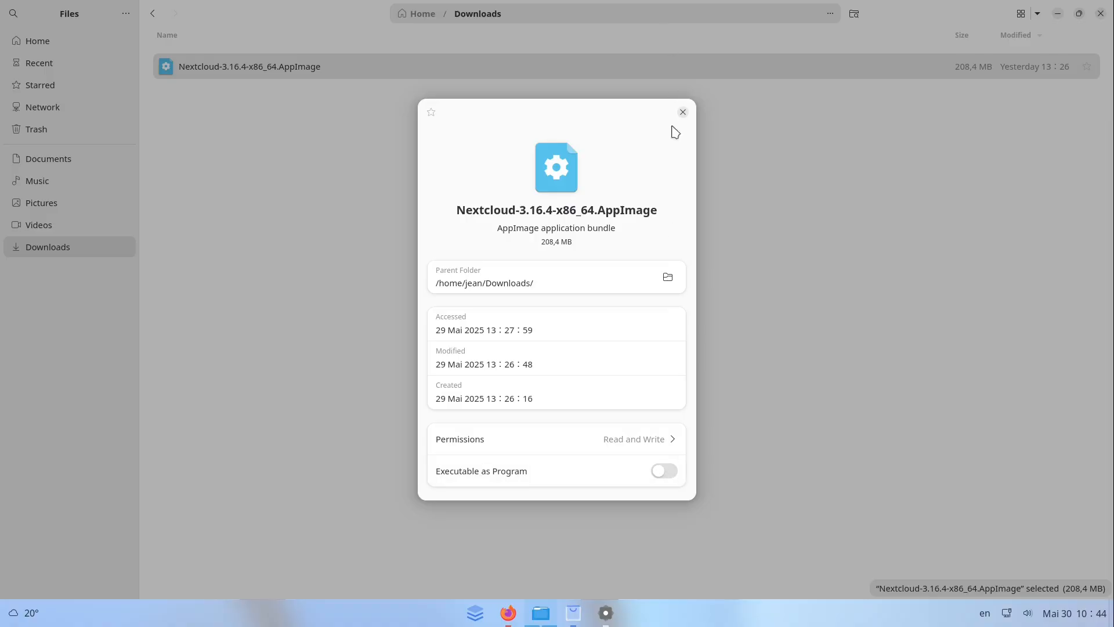
{"action": "right_click", "coordinate": [249, 66]}
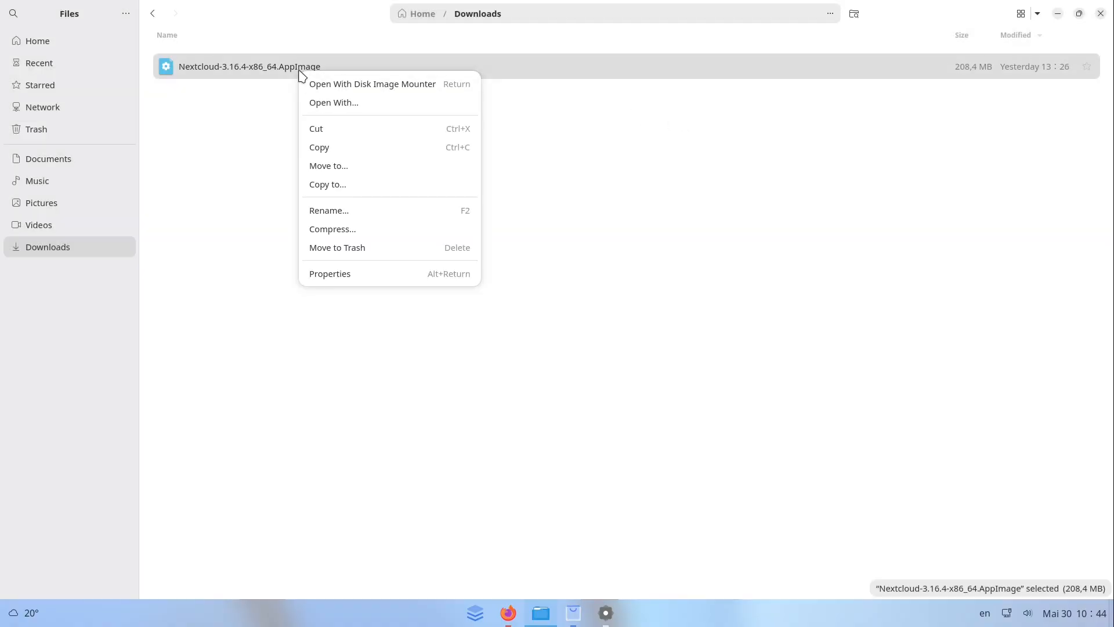
{"action": "mouse_move", "coordinate": [354, 84]}
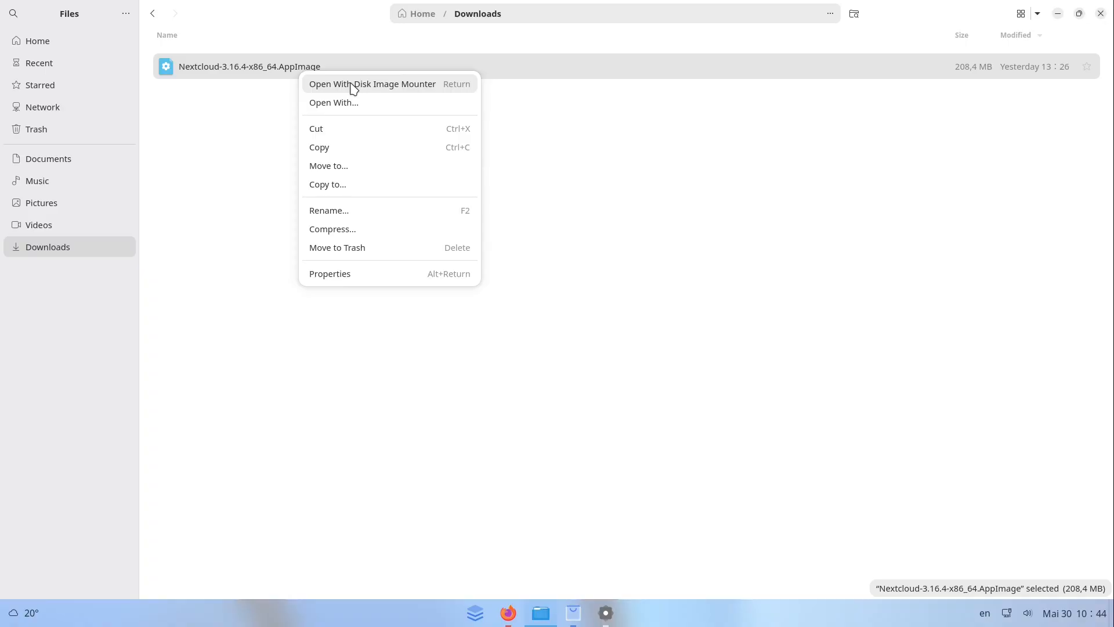
{"action": "mouse_move", "coordinate": [344, 278]}
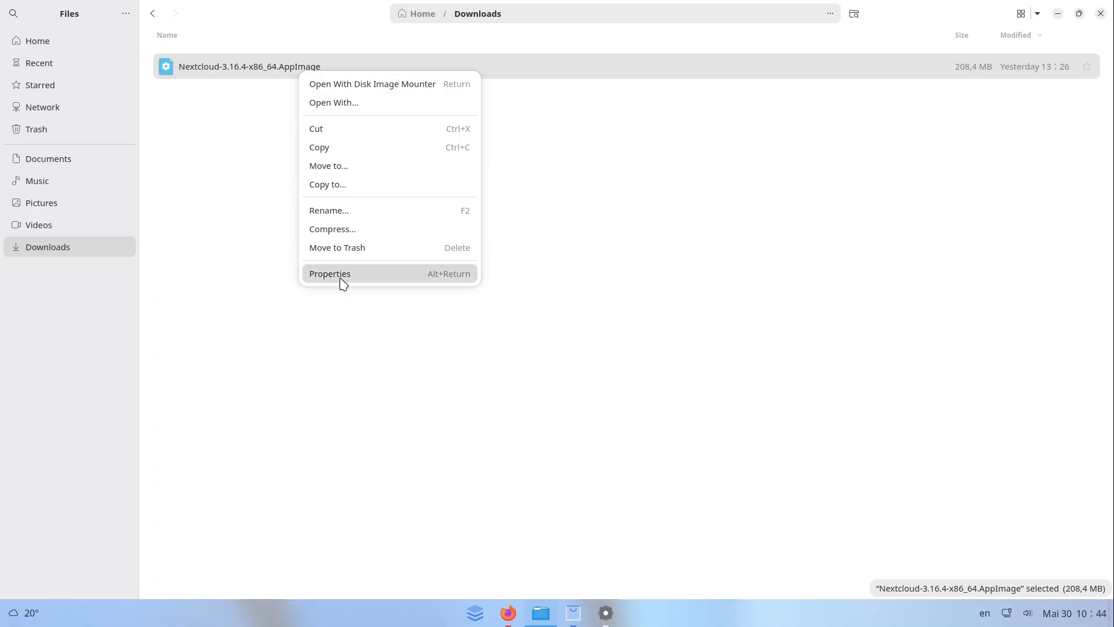
Switch on Executable as Program for the Nextcloud AppImage and close Properties
{"action": "left_click", "coordinate": [329, 273]}
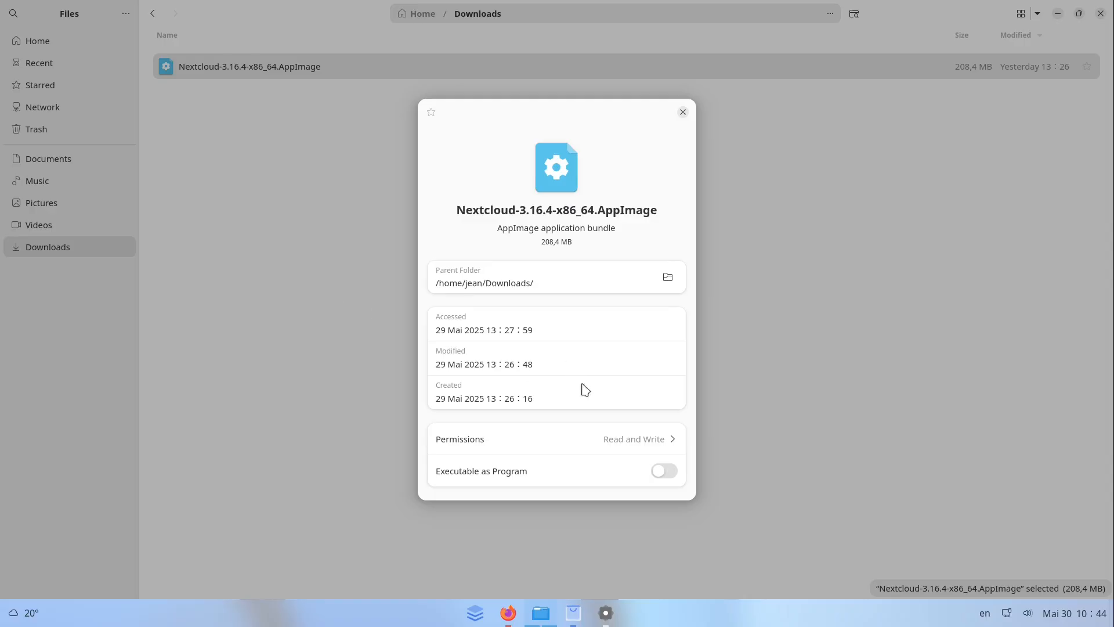
{"action": "left_click", "coordinate": [663, 471]}
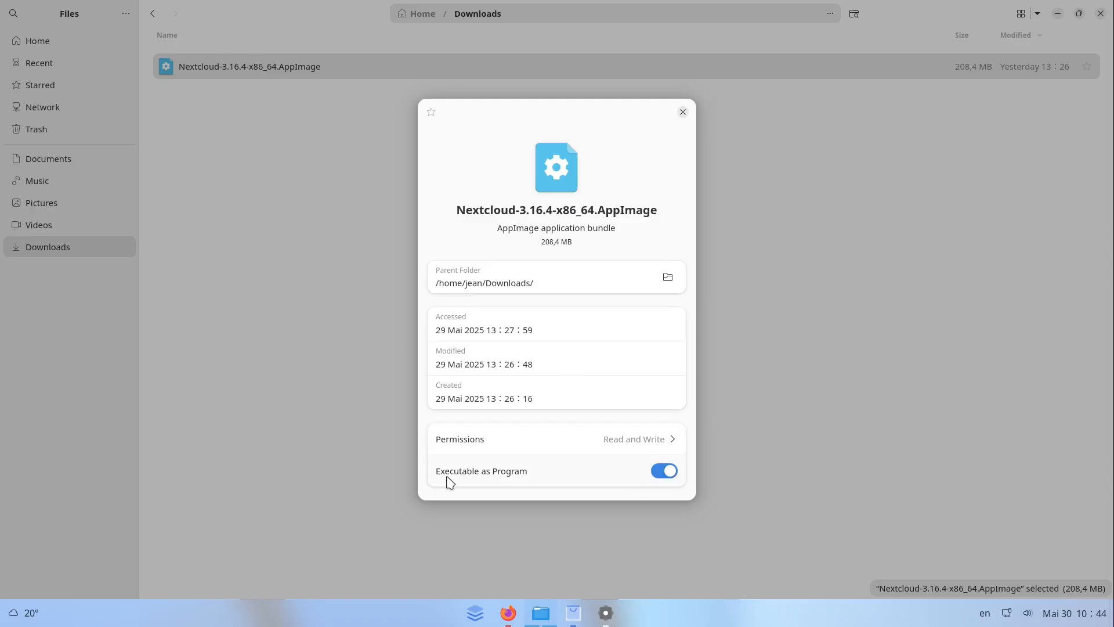
{"action": "mouse_move", "coordinate": [773, 267]}
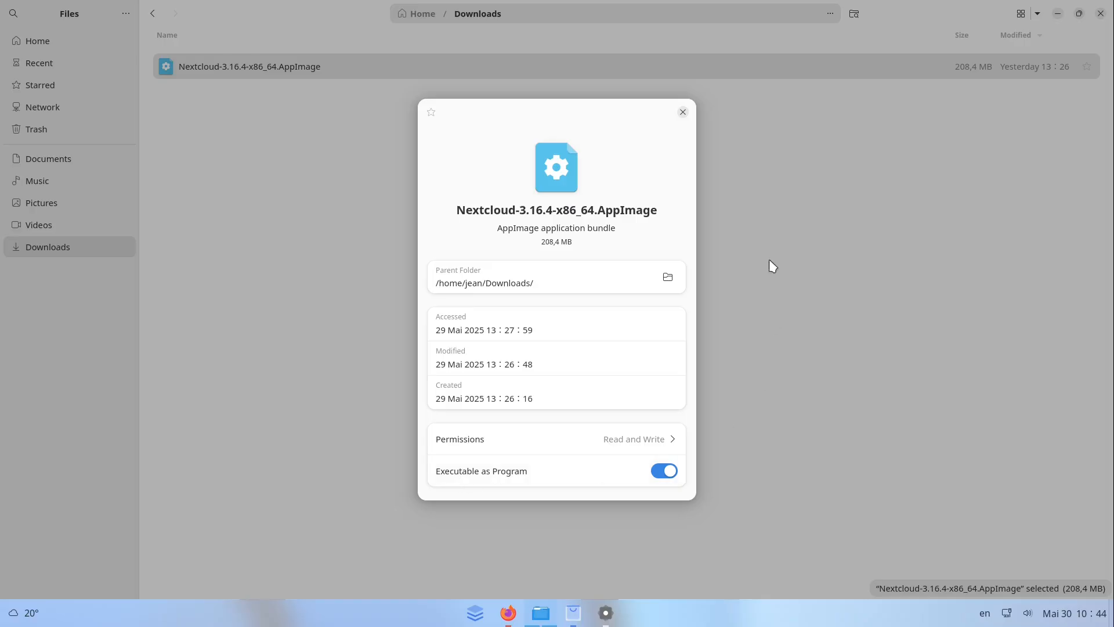
{"action": "left_click", "coordinate": [682, 111]}
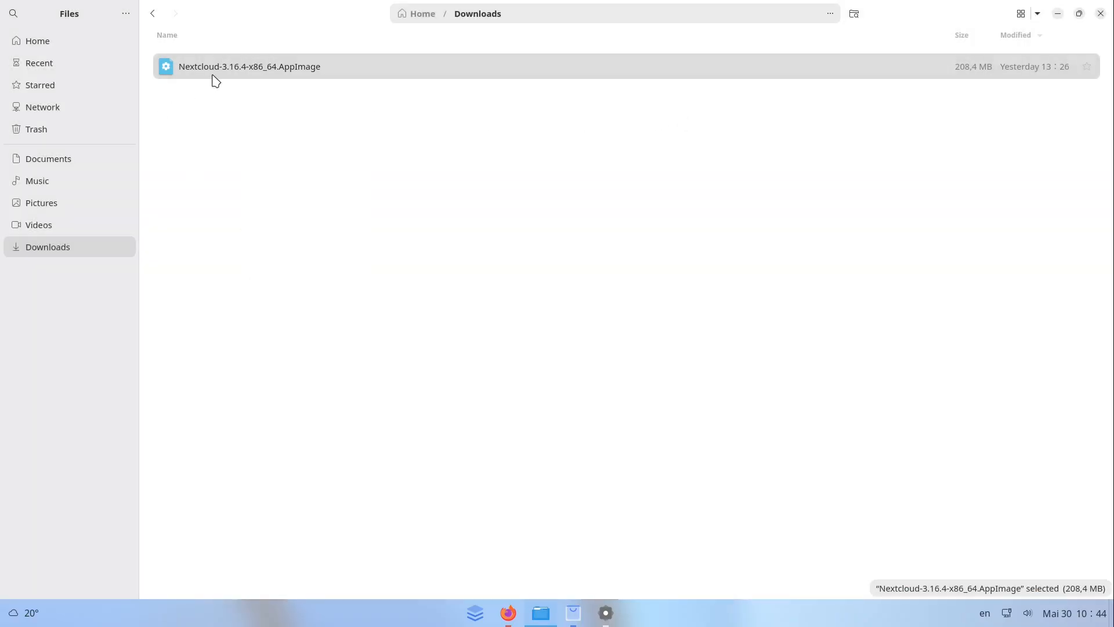
{"action": "mouse_move", "coordinate": [568, 386]}
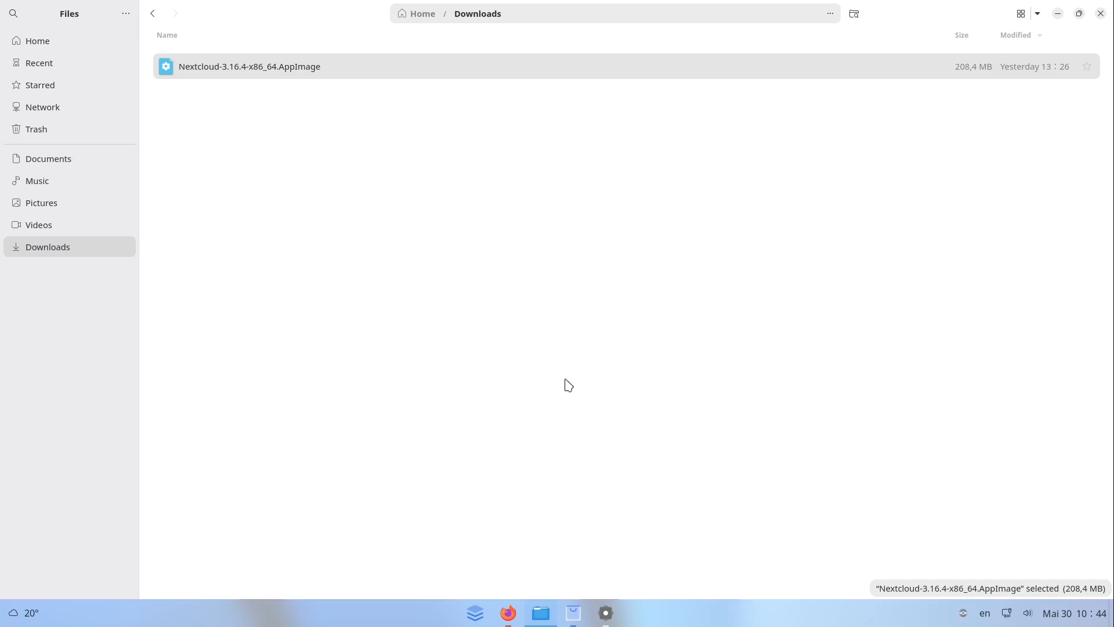
{"action": "double_click", "coordinate": [249, 66]}
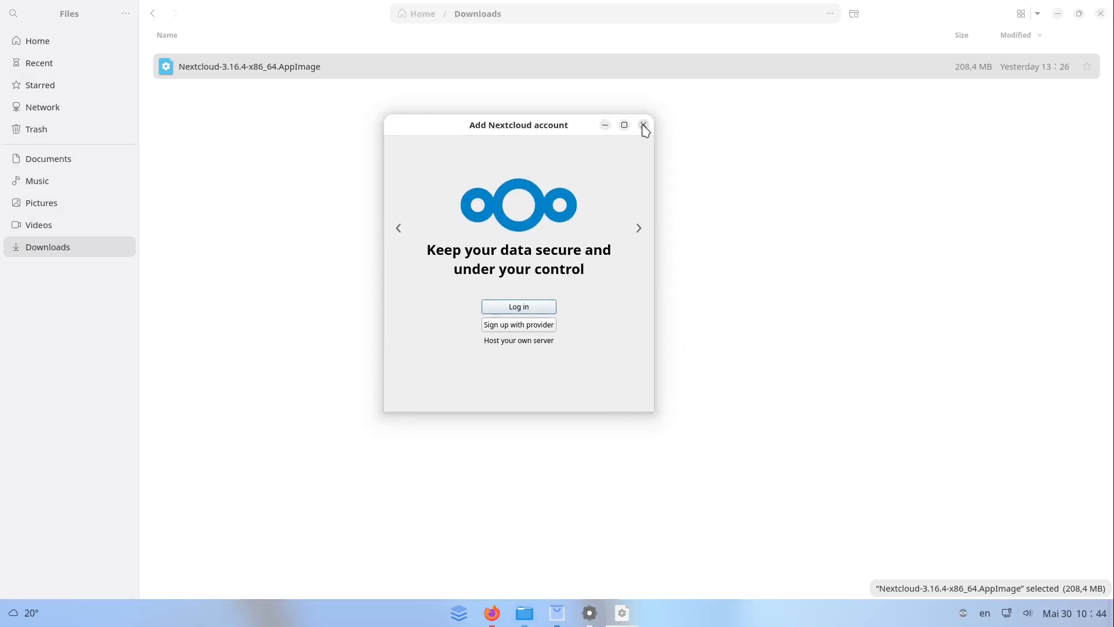
{"action": "left_click", "coordinate": [643, 125]}
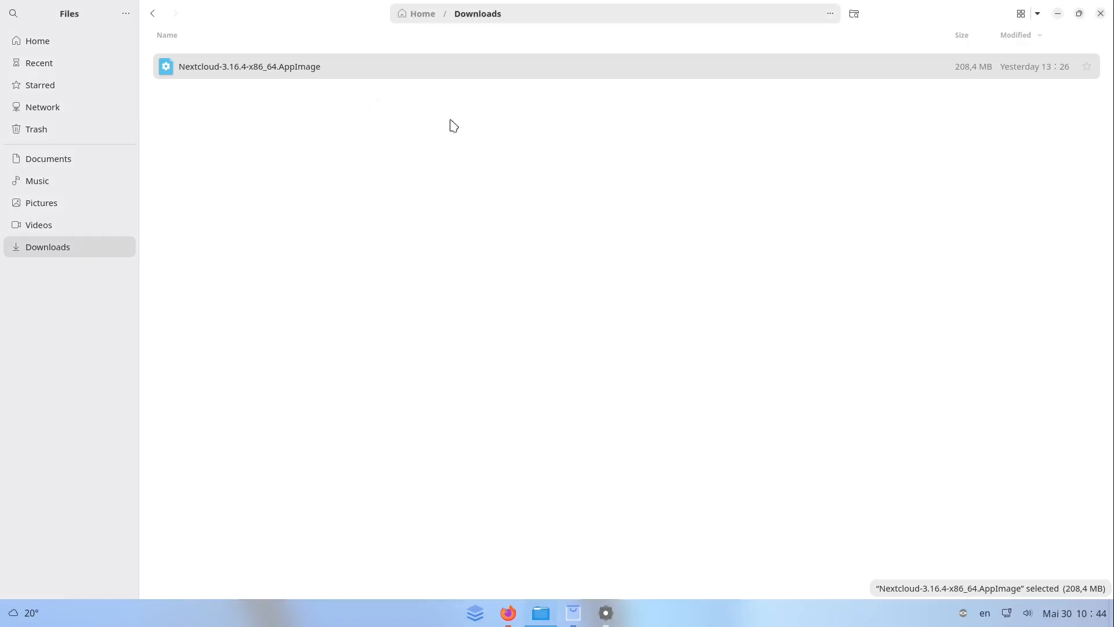
{"action": "mouse_move", "coordinate": [962, 591]}
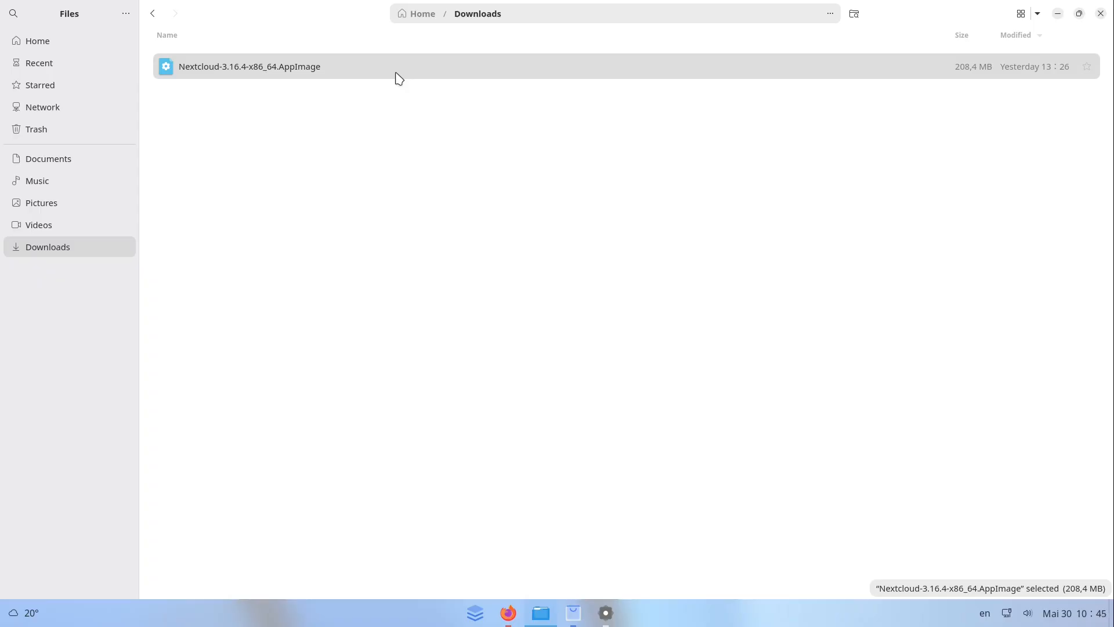
Load flathub.org in a new Firefox tab and browse the Gear Lever screenshots
{"action": "left_click", "coordinate": [507, 613]}
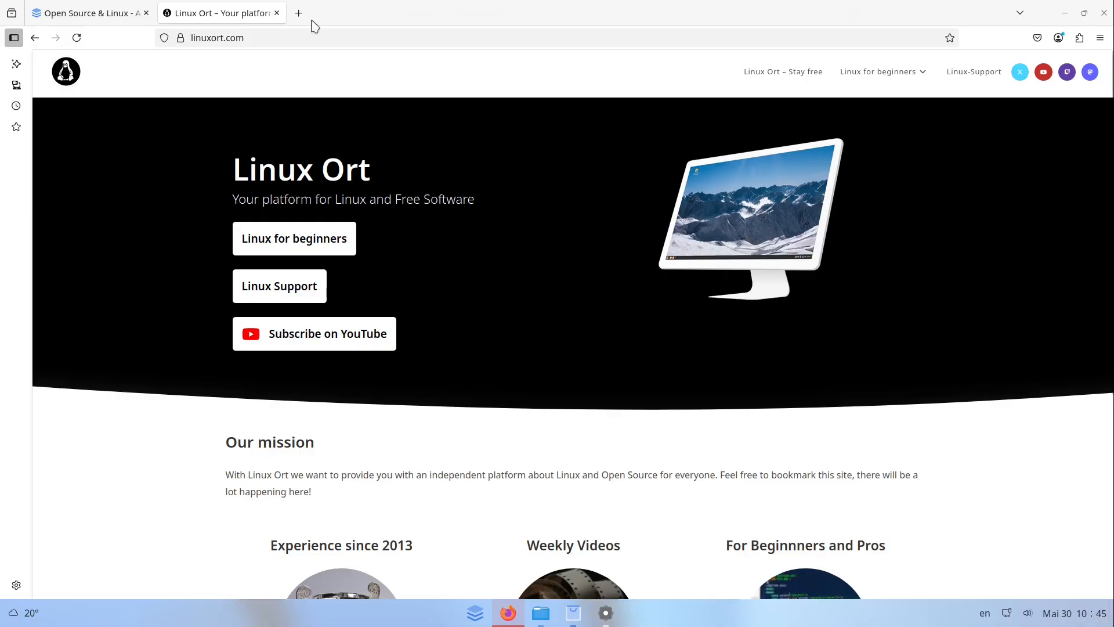
{"action": "mouse_move", "coordinate": [298, 12]}
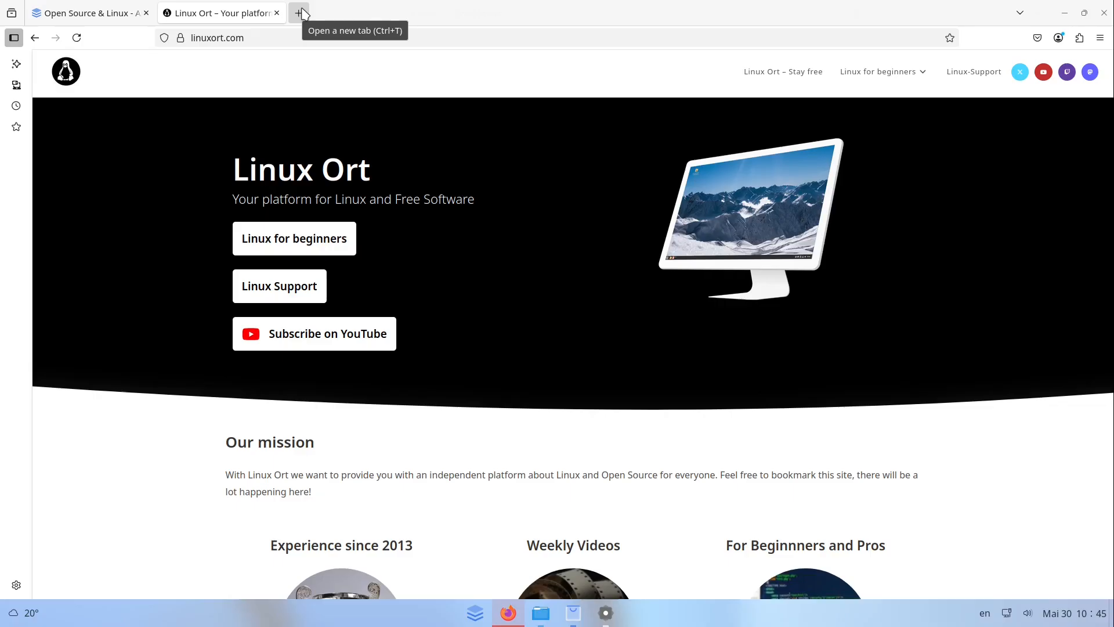
{"action": "left_click", "coordinate": [300, 12]}
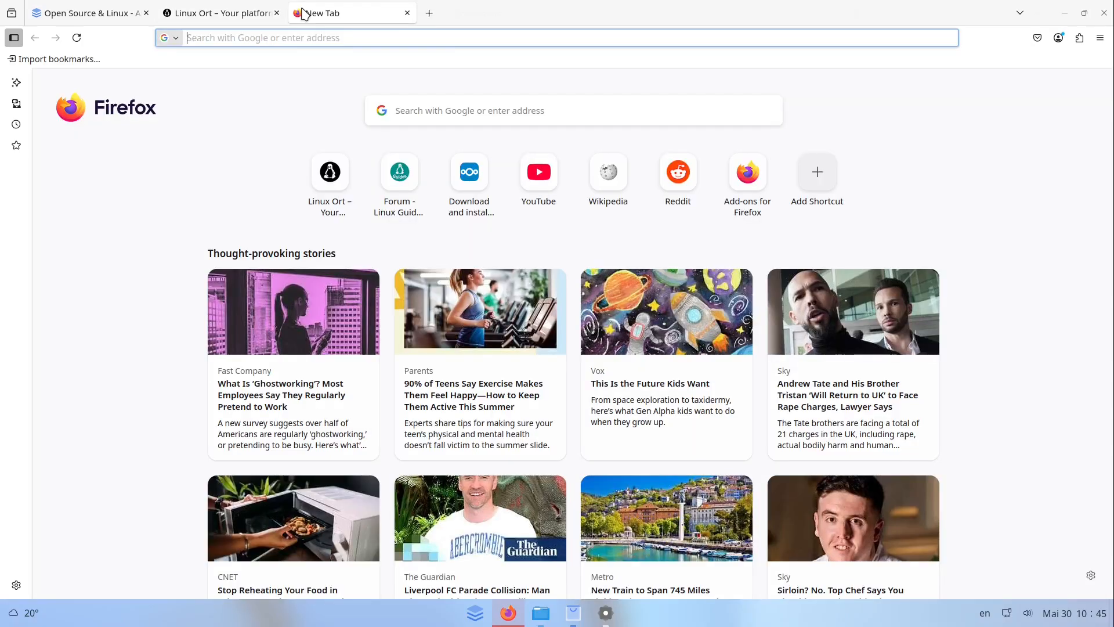
{"action": "type", "text": "flathub.org/apps/it.mijorus.gearlever"}
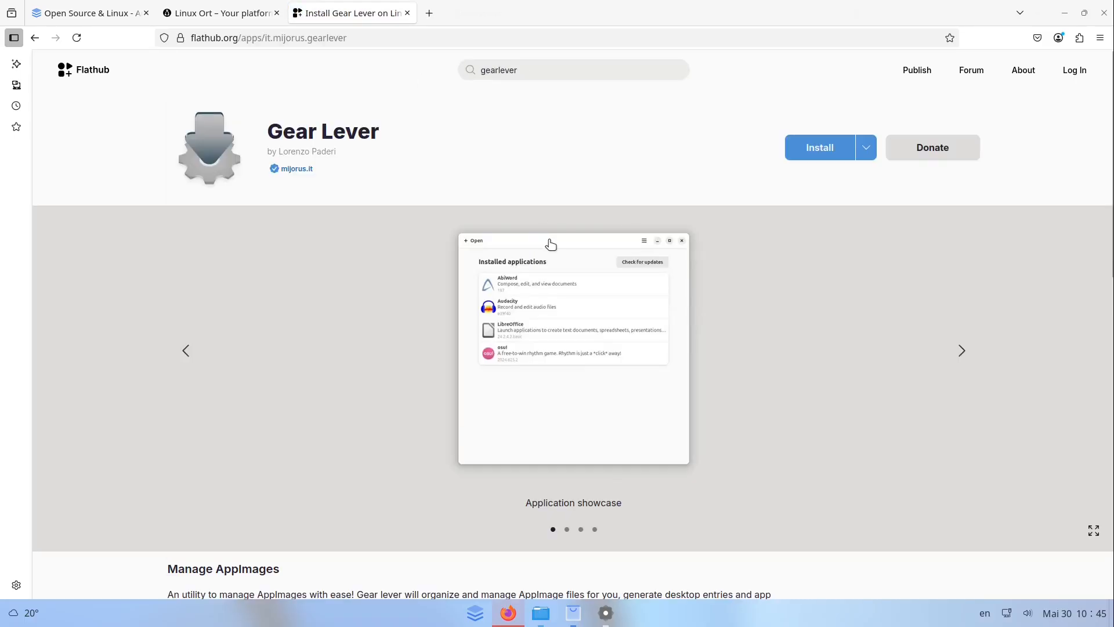
{"action": "left_click", "coordinate": [962, 351]}
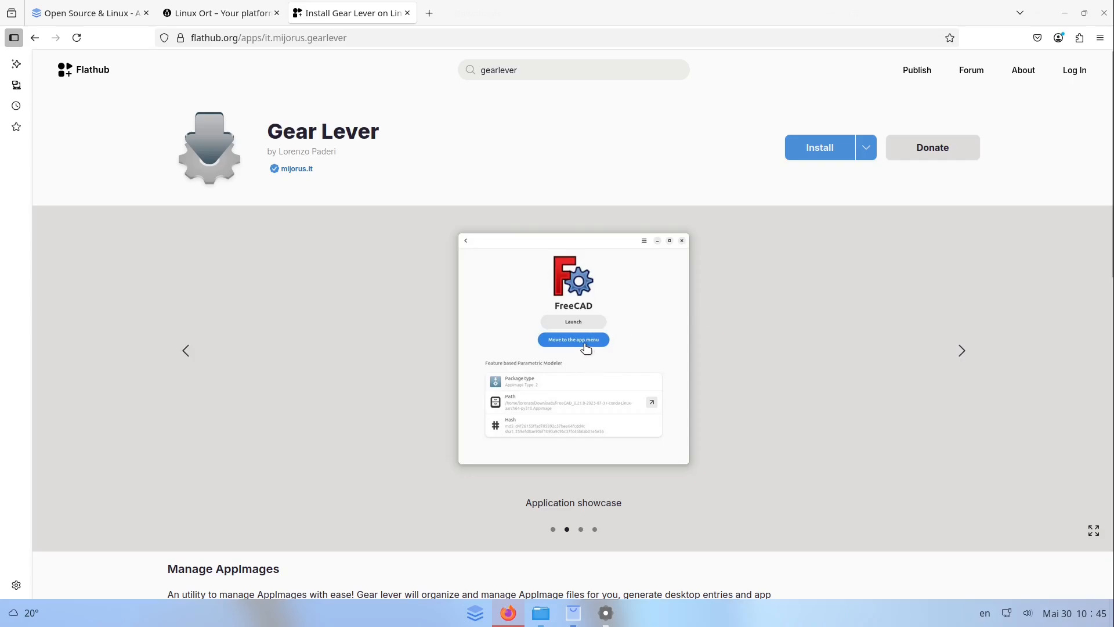
{"action": "mouse_move", "coordinate": [320, 12]}
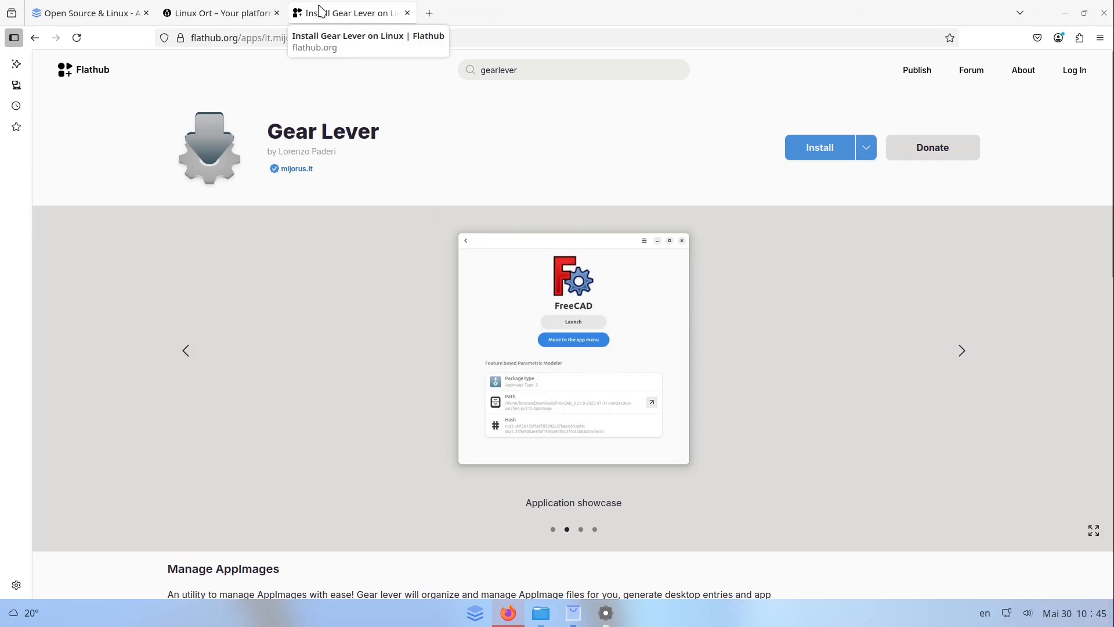
{"action": "mouse_move", "coordinate": [320, 20]}
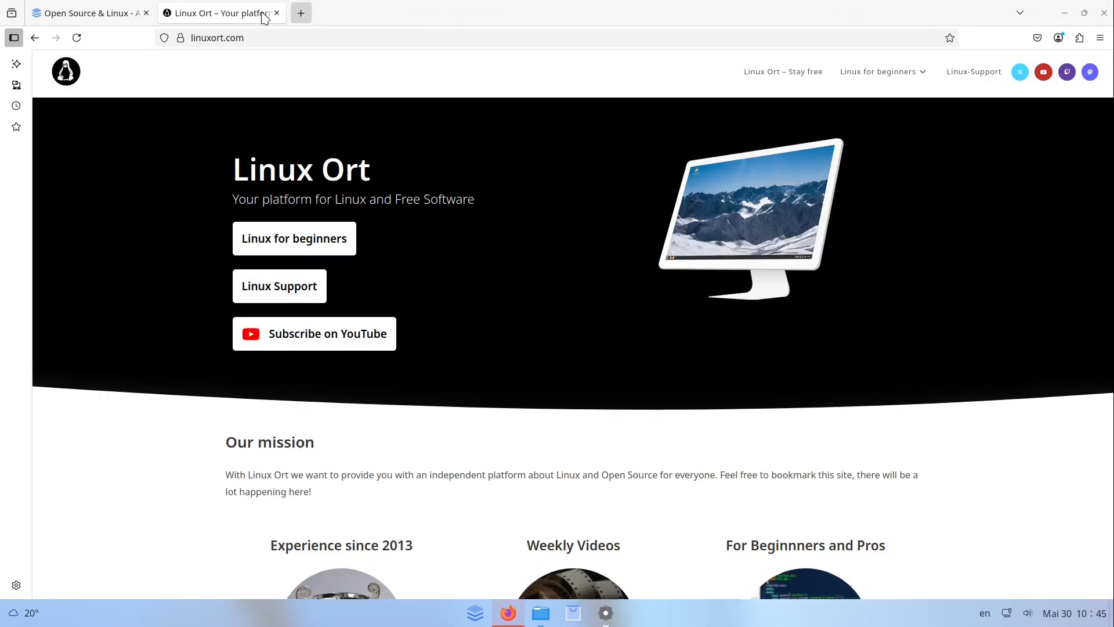
{"action": "mouse_move", "coordinate": [733, 181]}
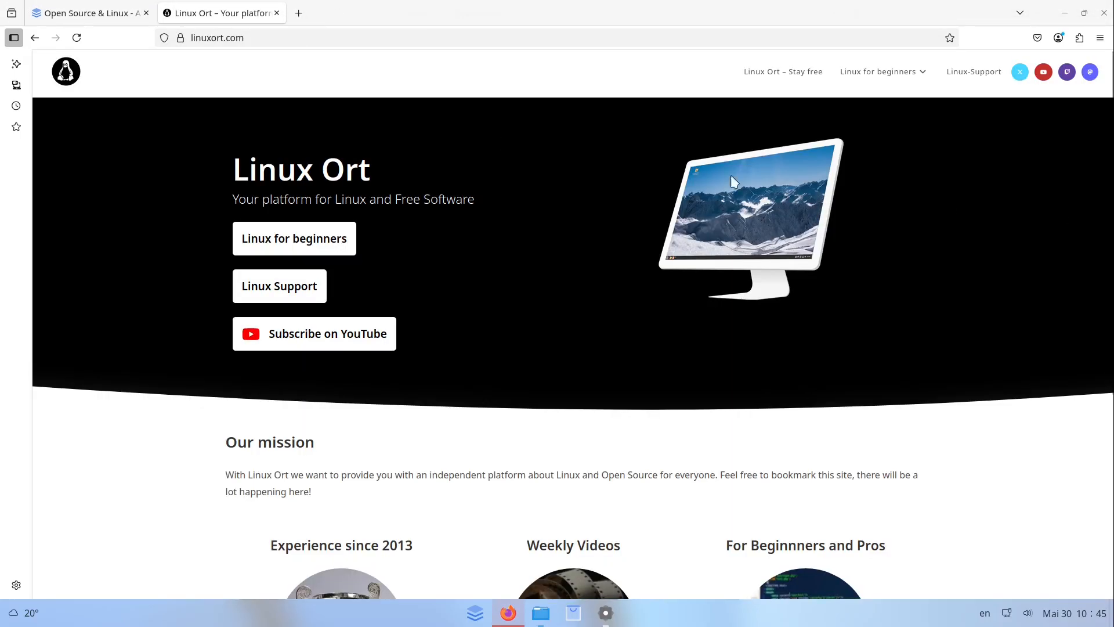
Bring Files up on Downloads, then minimise it to show the desktop
{"action": "left_click", "coordinate": [540, 613]}
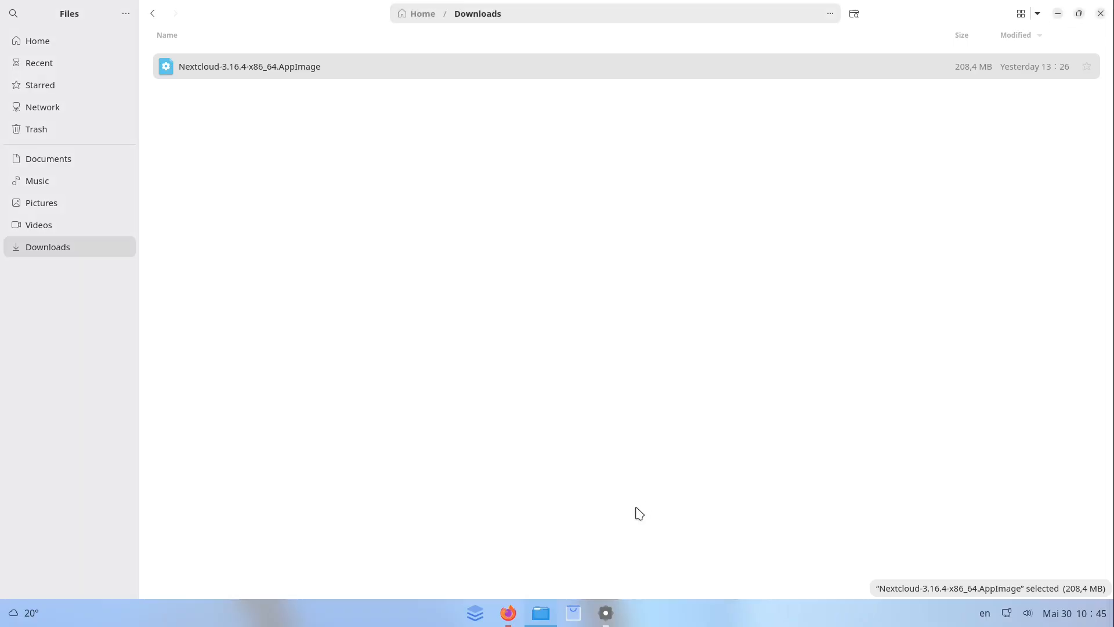
{"action": "mouse_move", "coordinate": [545, 503]}
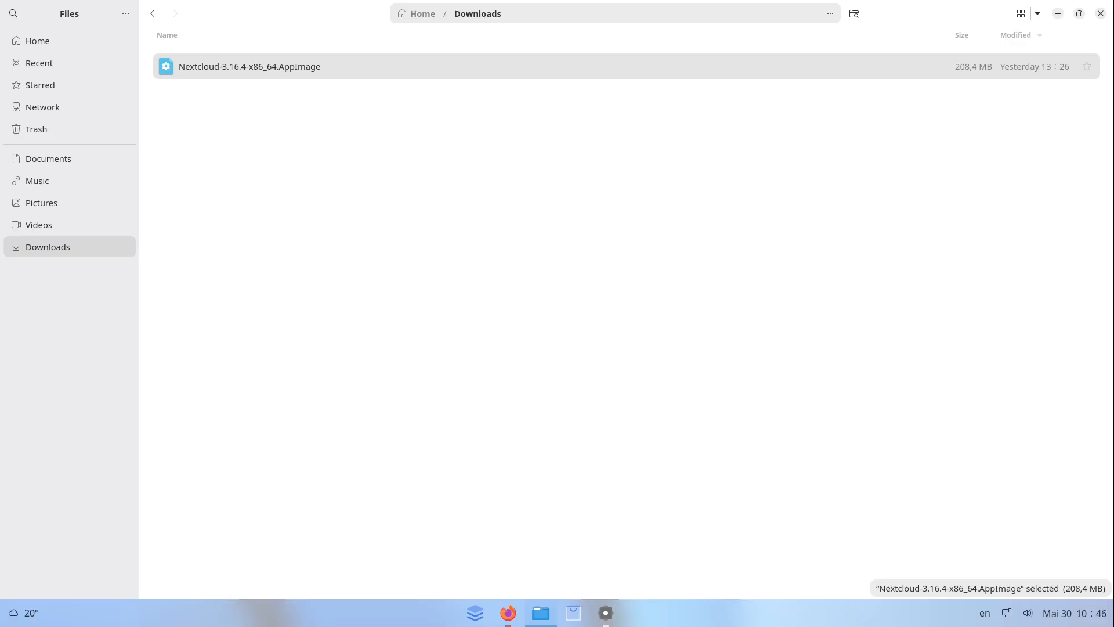
{"action": "mouse_move", "coordinate": [836, 251]}
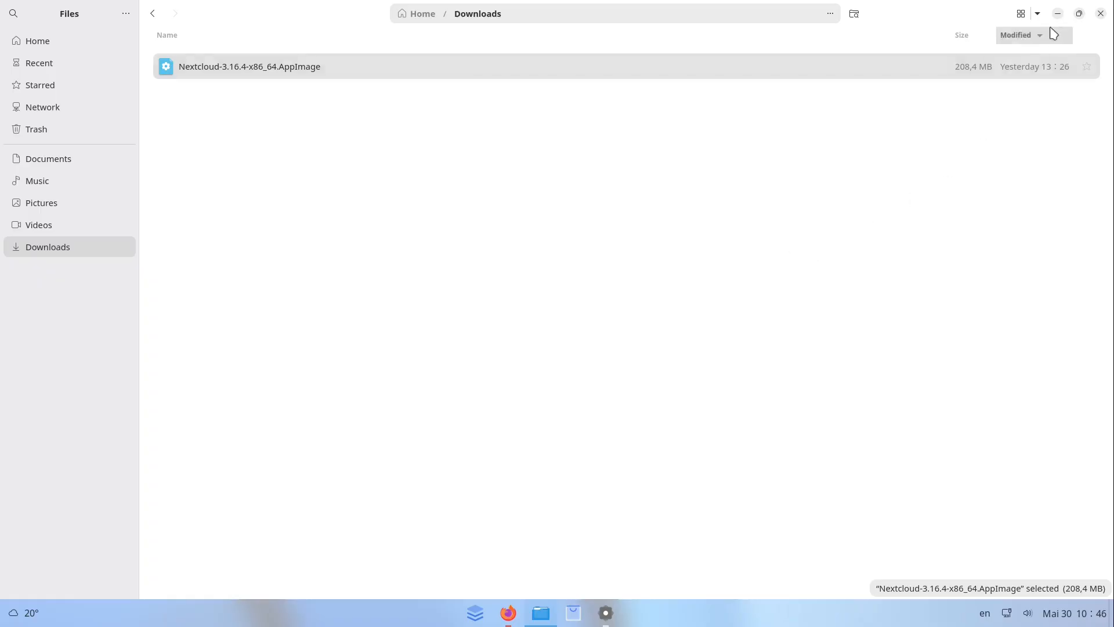
{"action": "left_click", "coordinate": [1101, 13]}
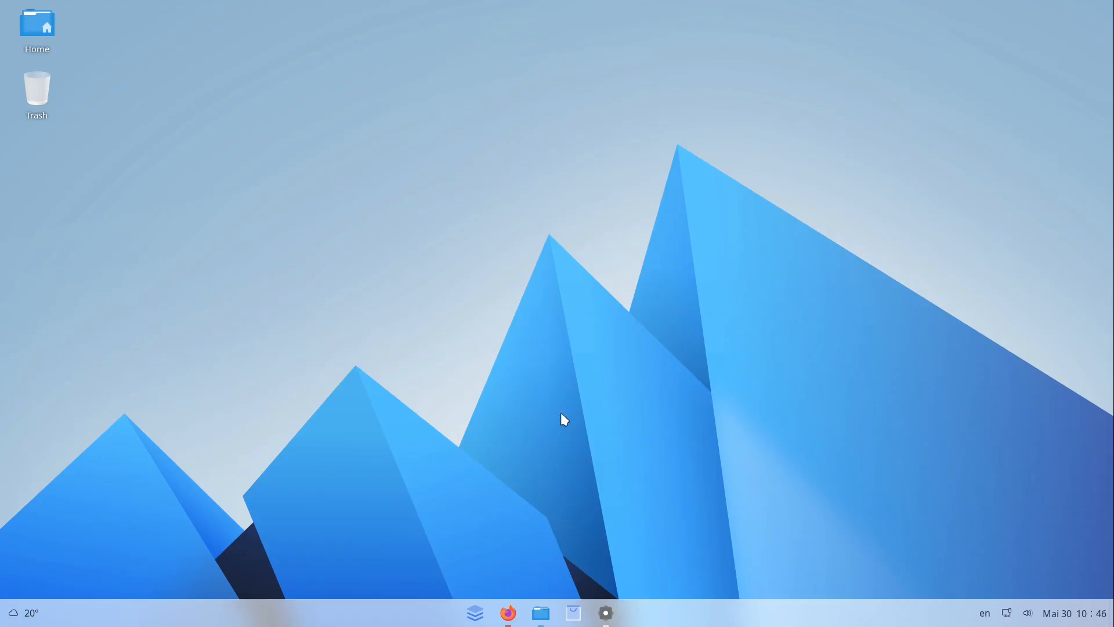
Bring Firefox back up and scroll the AnduinOS page upward
{"action": "left_click", "coordinate": [508, 612]}
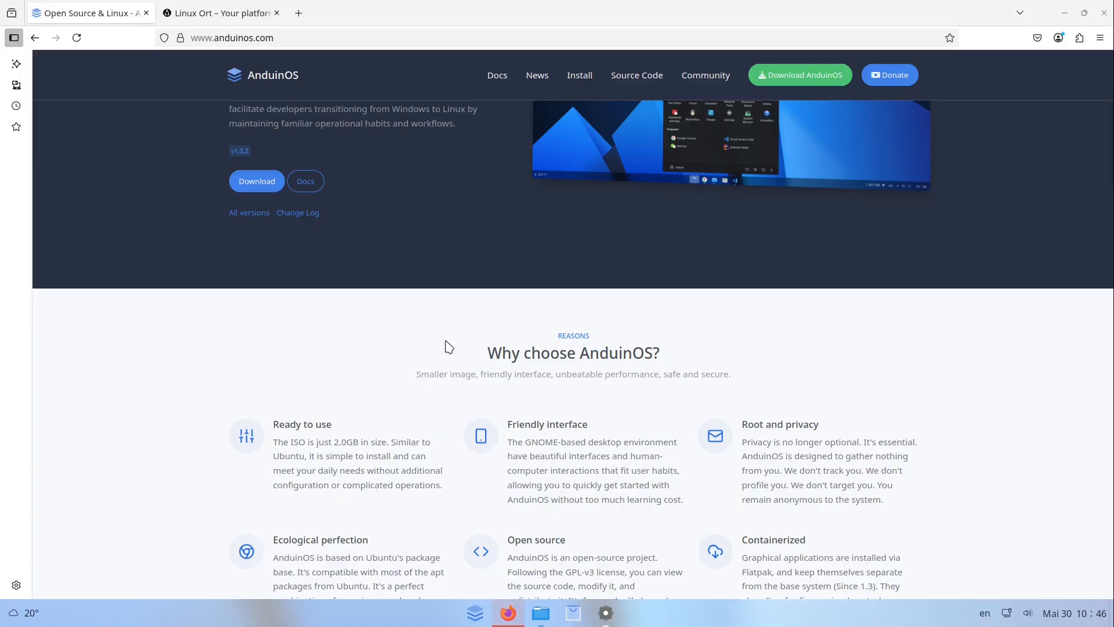
{"action": "scroll", "scroll_direction": "up", "scroll_amount": 3}
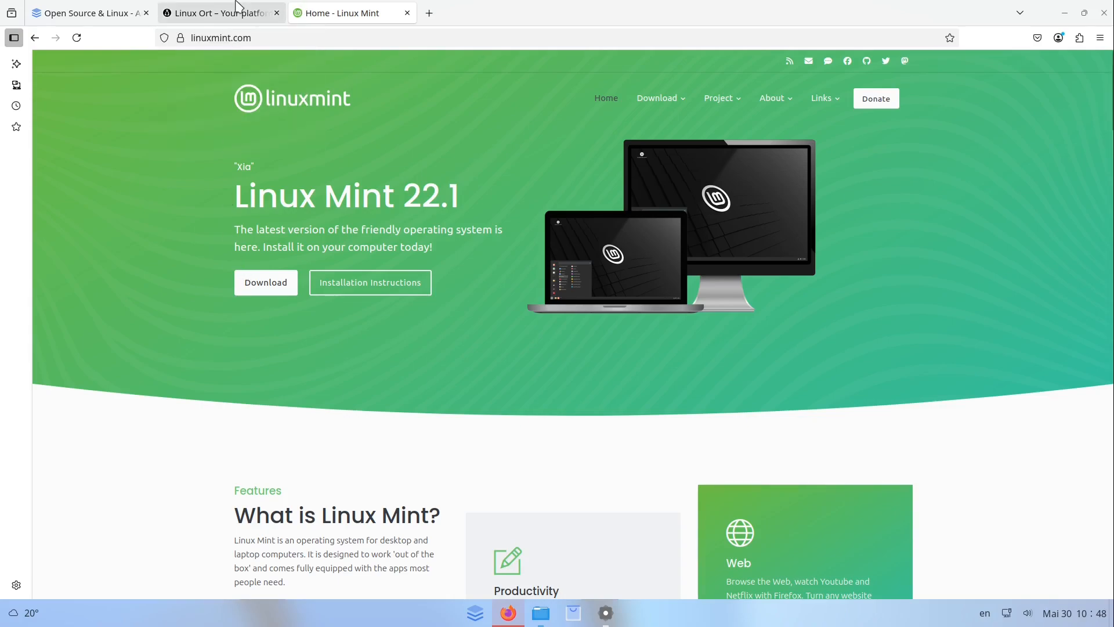
Switch to the AnduinOS tab, then on to the Linux Ort tab
{"action": "left_click", "coordinate": [89, 13]}
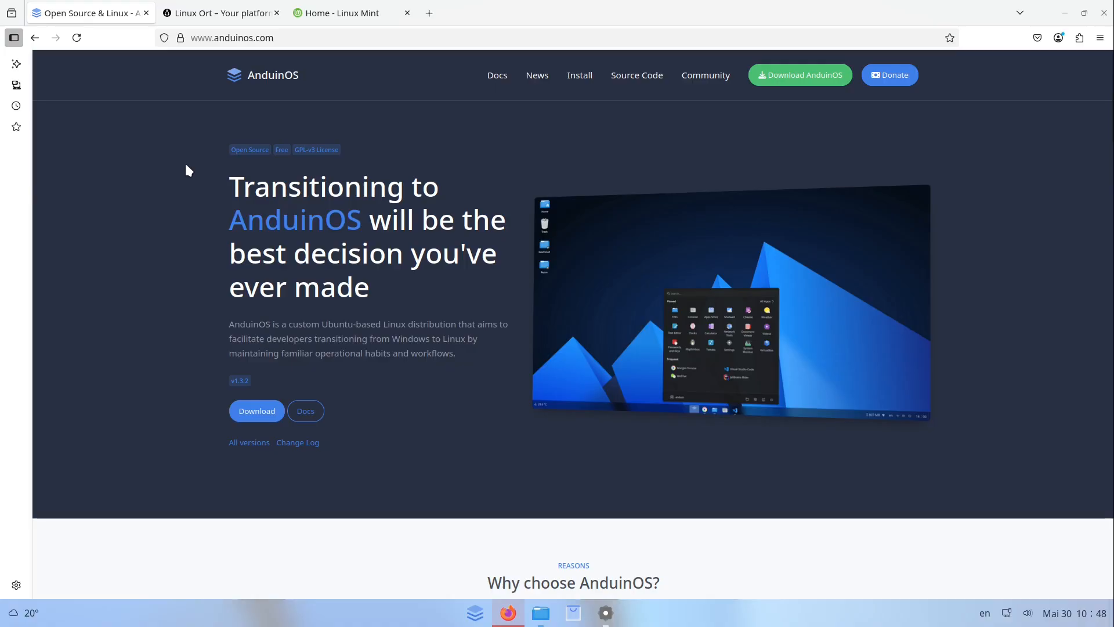
{"action": "mouse_move", "coordinate": [191, 219]}
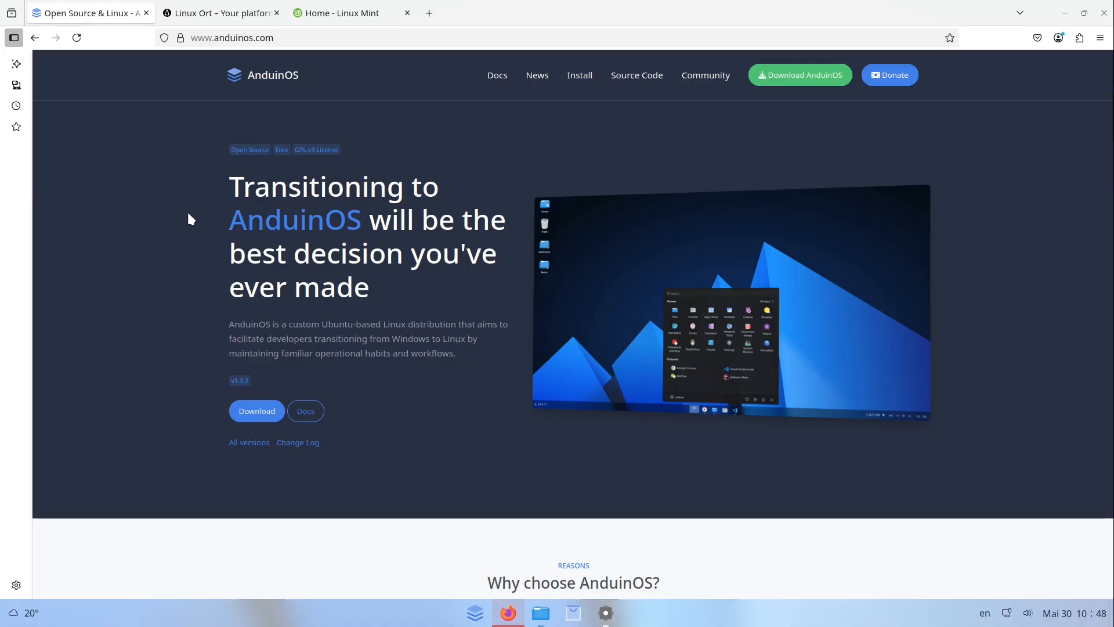
{"action": "mouse_move", "coordinate": [208, 265]}
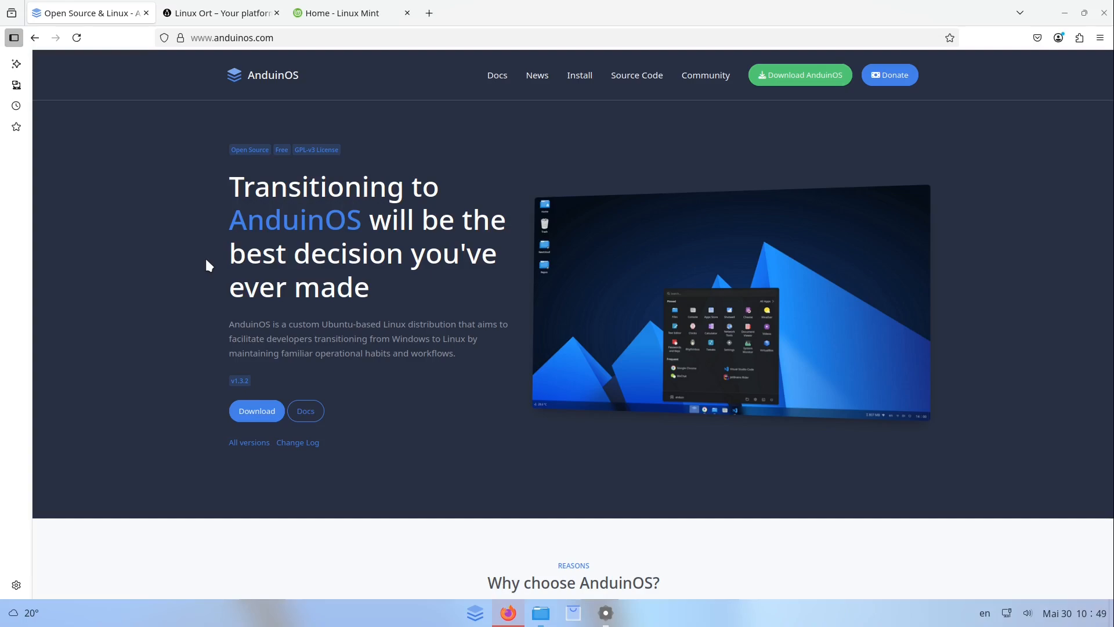
{"action": "left_click", "coordinate": [219, 13]}
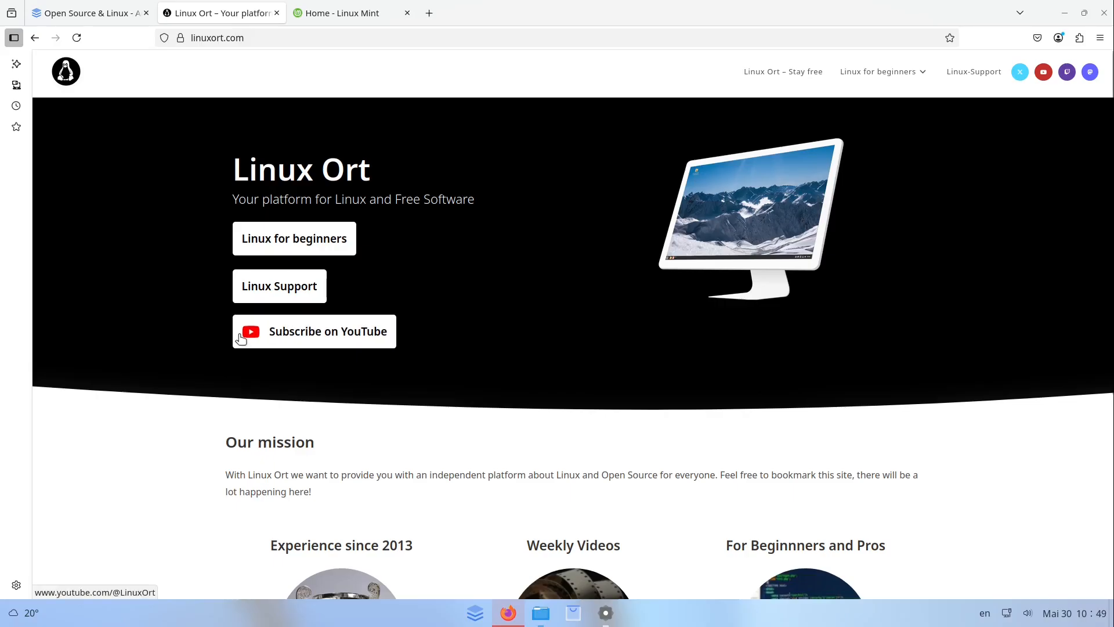